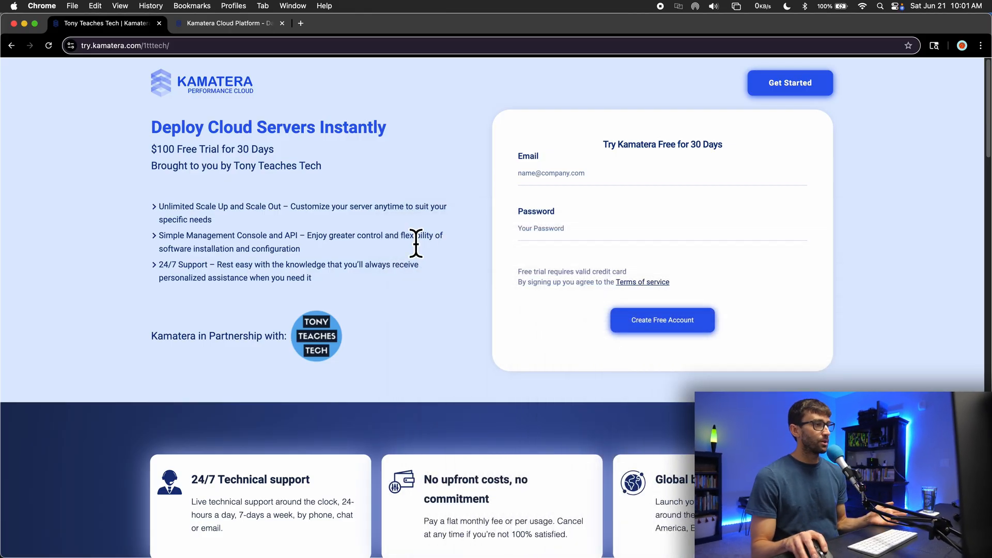
{"action": "mouse_move", "coordinate": [412, 249]}
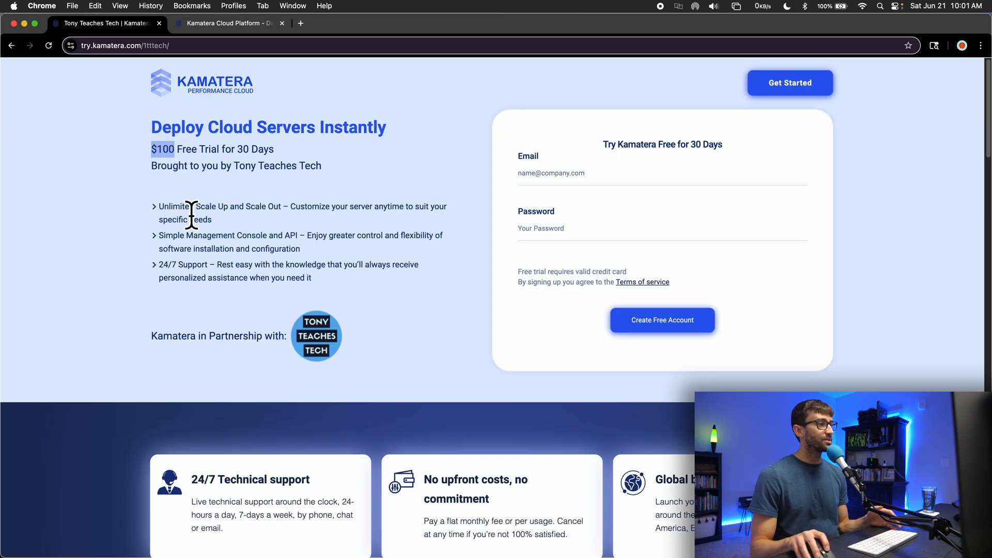
Switch to the Kamatera Cloud Platform tab showing the empty console dashboard.
{"action": "left_click", "coordinate": [227, 24]}
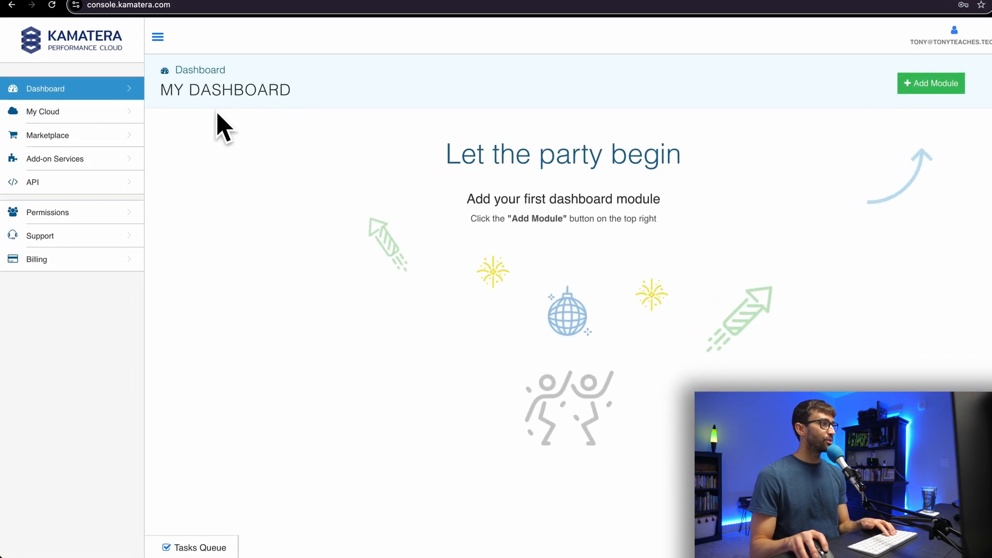
Start a new server in My Cloud and choose Ubuntu 24.04 64bit as its image.
{"action": "left_click", "coordinate": [42, 112]}
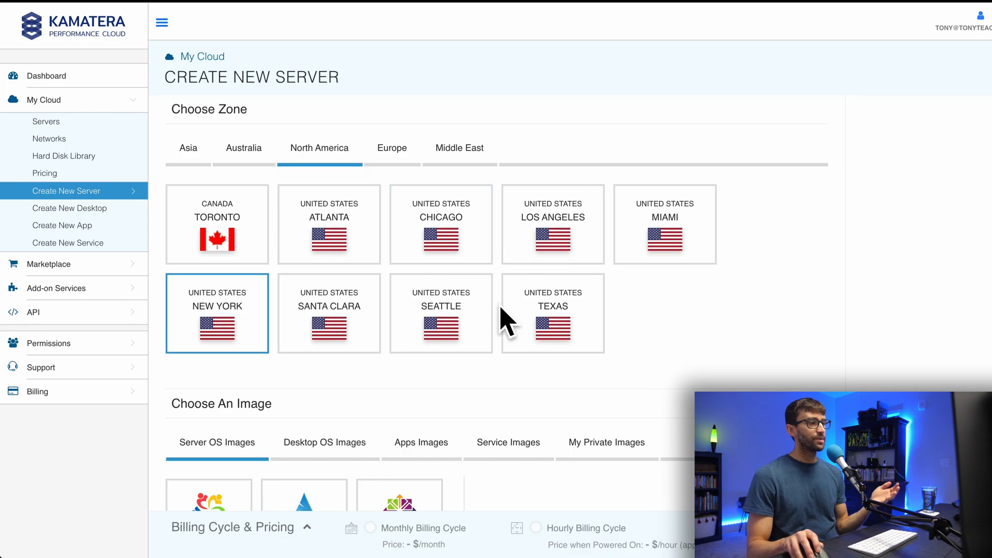
{"action": "mouse_move", "coordinate": [441, 313]}
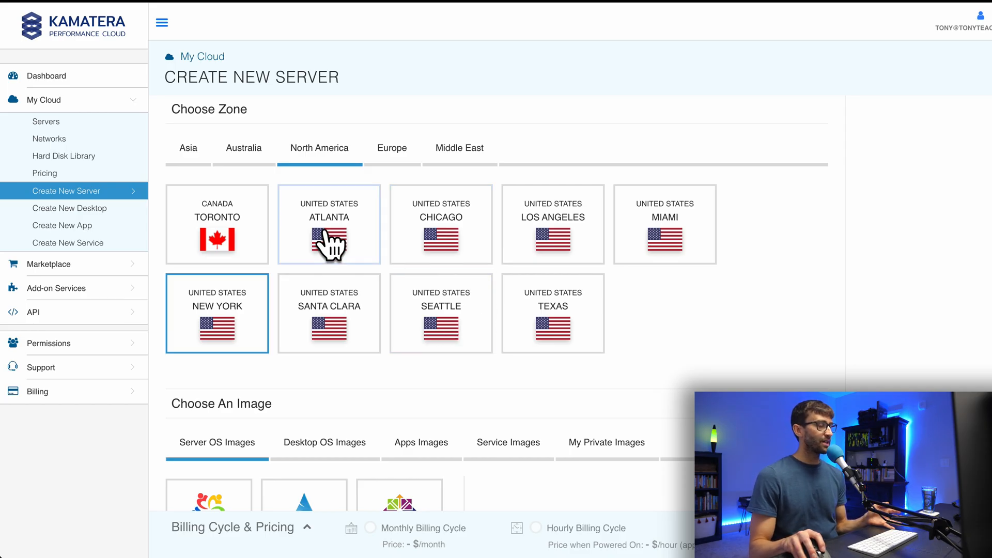
{"action": "scroll", "scroll_direction": "down", "scroll_amount": 3}
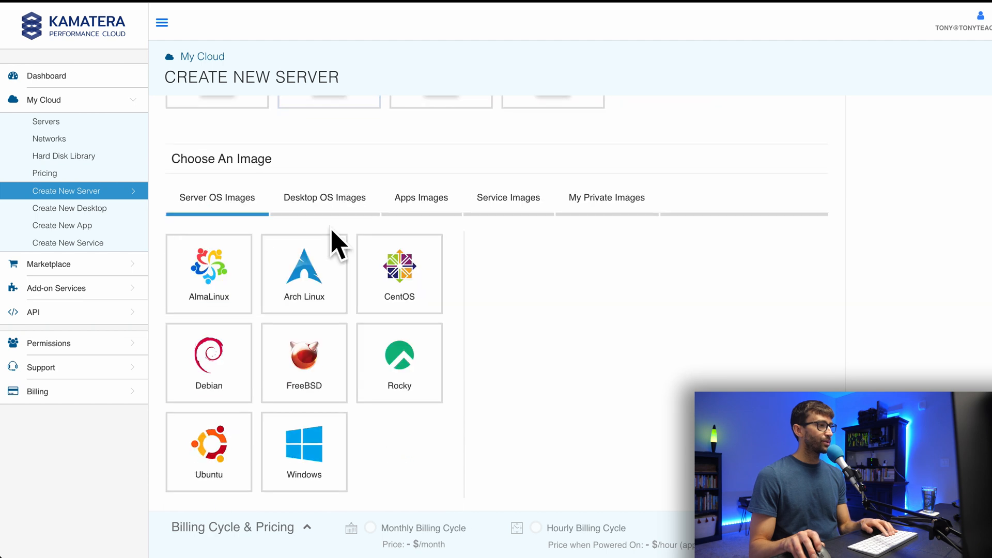
{"action": "left_click", "coordinate": [209, 403]}
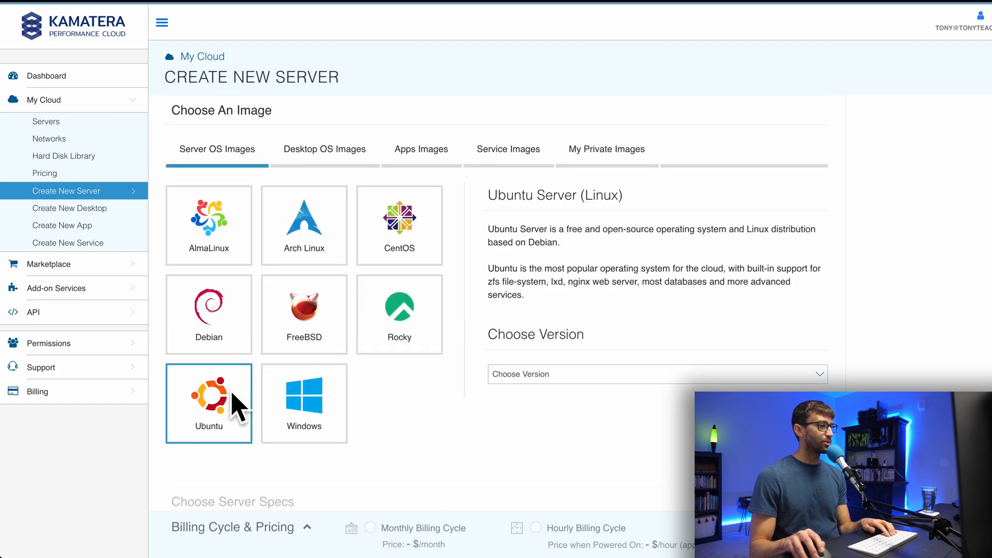
{"action": "left_click", "coordinate": [655, 374]}
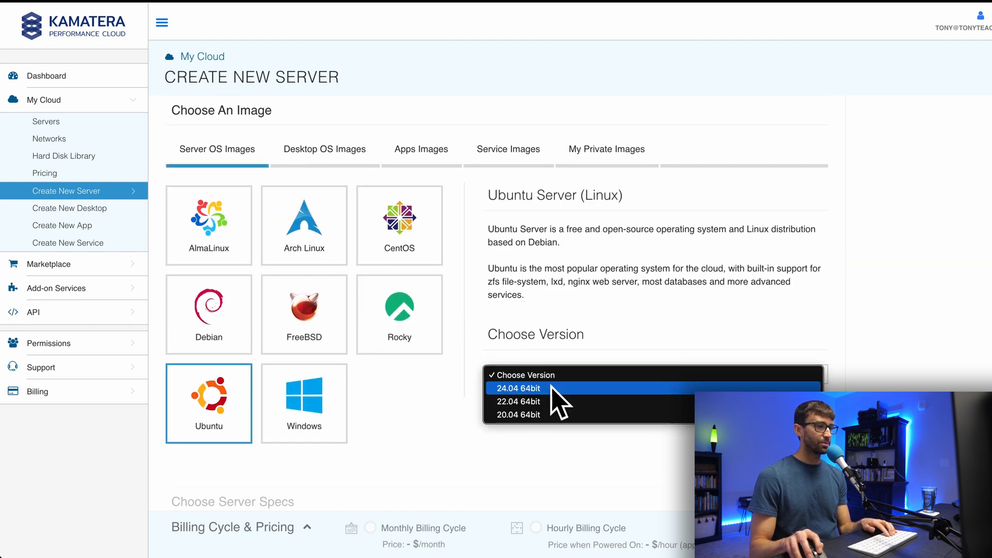
{"action": "left_click", "coordinate": [518, 387]}
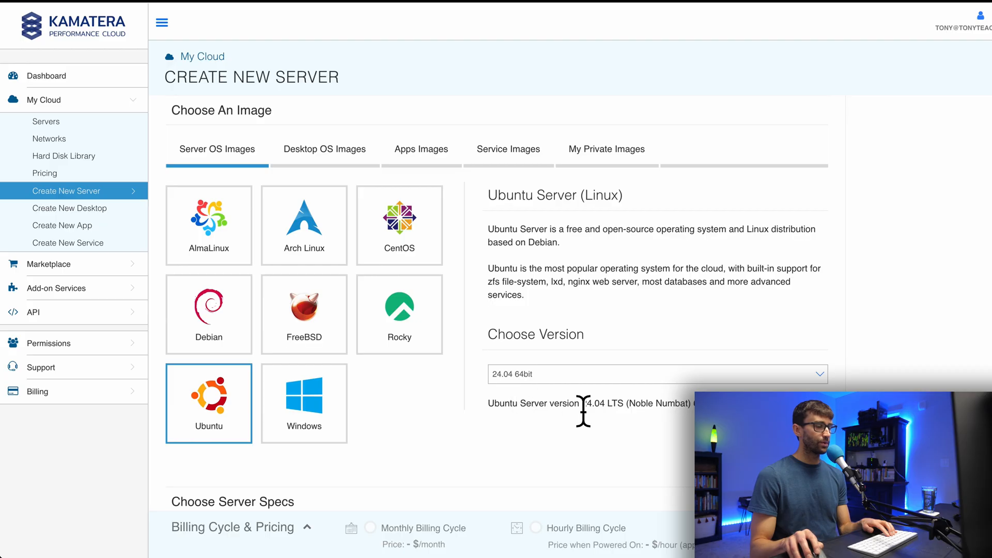
{"action": "scroll", "scroll_direction": "down", "scroll_amount": 3}
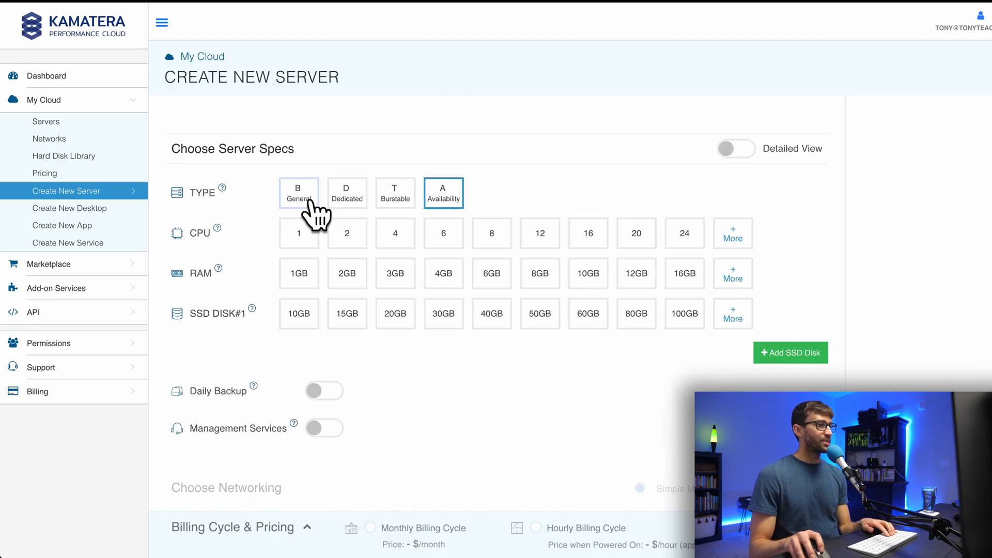
{"action": "mouse_move", "coordinate": [328, 281]}
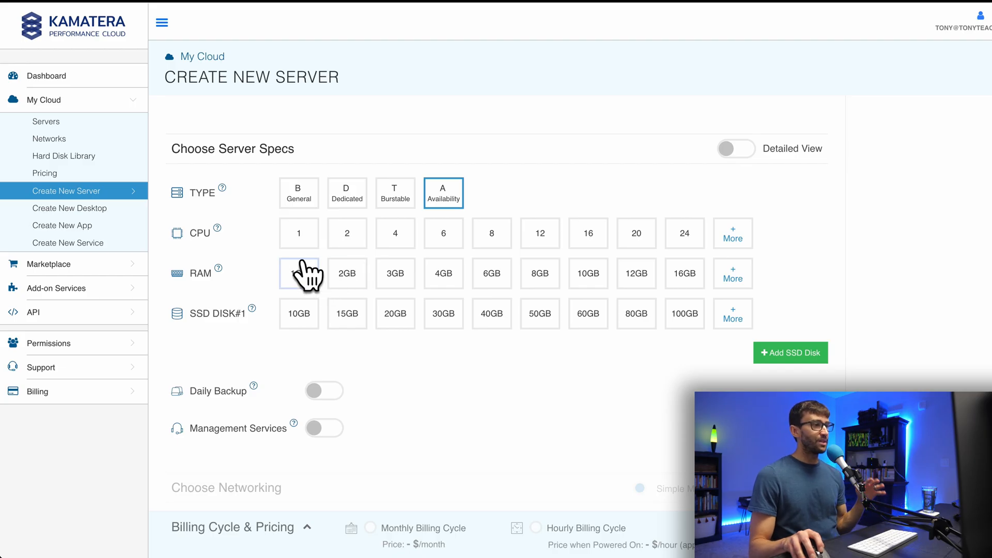
Spec the server with 1 CPU and 1GB RAM, keeping the 20GB SSD.
{"action": "left_click", "coordinate": [299, 233]}
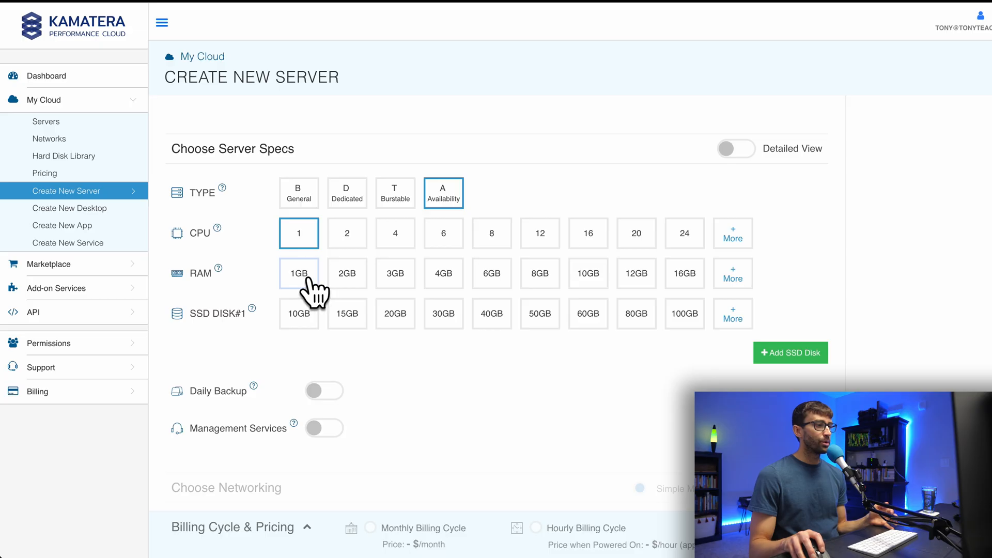
{"action": "left_click", "coordinate": [395, 313]}
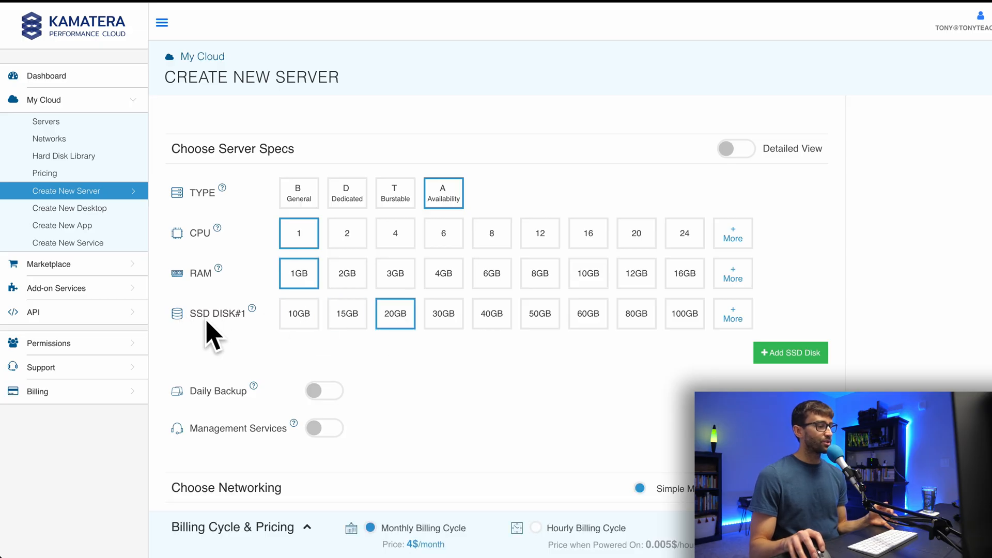
{"action": "mouse_move", "coordinate": [435, 551]}
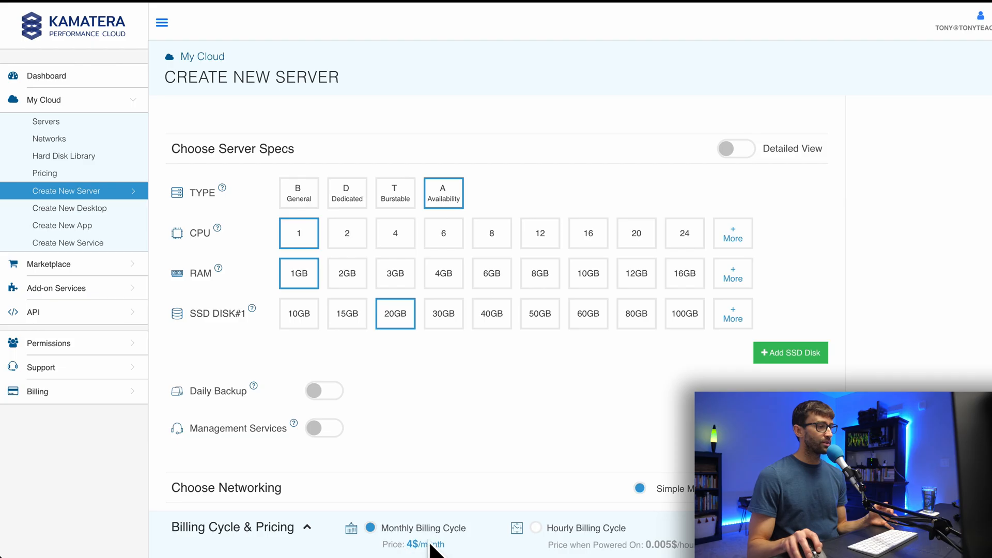
{"action": "scroll", "scroll_direction": "down", "scroll_amount": 3}
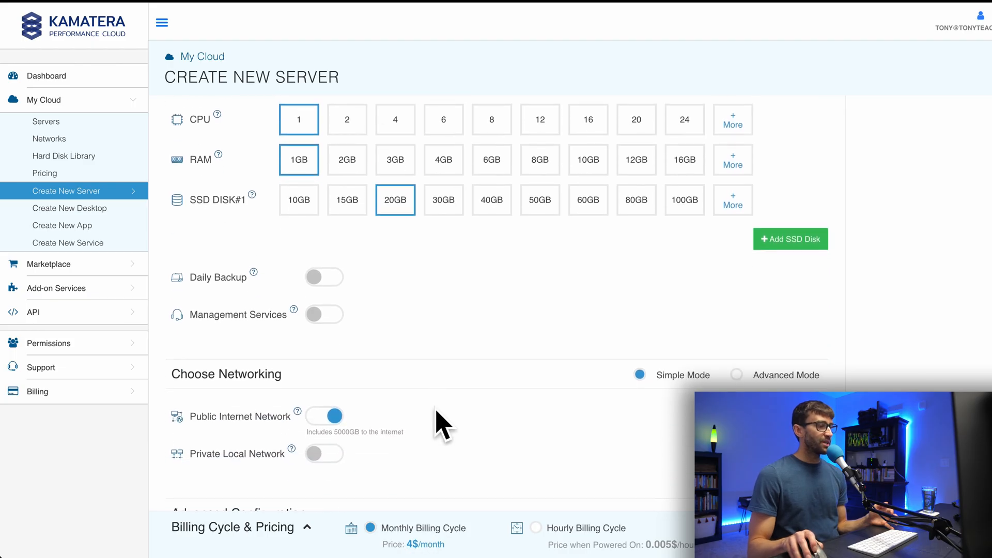
{"action": "scroll", "scroll_direction": "down", "scroll_amount": 3}
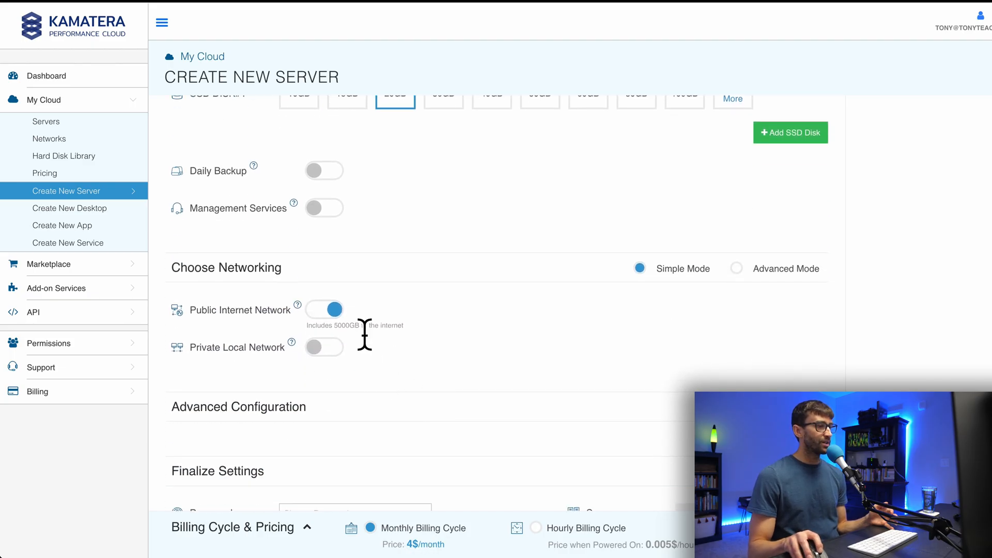
{"action": "mouse_move", "coordinate": [407, 340]}
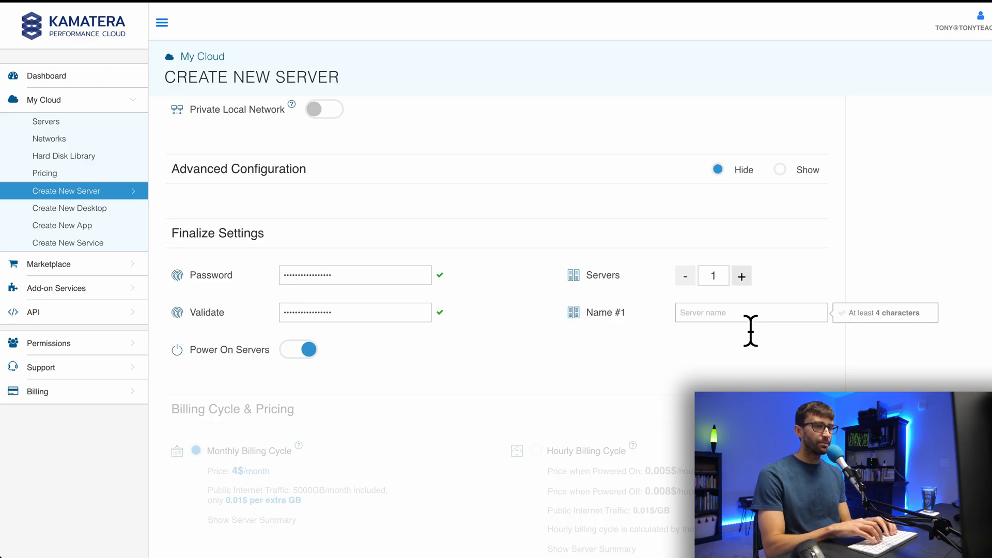
Enter the password, name the server pwvault and submit its creation.
{"action": "type", "text": "pwvault"}
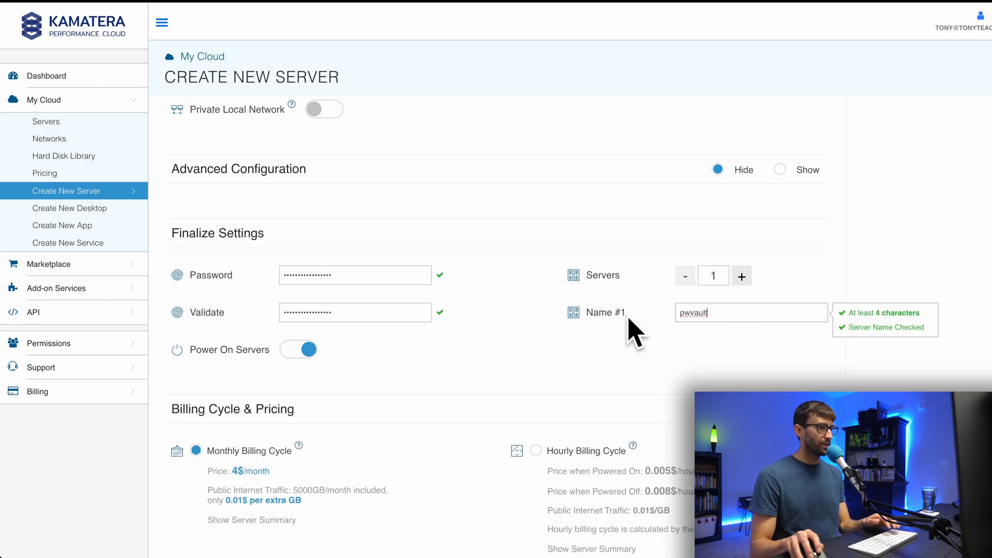
{"action": "scroll", "scroll_direction": "down", "scroll_amount": 3}
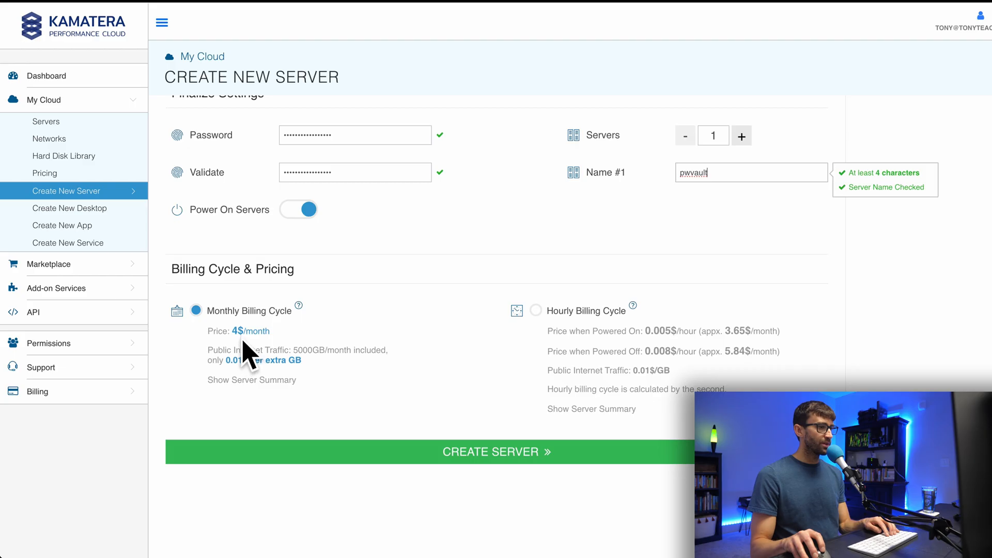
{"action": "left_click", "coordinate": [496, 452]}
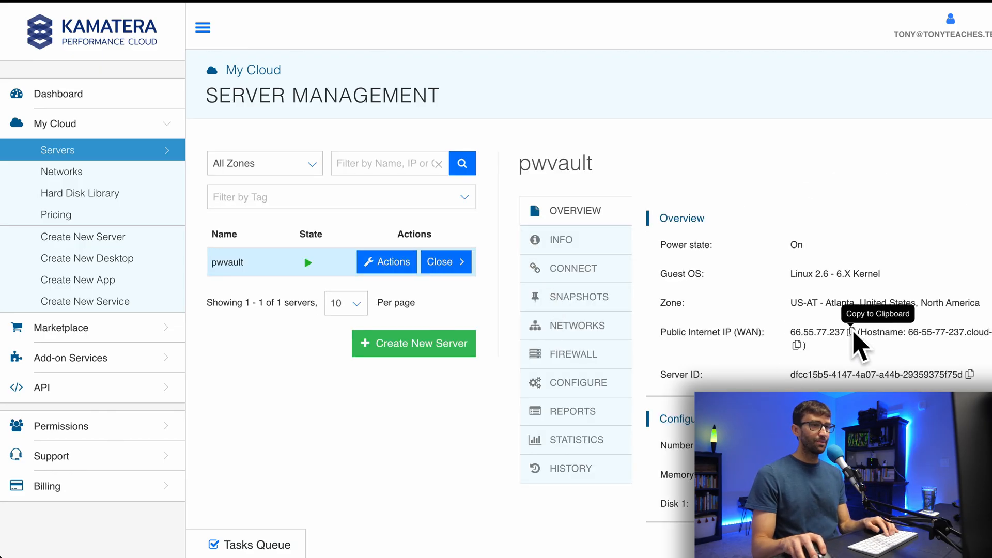
Copy the pwvault server's public IP 66.55.77.237 from Server Management.
{"action": "left_click", "coordinate": [833, 331]}
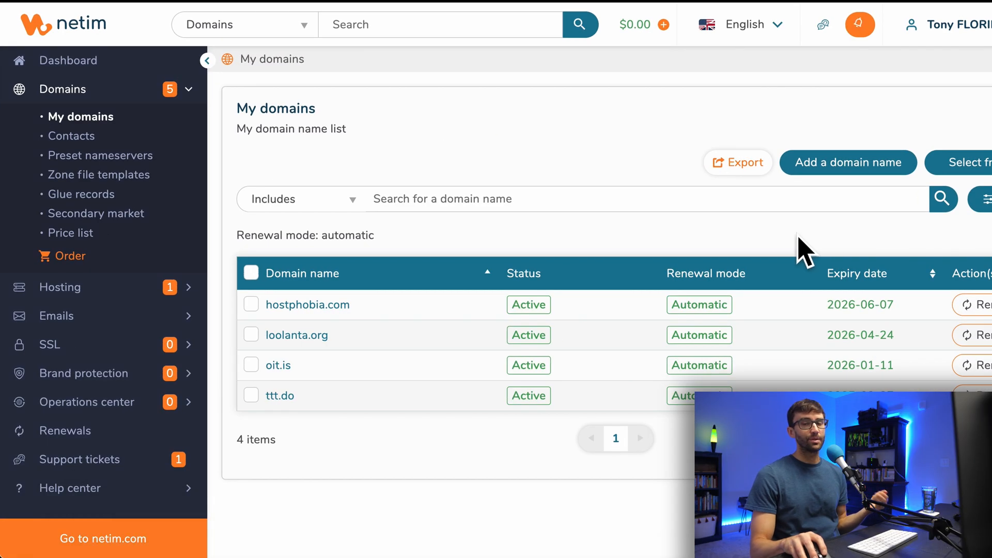
{"action": "mouse_move", "coordinate": [296, 335]}
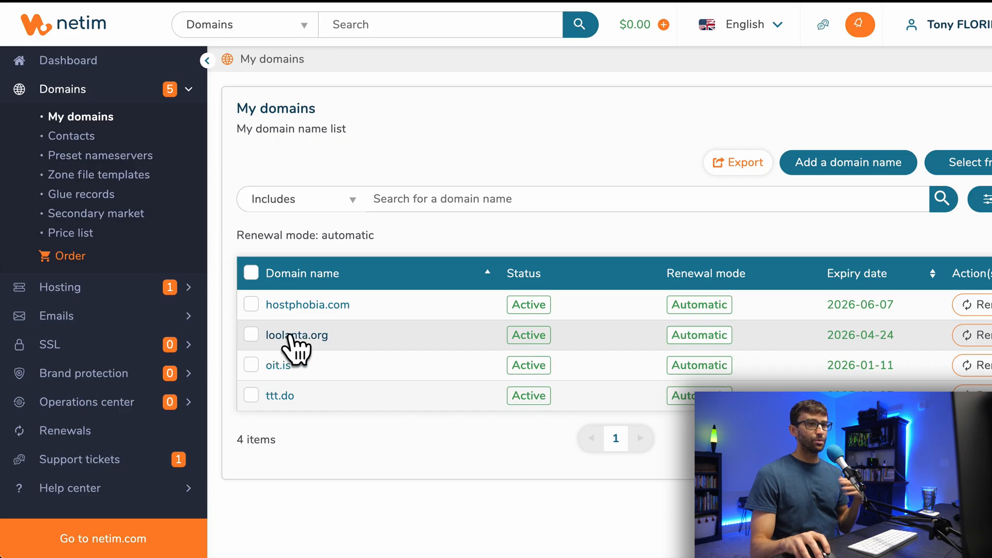
View the DNS zone file records for the loolanta.org domain in Netim.
{"action": "left_click", "coordinate": [296, 334]}
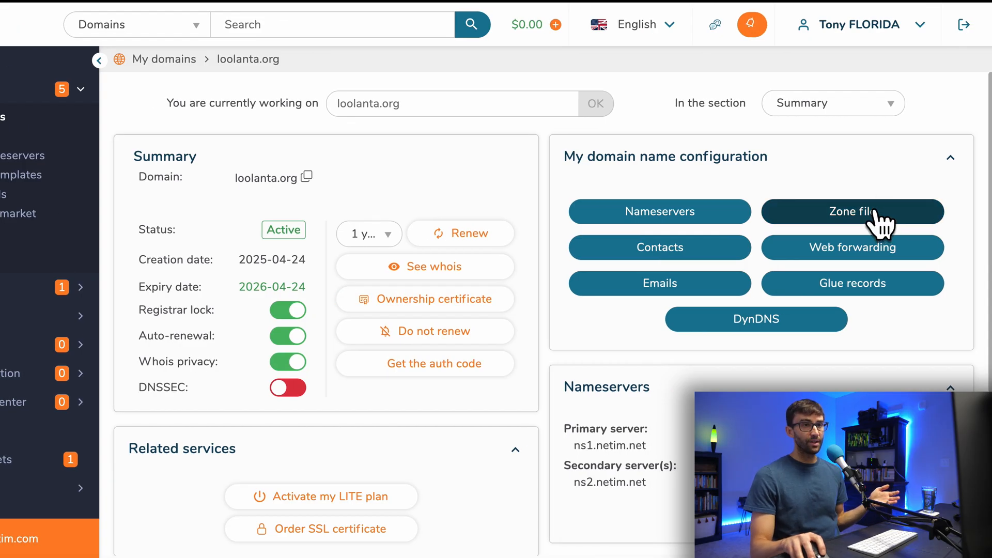
{"action": "left_click", "coordinate": [852, 211]}
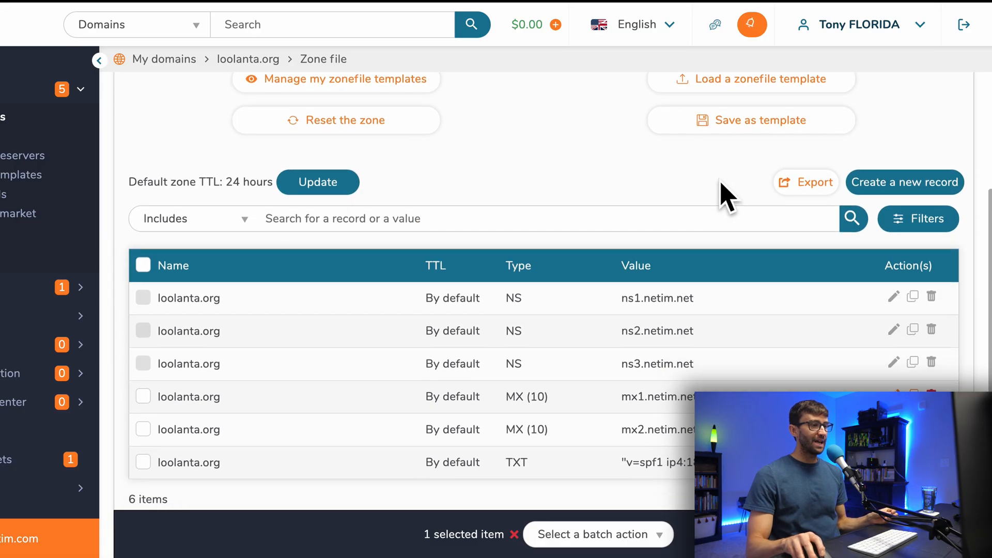
{"action": "mouse_move", "coordinate": [898, 202]}
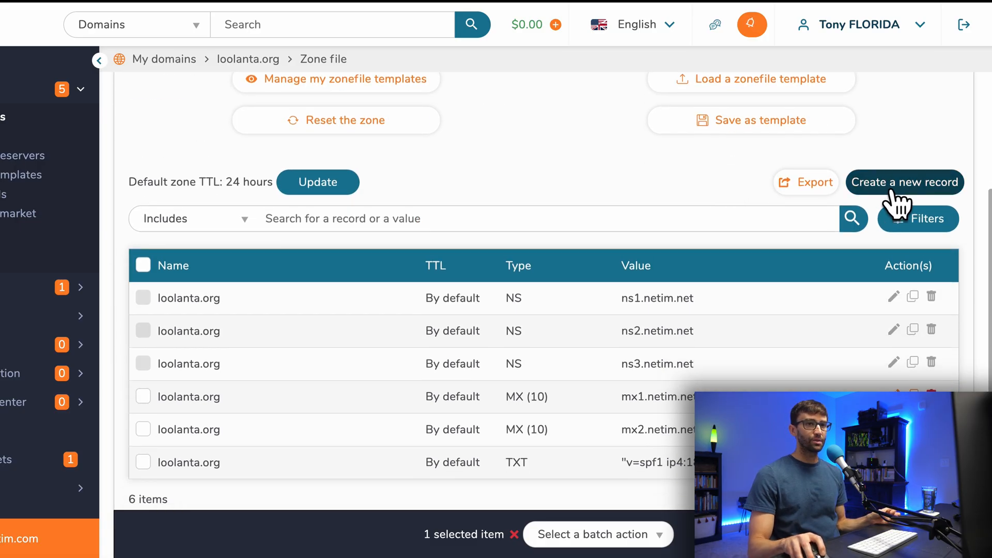
Add an A record named vault pointing to 66.55.77.237 and confirm it.
{"action": "left_click", "coordinate": [904, 182]}
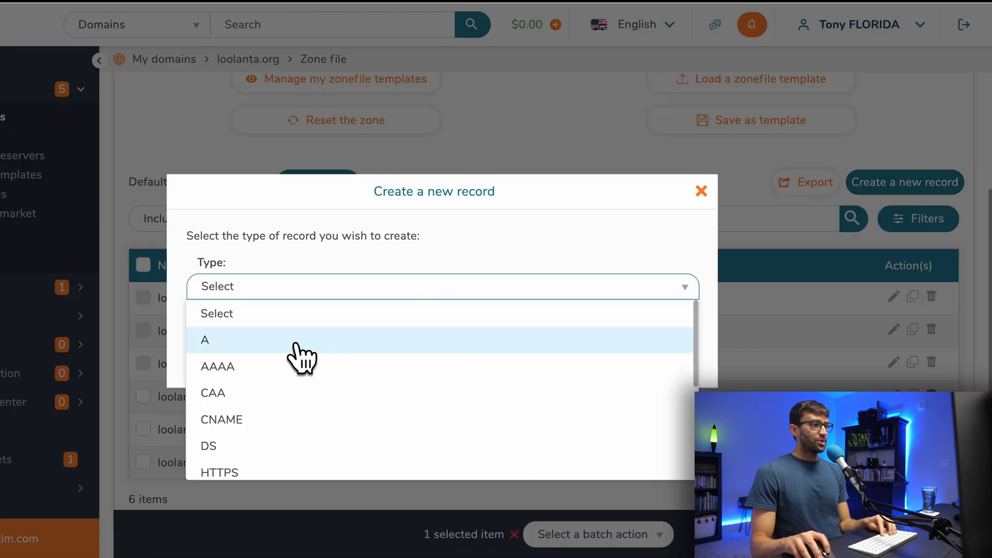
{"action": "left_click", "coordinate": [205, 340]}
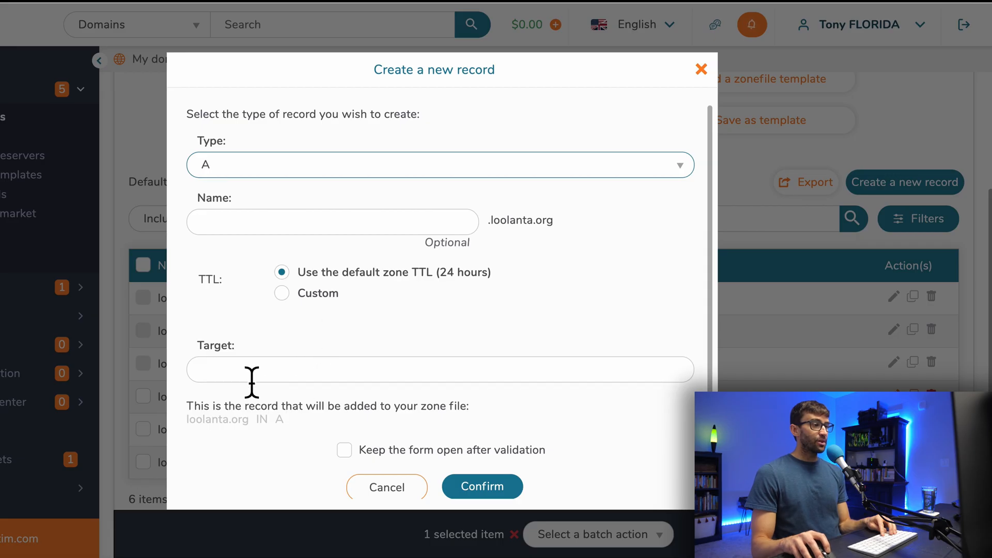
{"action": "type", "text": "66.55.77.237"}
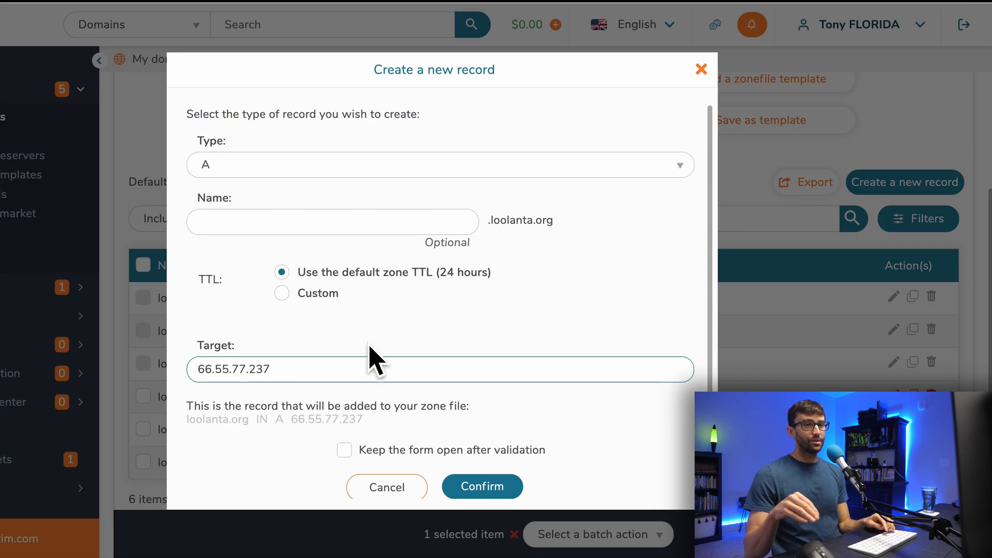
{"action": "mouse_move", "coordinate": [512, 289]}
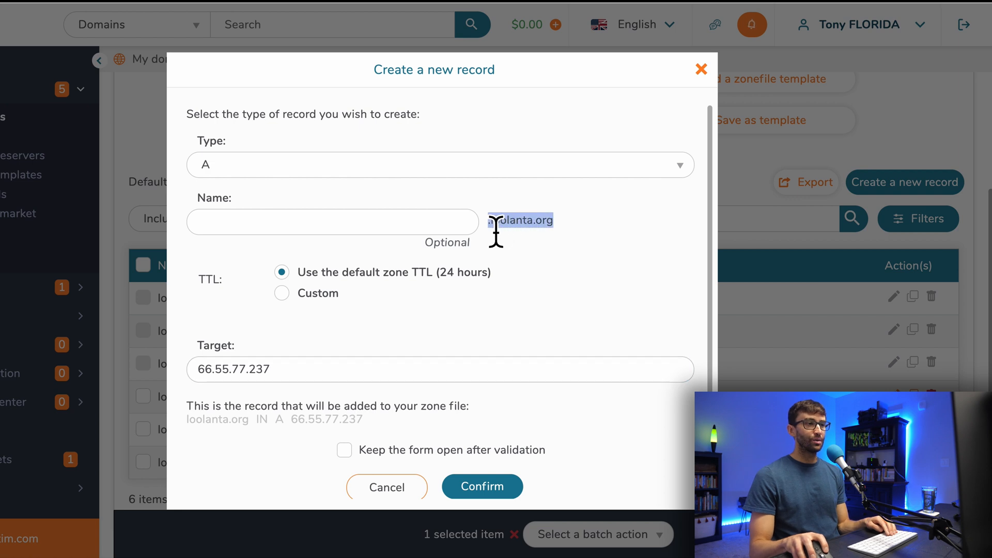
{"action": "left_click", "coordinate": [316, 222]}
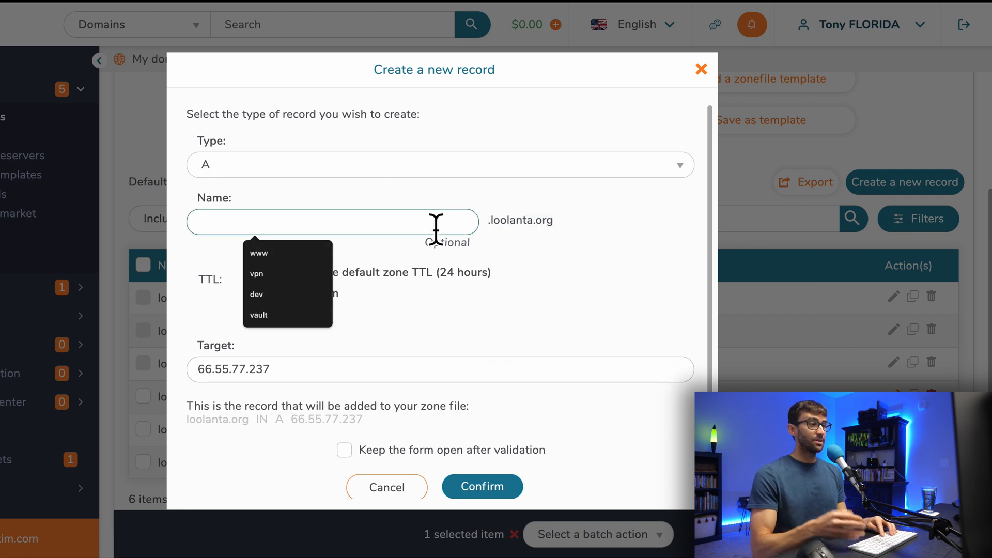
{"action": "type", "text": "vaul"}
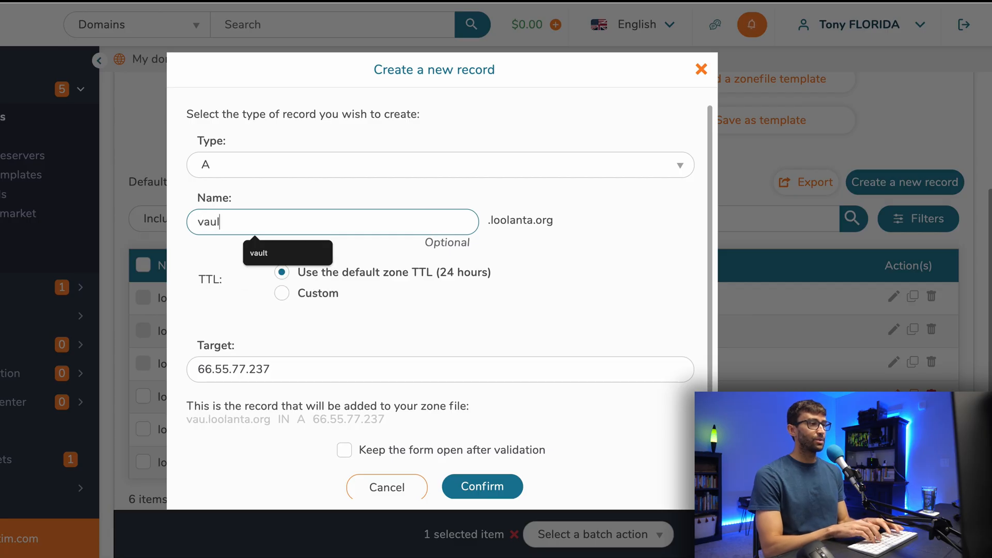
{"action": "type", "text": "t"}
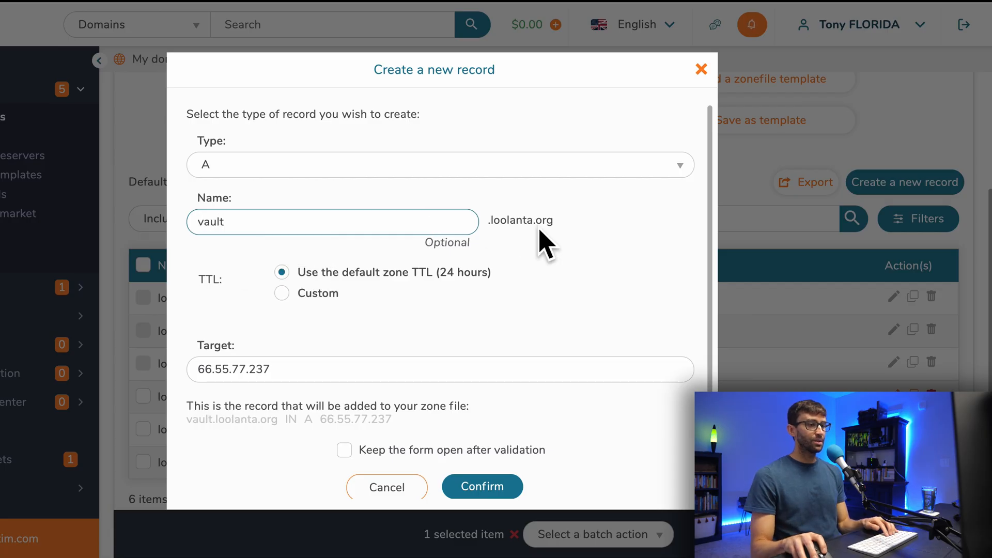
{"action": "left_click", "coordinate": [483, 487]}
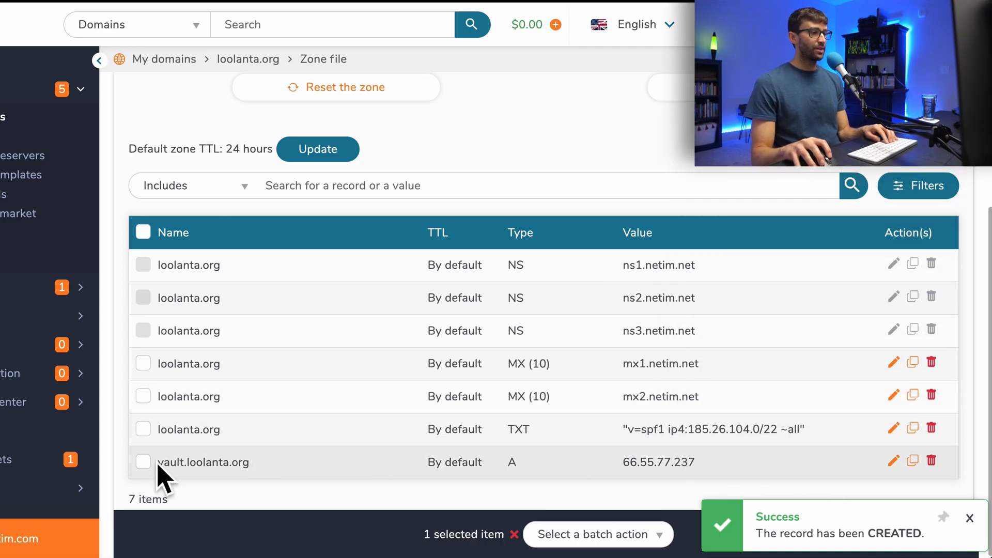
{"action": "mouse_move", "coordinate": [268, 481]}
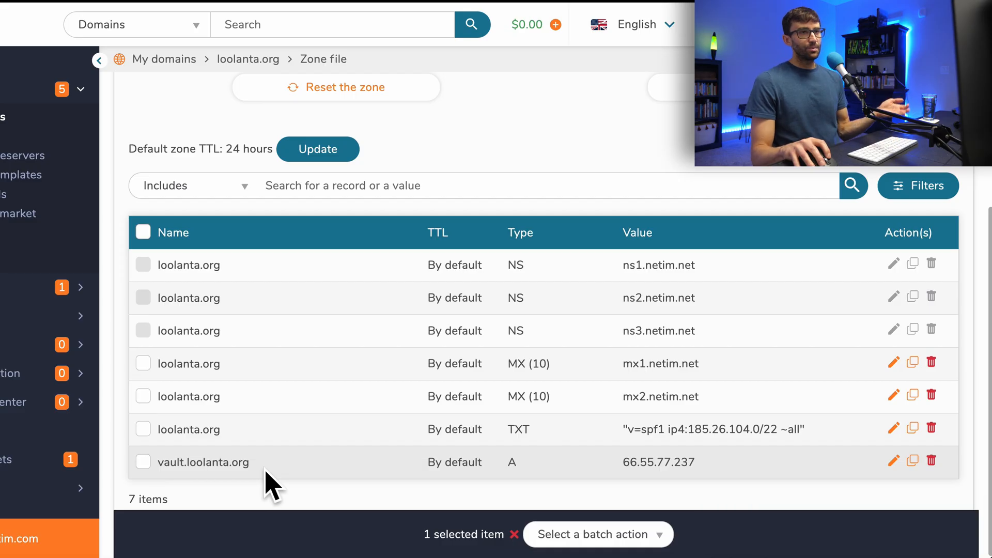
{"action": "mouse_move", "coordinate": [554, 471]}
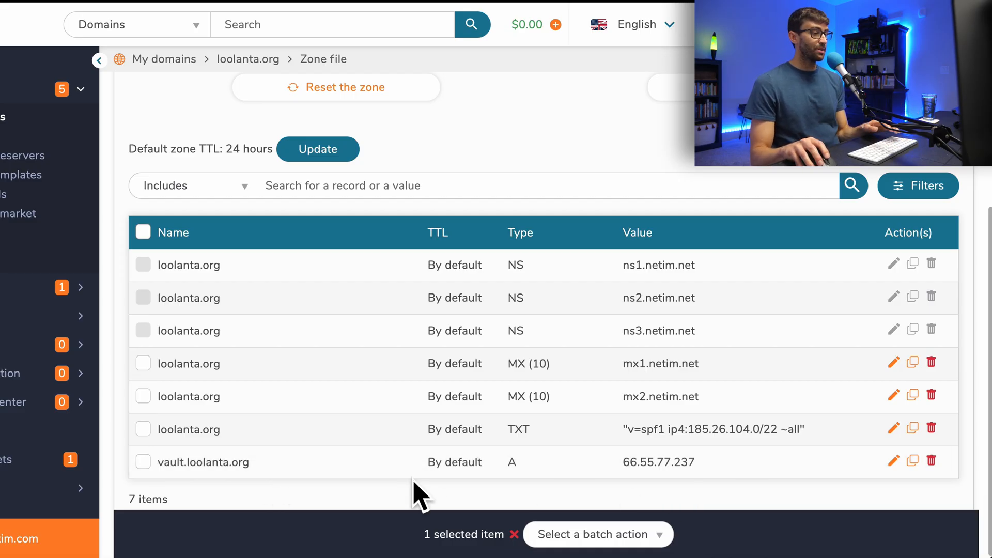
{"action": "mouse_move", "coordinate": [257, 518]}
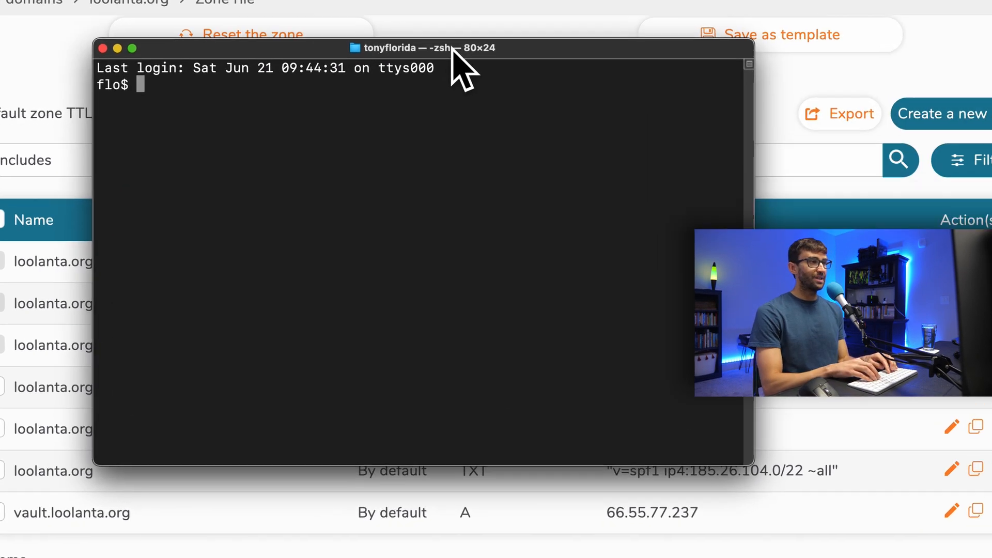
SSH as root into vault.loolanta.org, answering yes to the host fingerprint prompt.
{"action": "type", "text": "ss"}
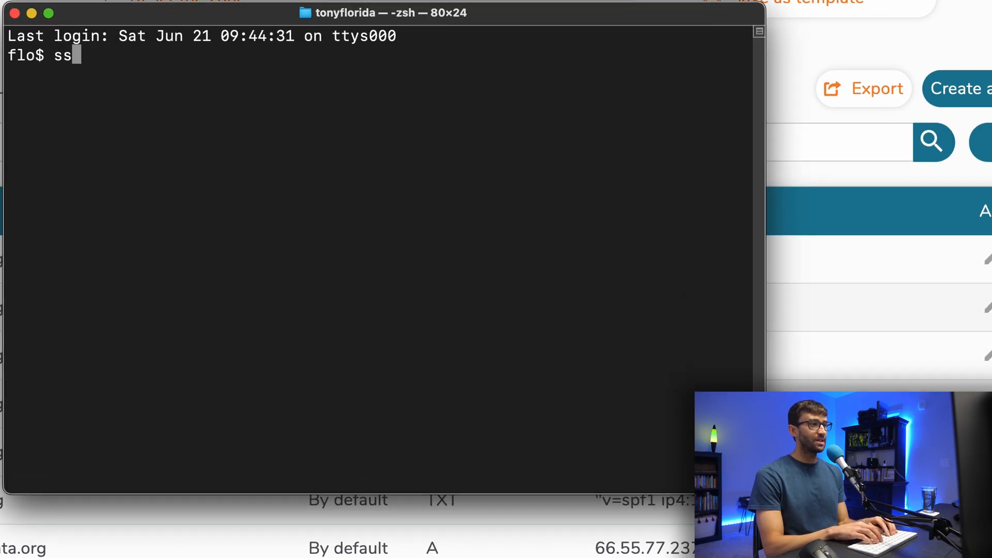
{"action": "type", "text": "h root@"}
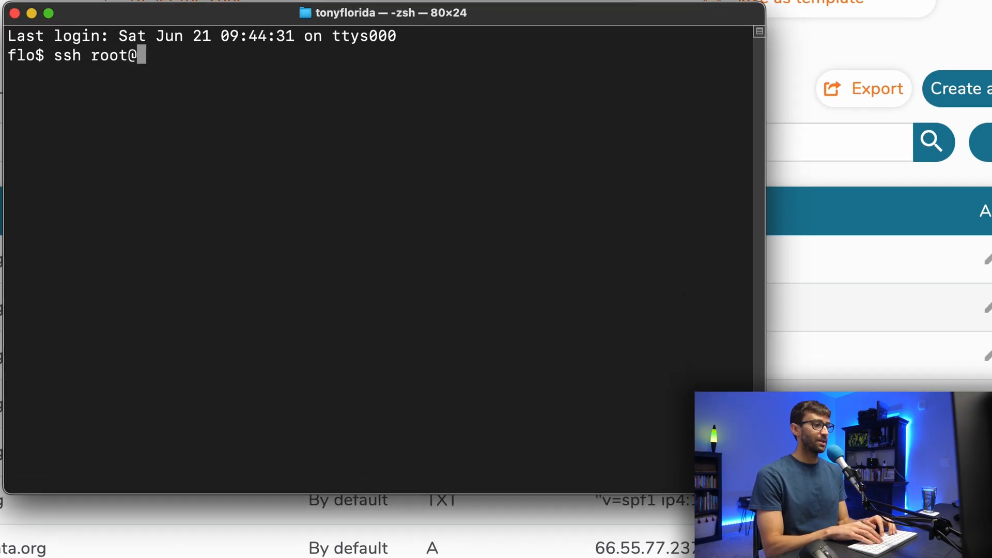
{"action": "type", "text": "vault.loo"}
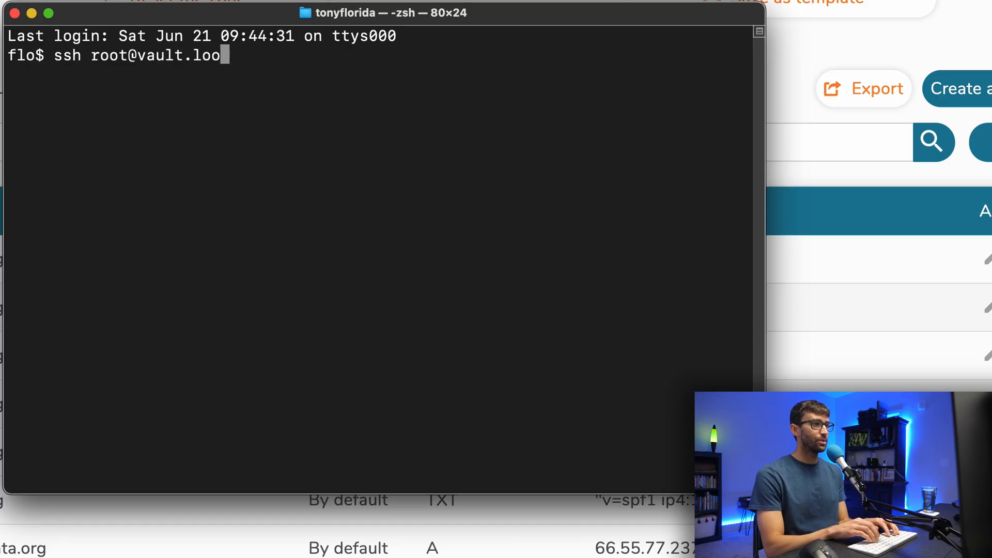
{"action": "type", "text": "lanta.org"}
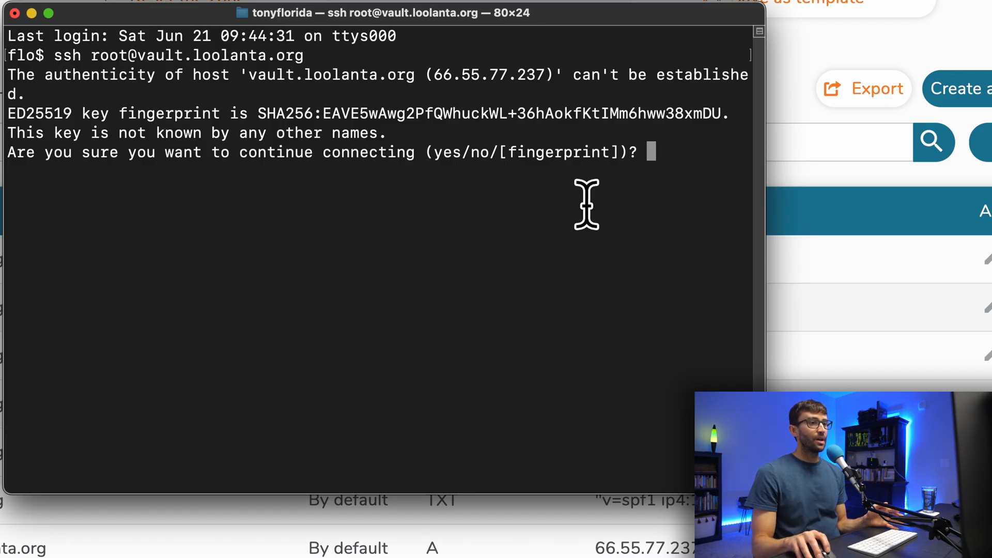
{"action": "mouse_move", "coordinate": [649, 218]}
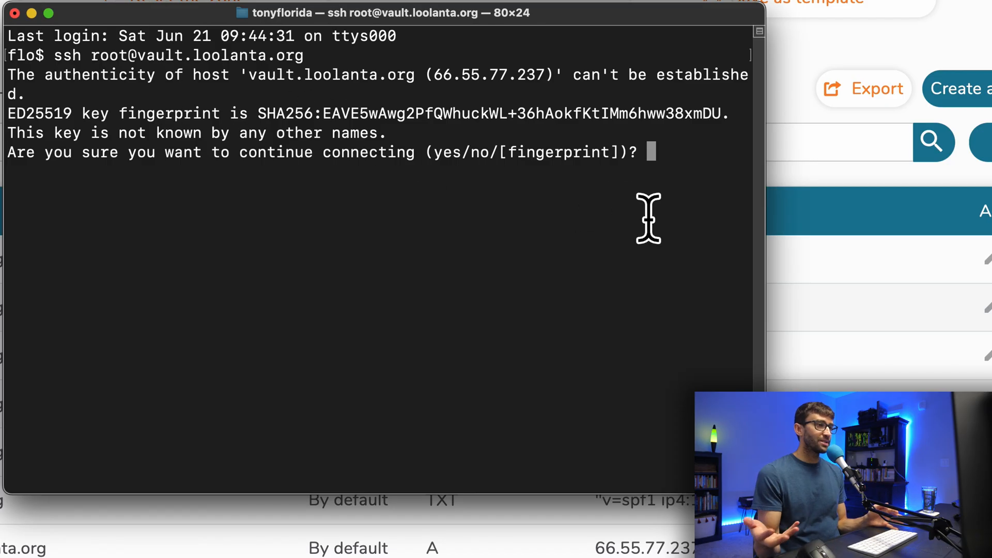
{"action": "mouse_move", "coordinate": [574, 196]}
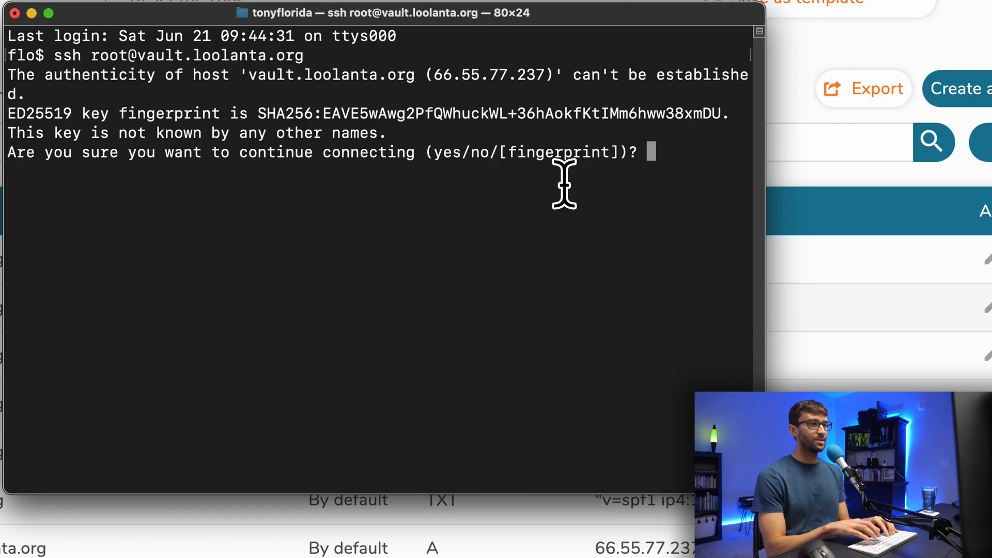
{"action": "type", "text": "yes"}
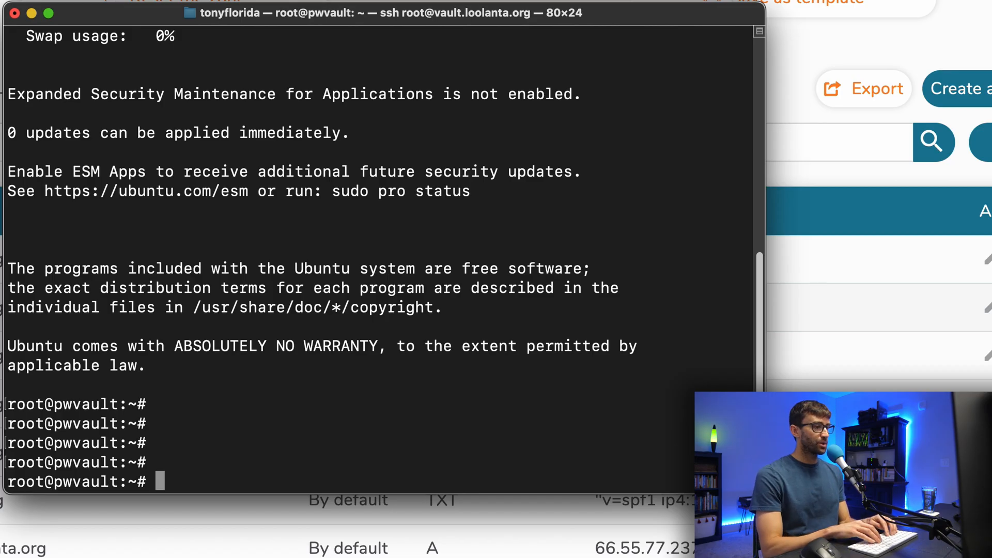
Run apt update then apt upgrade to install all available package upgrades.
{"action": "type", "text": "apt update"}
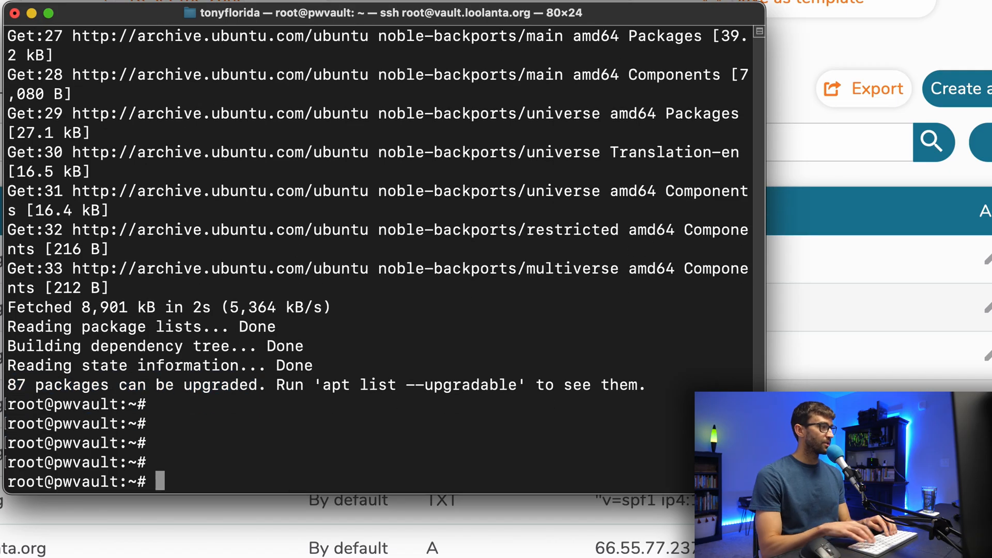
{"action": "type", "text": "apt upg"}
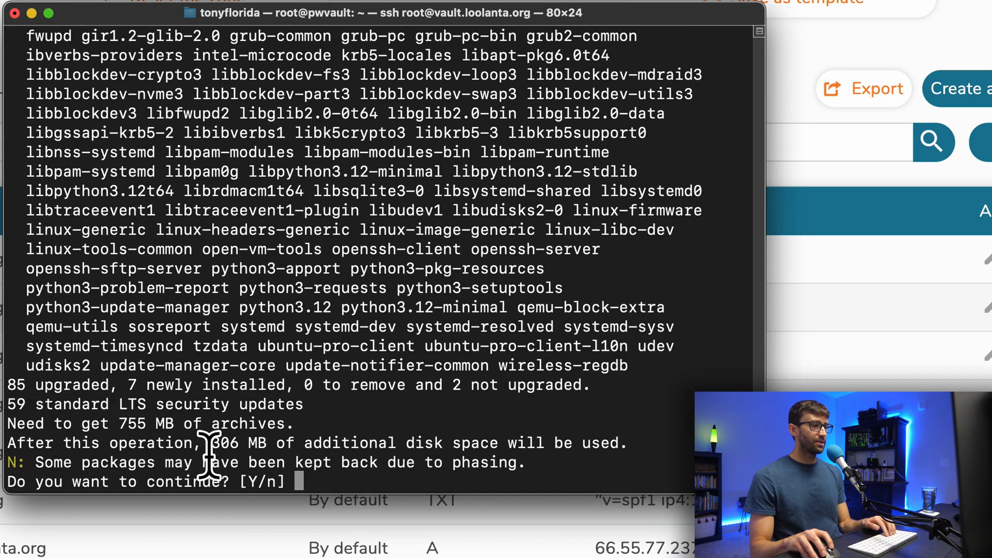
{"action": "left_click_drag", "start_coordinate": [212, 442], "coordinate": [444, 442]}
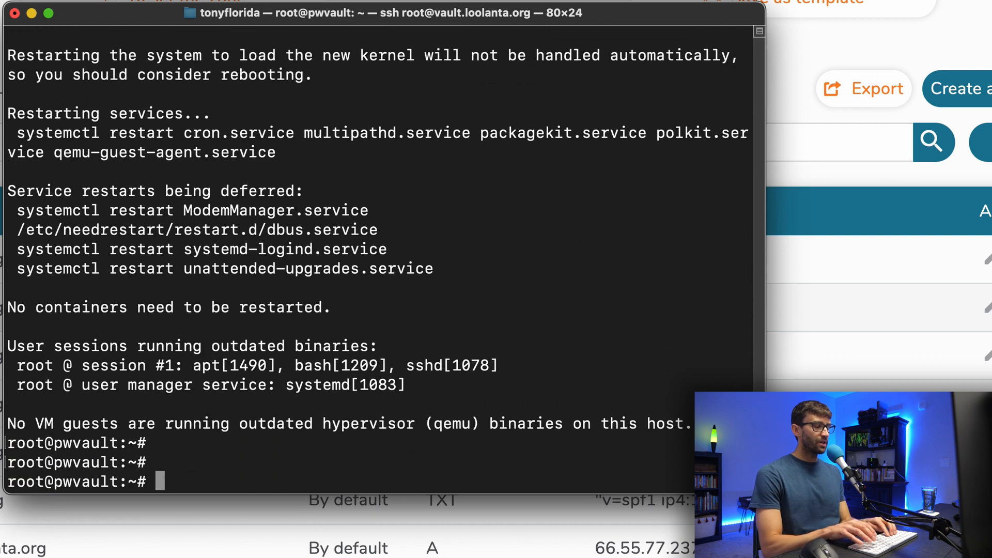
{"action": "mouse_move", "coordinate": [483, 313]}
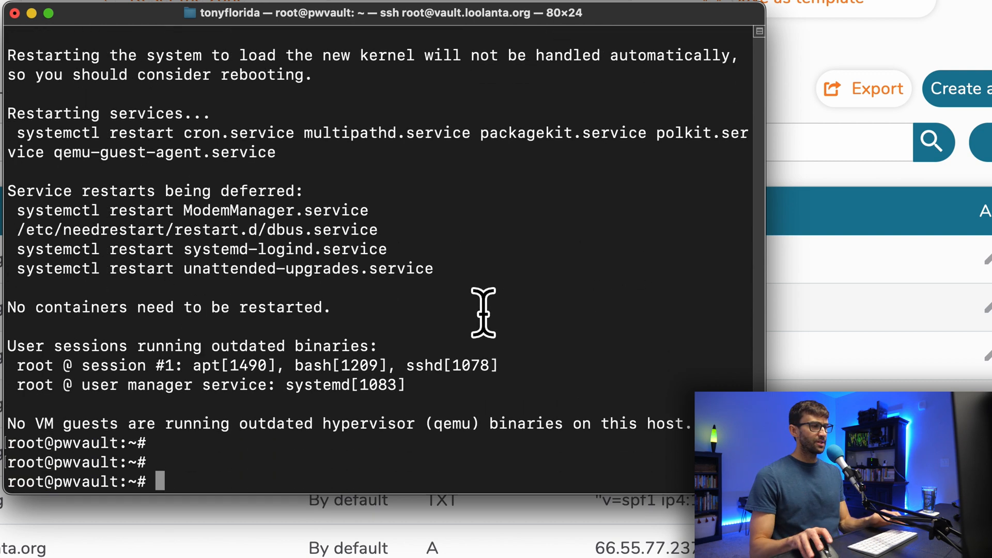
{"action": "mouse_move", "coordinate": [373, 430]}
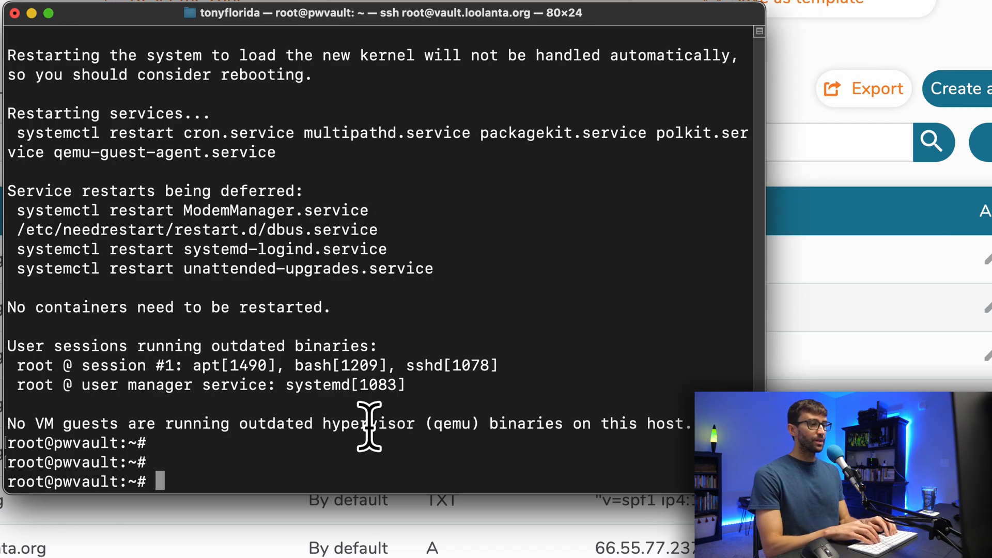
Create user tony with adduser, setting a password and full name Tony, accepting defaults.
{"action": "type", "text": "addu"}
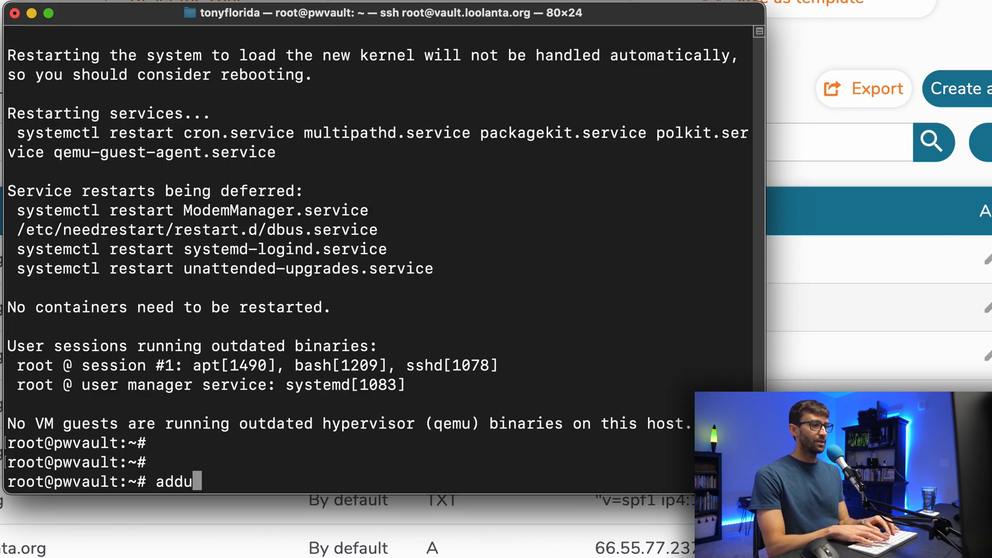
{"action": "type", "text": "ser tony"}
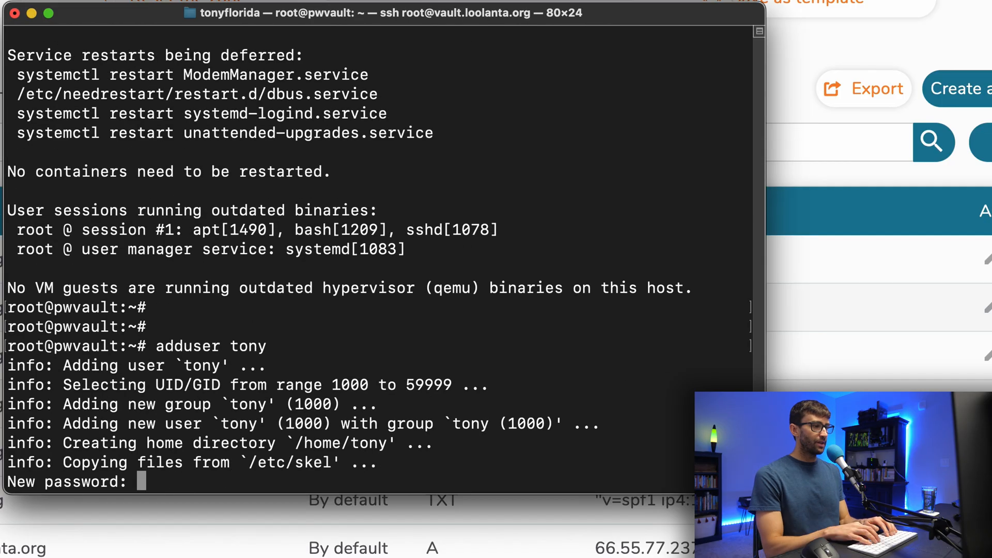
{"action": "key", "text": "Enter"}
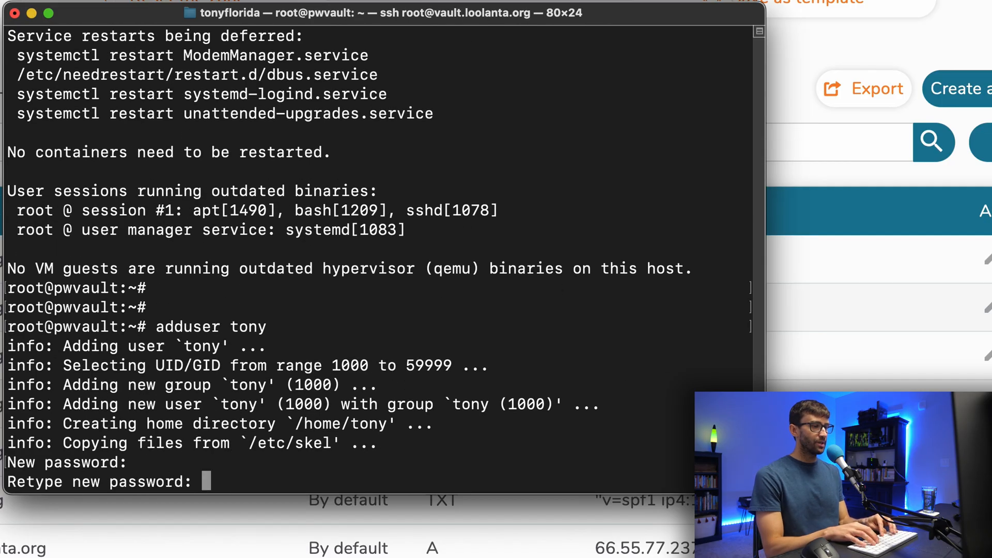
{"action": "type", "text": "Tony"}
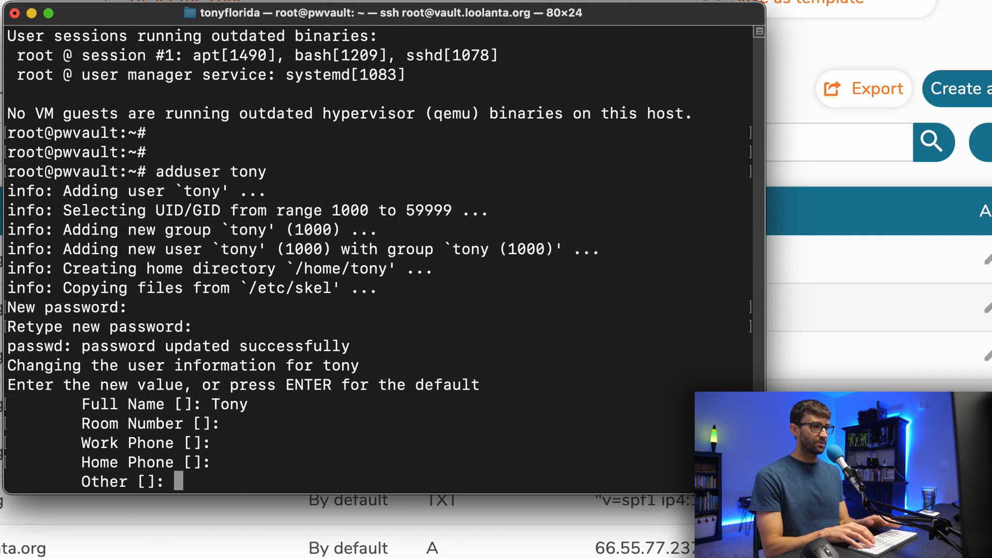
{"action": "type", "text": "Y/n] Y"}
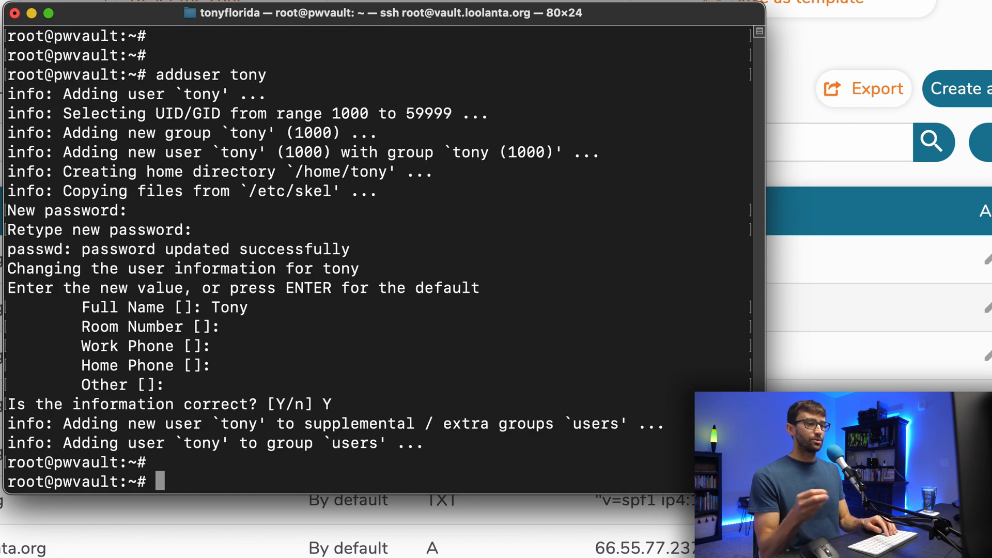
Add tony to the sudo group with usermod -aG and switch to the tony account via su -.
{"action": "type", "text": "usermod -aG"}
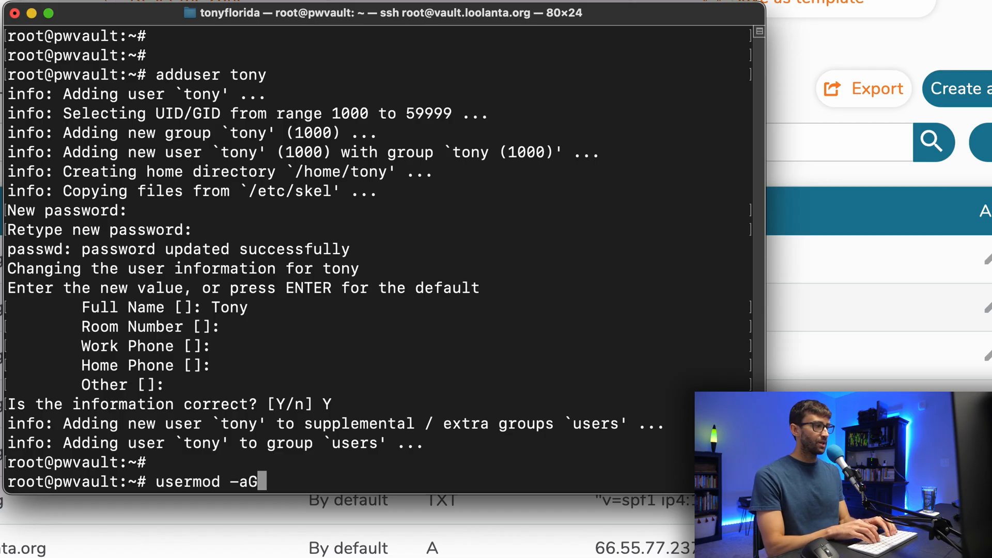
{"action": "type", "text": "sudo tony"}
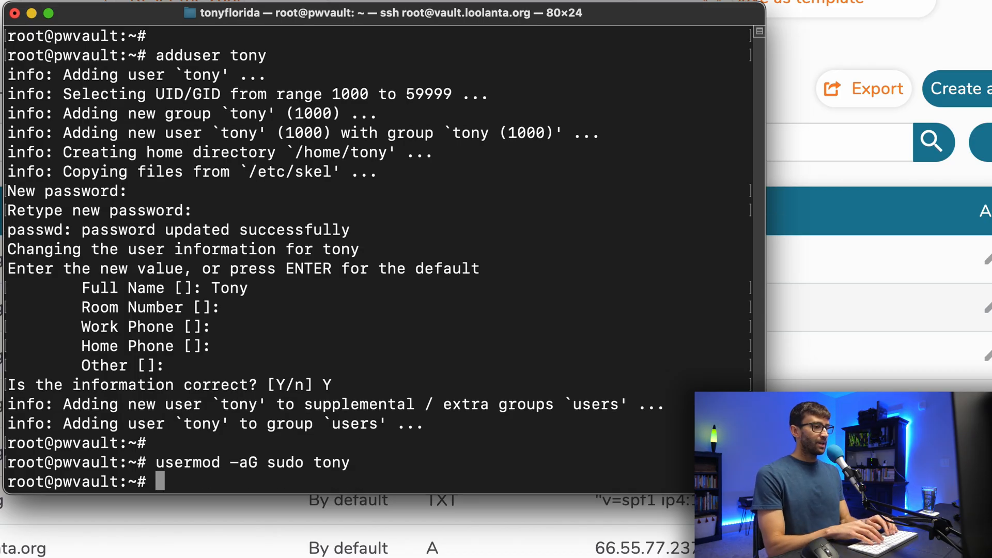
{"action": "type", "text": "su - tony"}
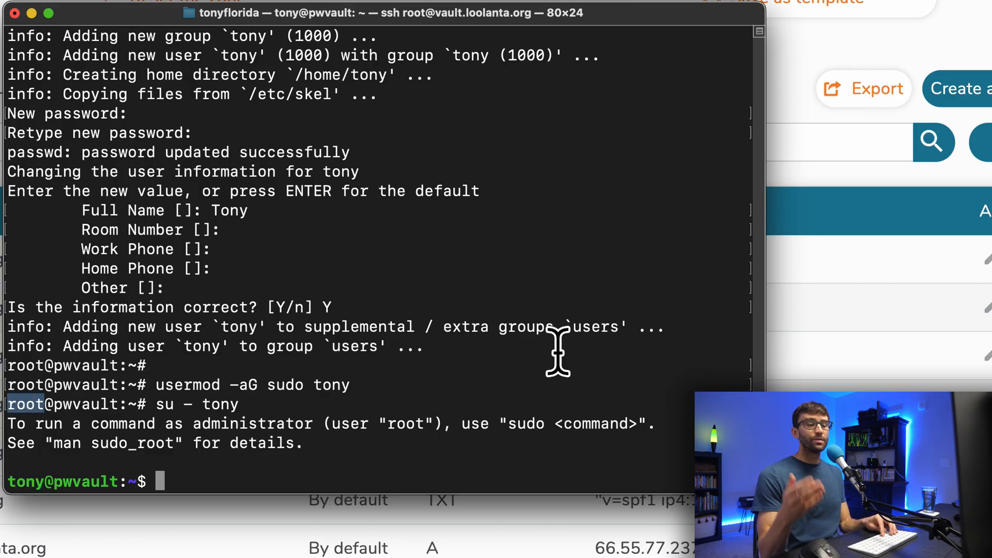
{"action": "type", "text": "curl -fsSL https://get.docker.com -o get-docker.sh"}
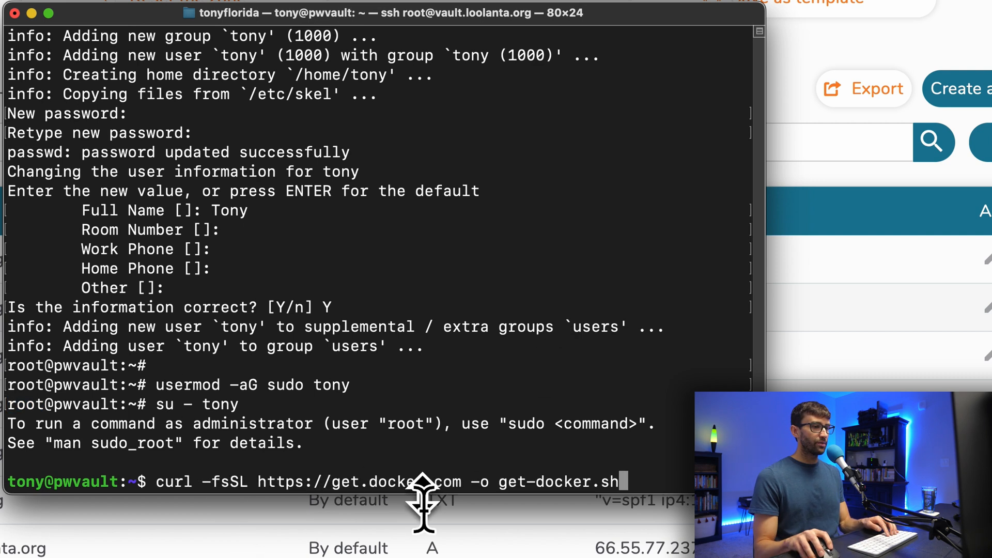
{"action": "mouse_move", "coordinate": [642, 477]}
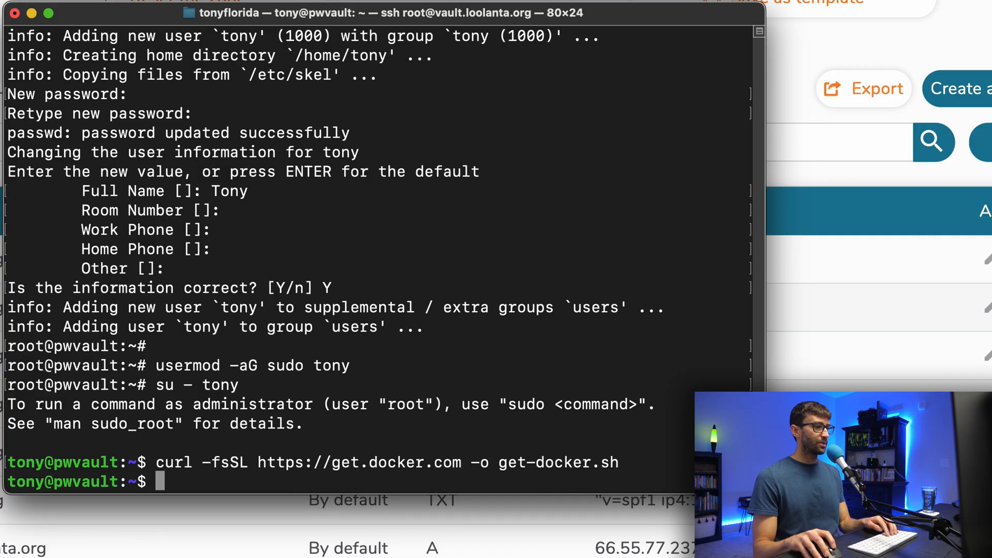
{"action": "type", "text": "sudo sh"}
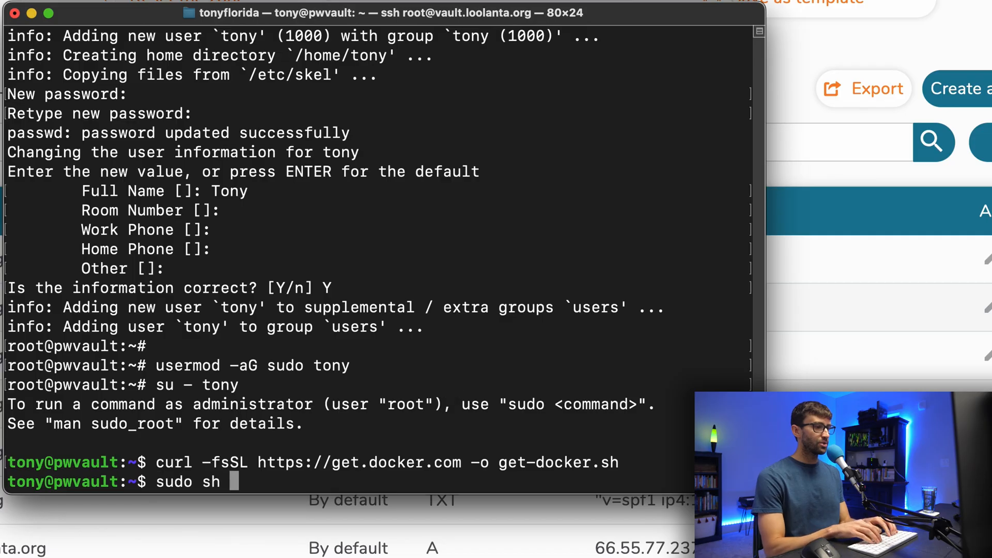
{"action": "type", "text": "get-docker.sh"}
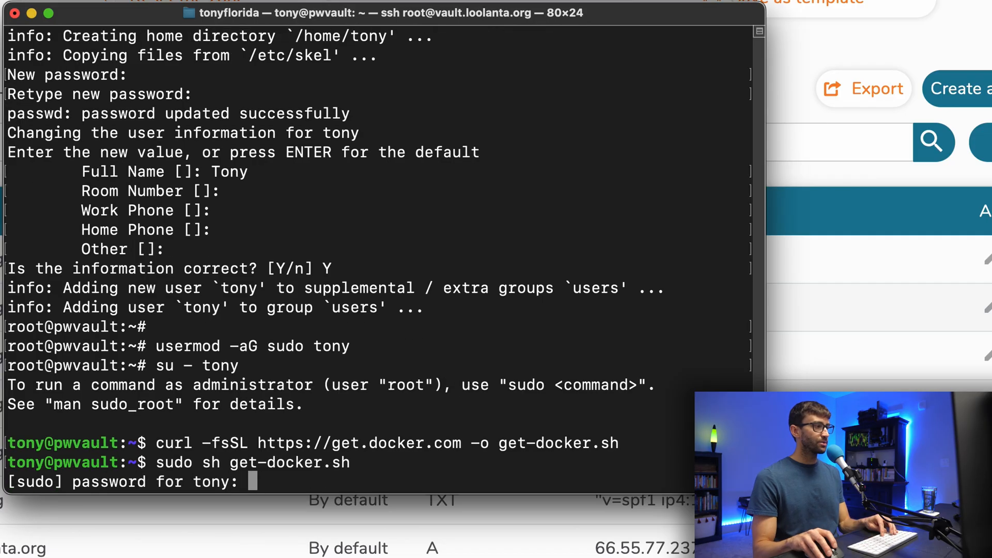
{"action": "key", "text": "Return"}
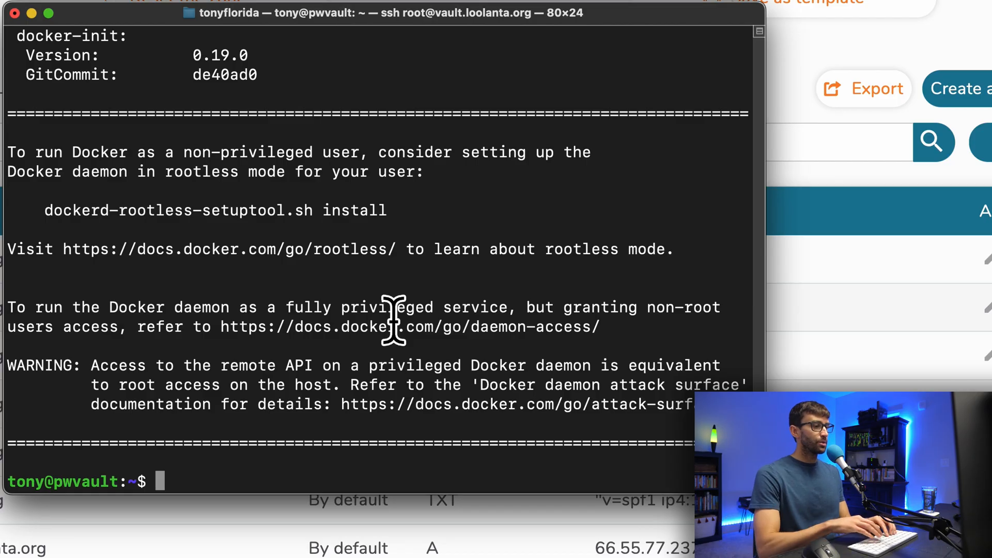
Add tony to the docker group with sudo usermod -aG docker tony.
{"action": "type", "text": "sud"}
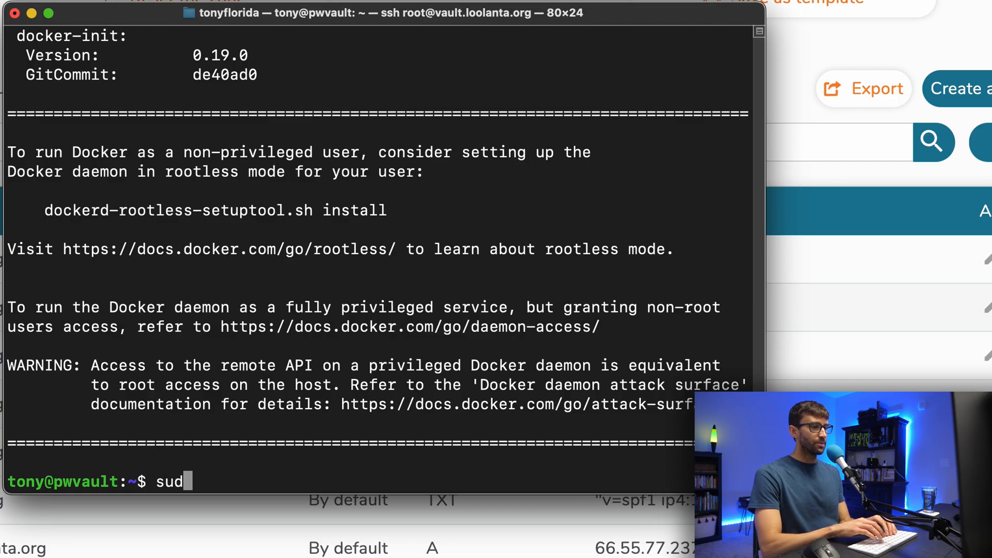
{"action": "type", "text": "o ud"}
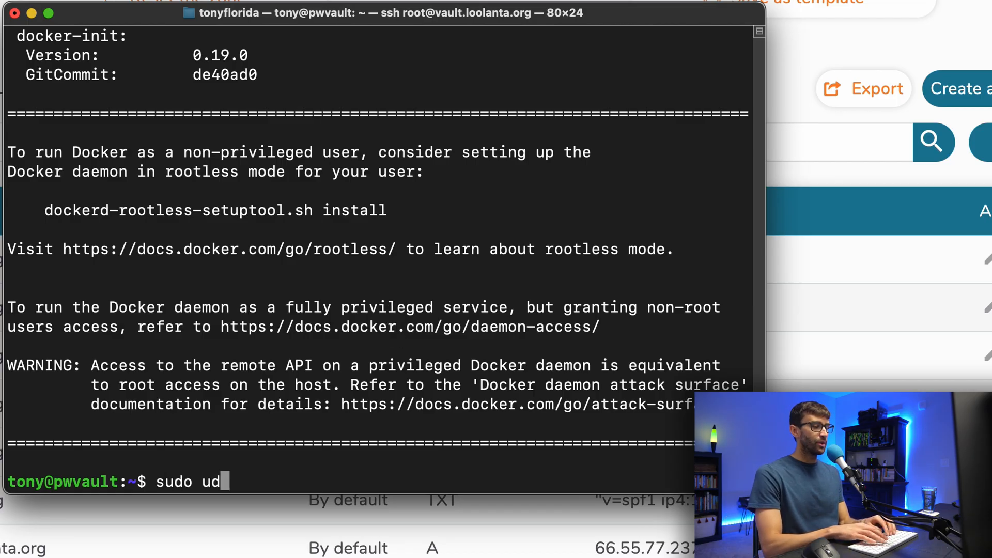
{"action": "type", "text": "sermod -a"}
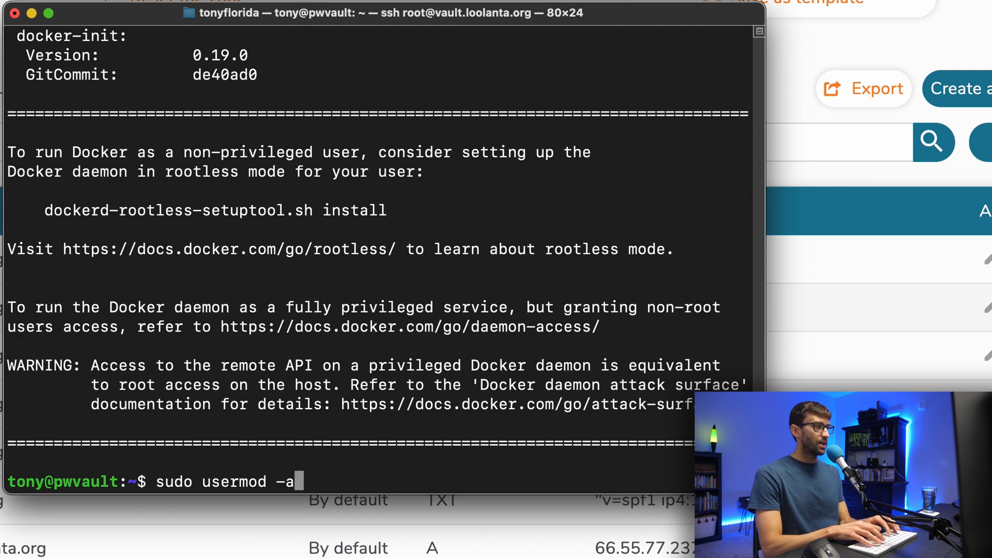
{"action": "type", "text": "G docker"}
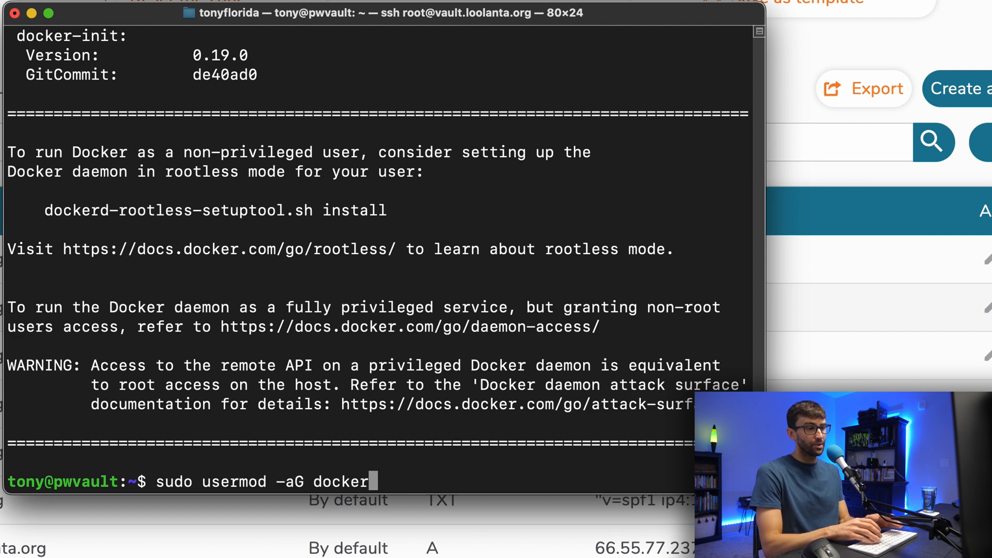
{"action": "type", "text": "tony"}
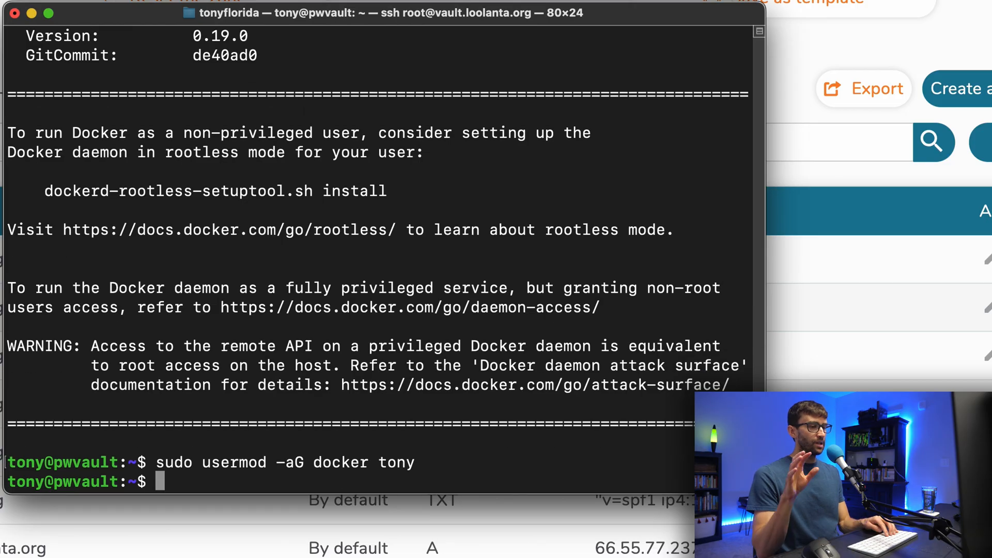
Exit the session and log back in as tony with su - tony so the group change applies.
{"action": "type", "text": "e"}
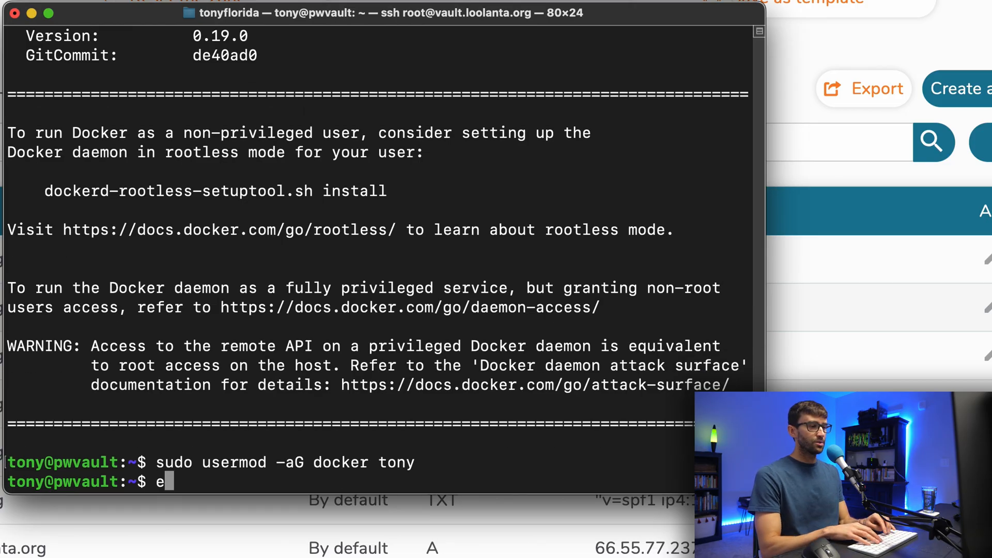
{"action": "type", "text": "xit"}
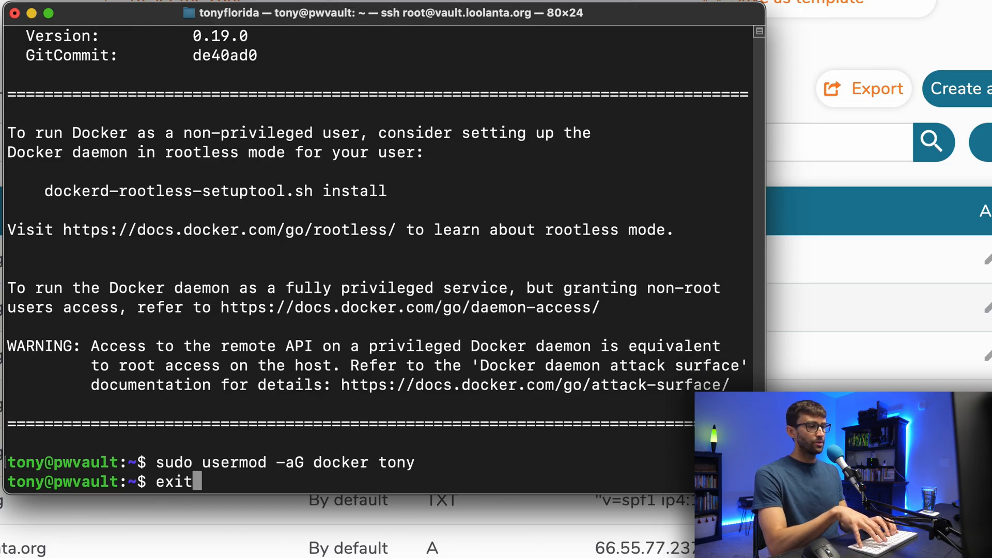
{"action": "key", "text": "Return"}
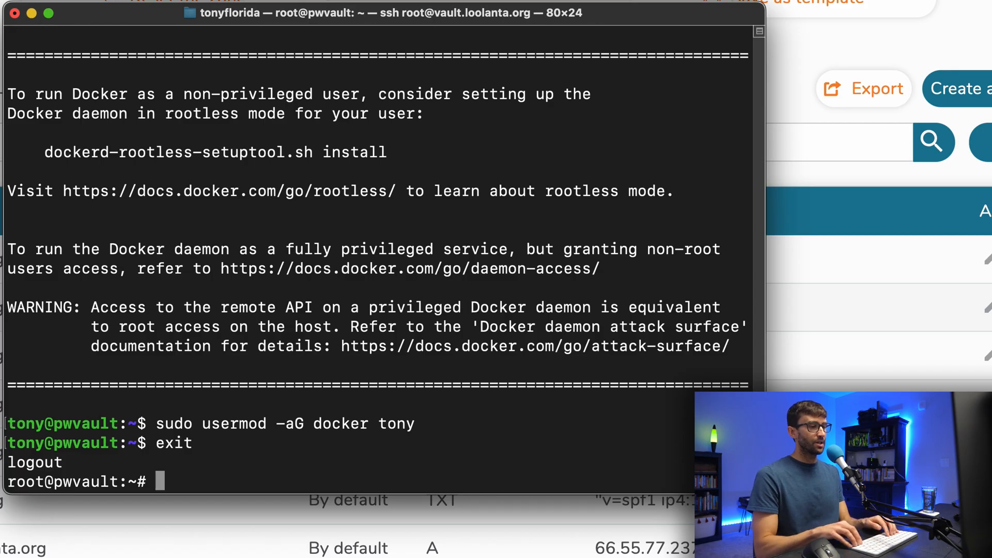
{"action": "type", "text": "su - tony"}
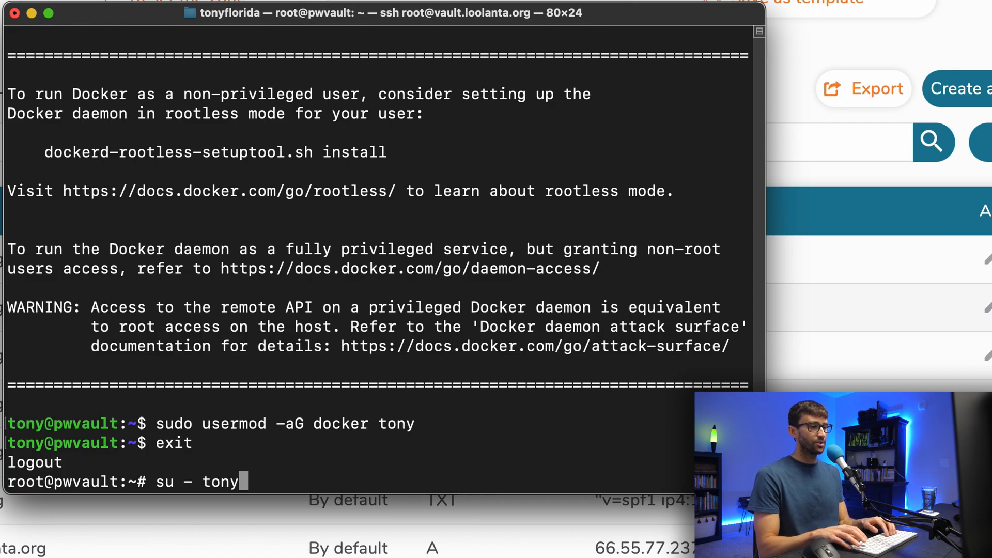
{"action": "key", "text": "Return"}
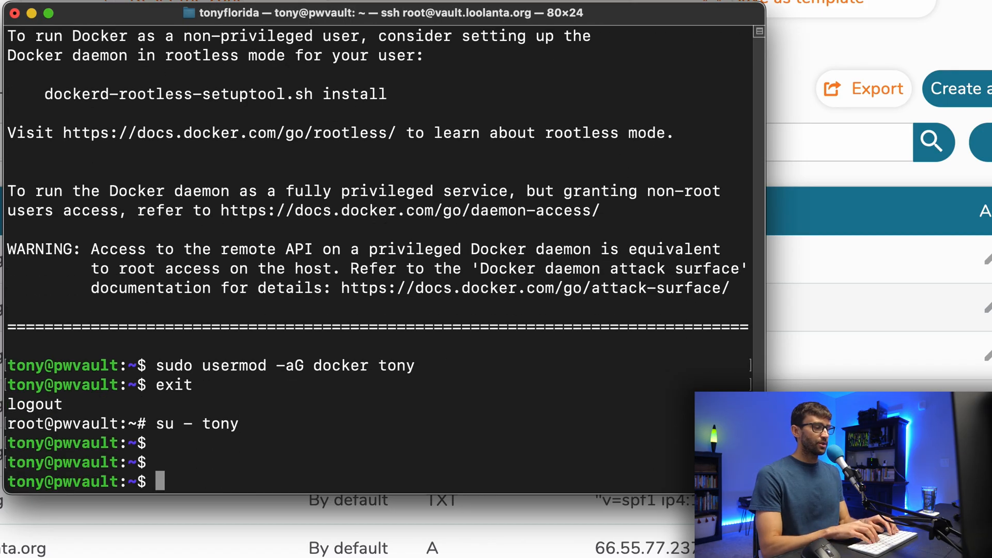
Install docker-compose with sudo apt install docker-compose -y.
{"action": "type", "text": "sudo"}
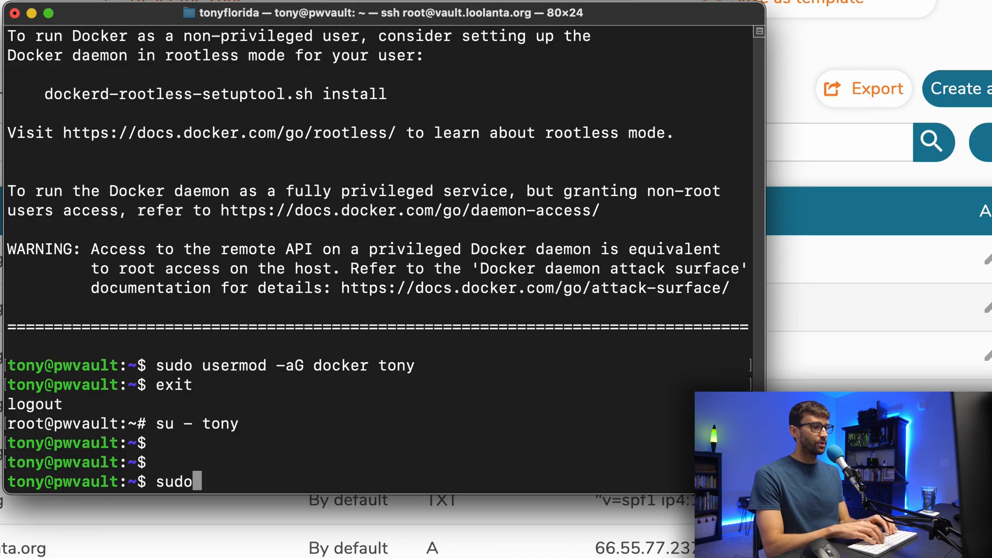
{"action": "type", "text": "apt install docker-"}
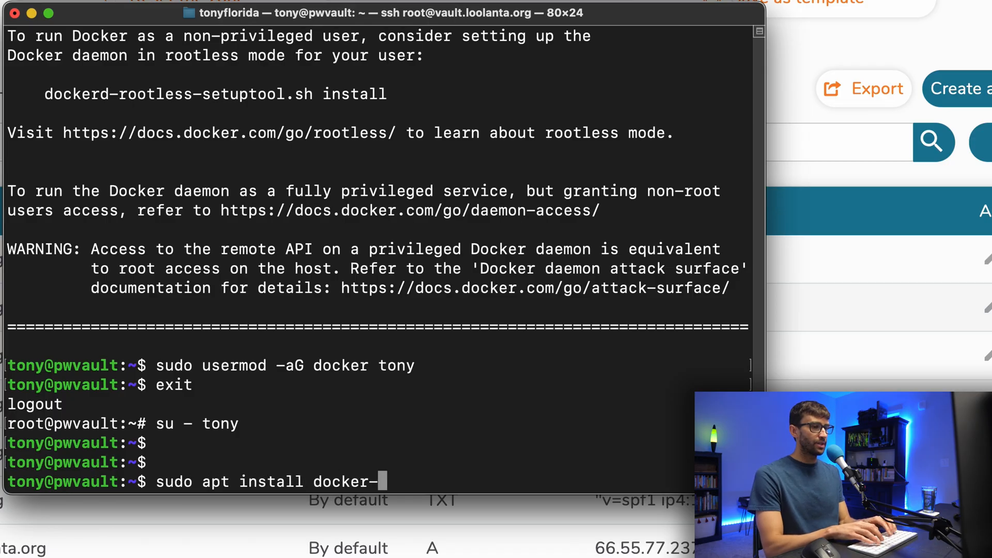
{"action": "type", "text": "compose -y"}
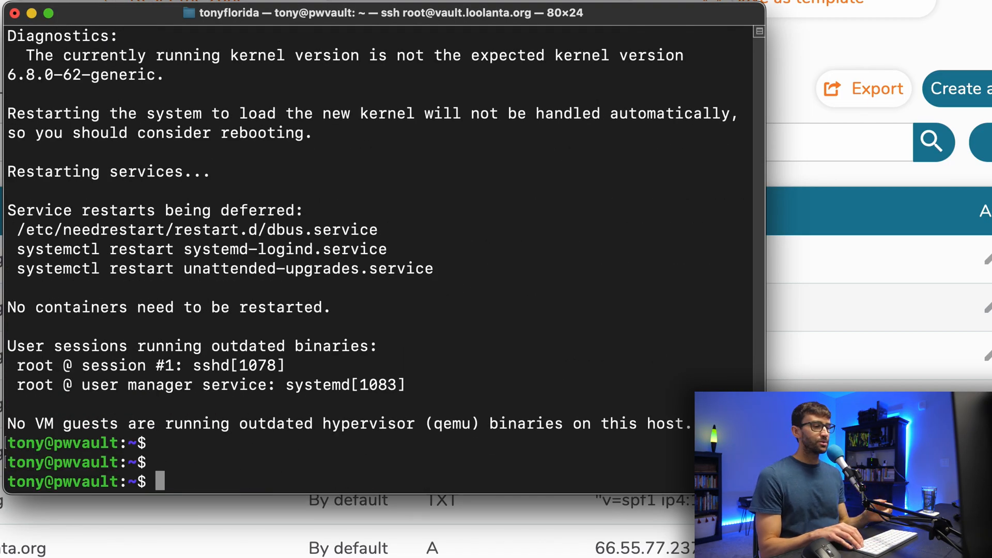
Create a vaultwarden directory and make it the working directory.
{"action": "type", "text": "m"}
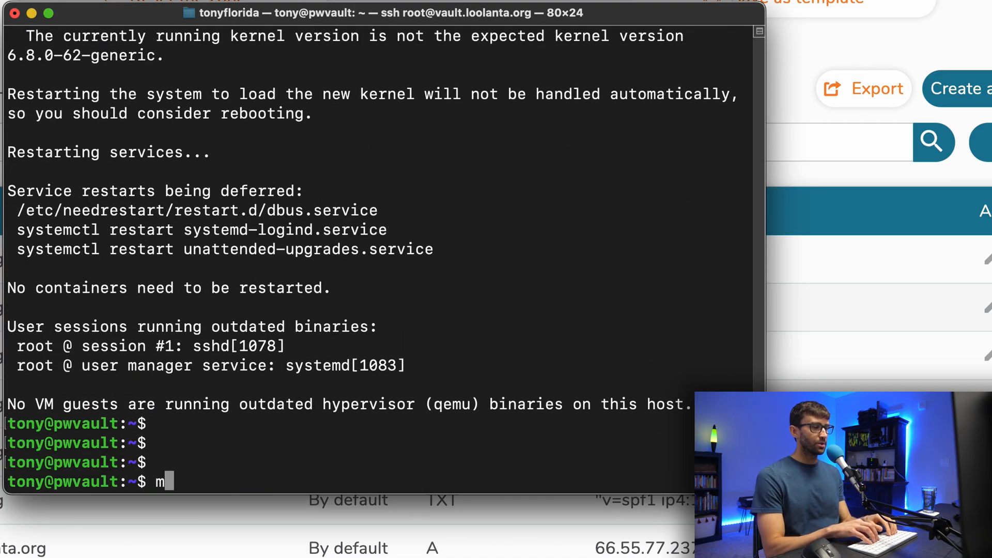
{"action": "type", "text": "kdir vaultwarden"}
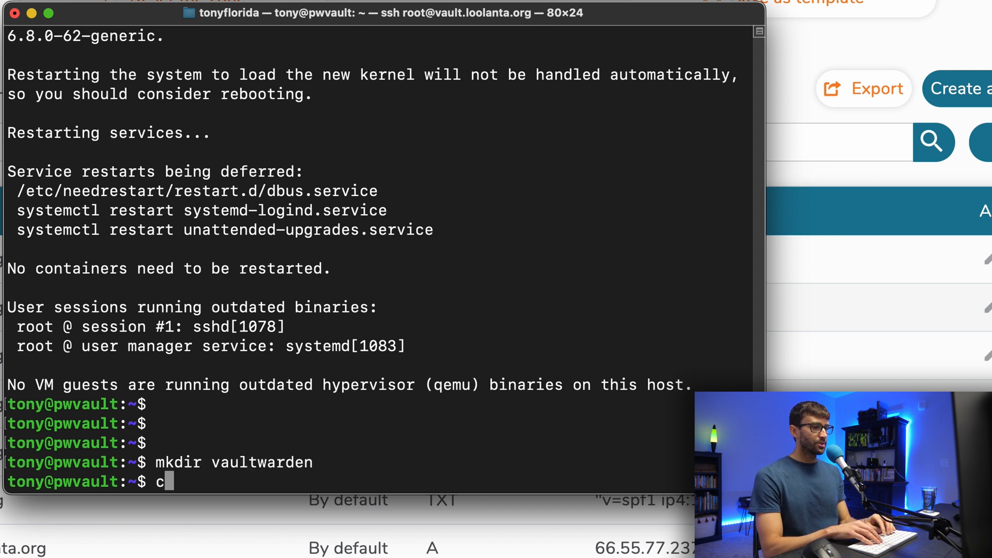
{"action": "type", "text": "d vaultwarden/"}
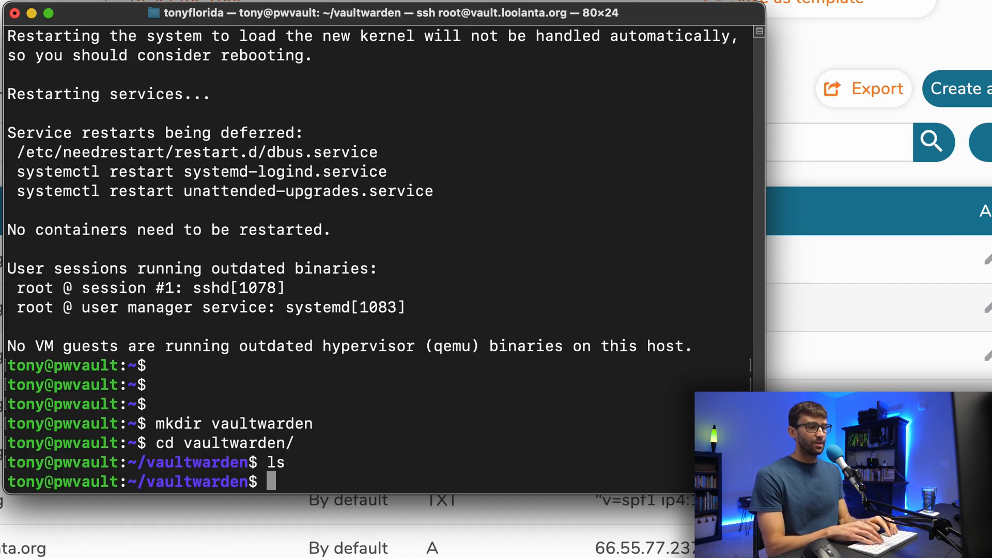
Start editing a new docker-compose.yml in nano inside the vaultwarden folder.
{"action": "type", "text": "nano"}
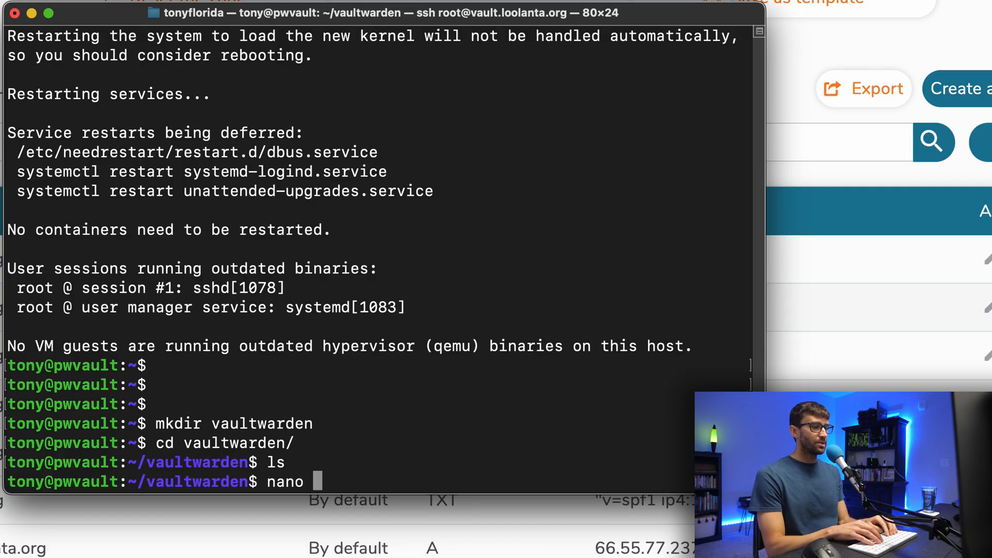
{"action": "type", "text": "docker-comp"}
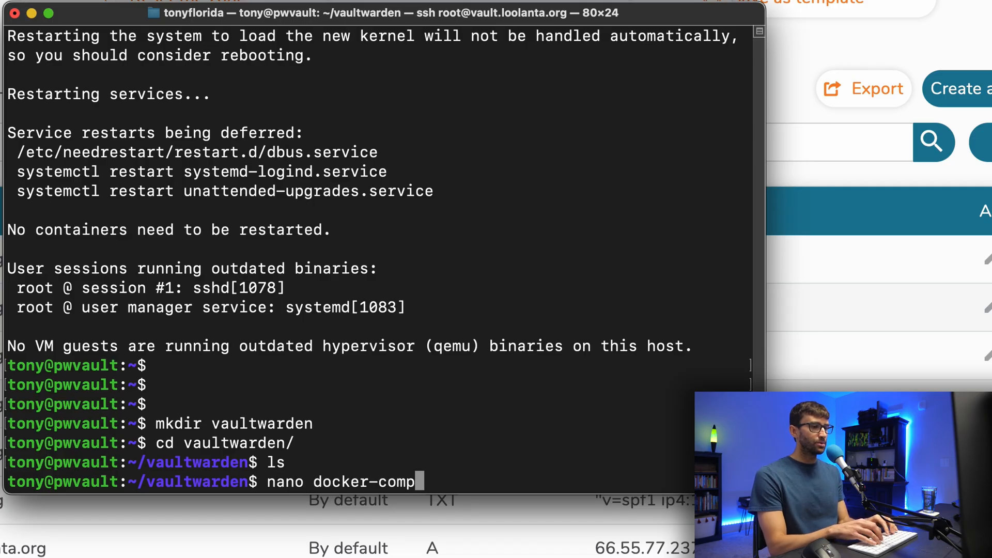
{"action": "type", "text": "ose.yml"}
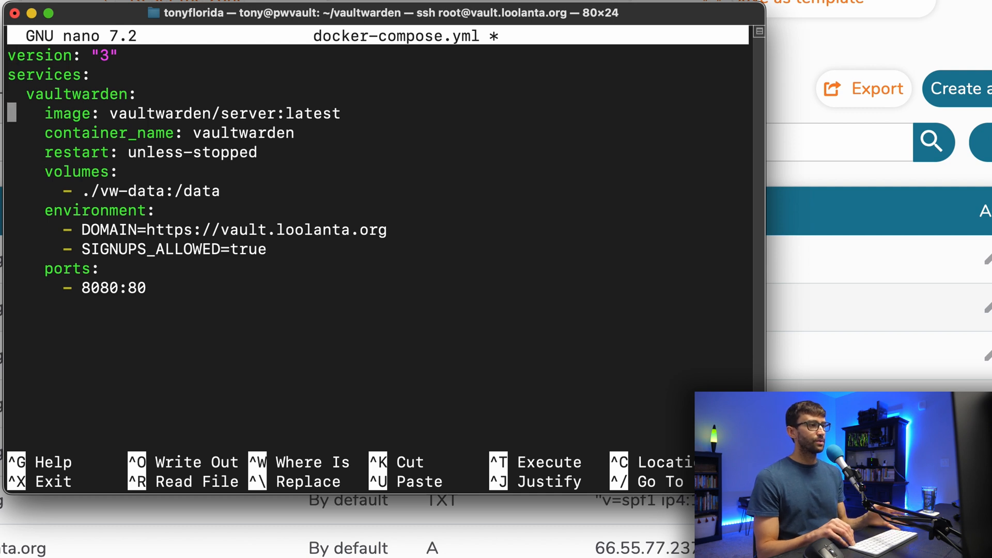
{"action": "double_click", "coordinate": [160, 113]}
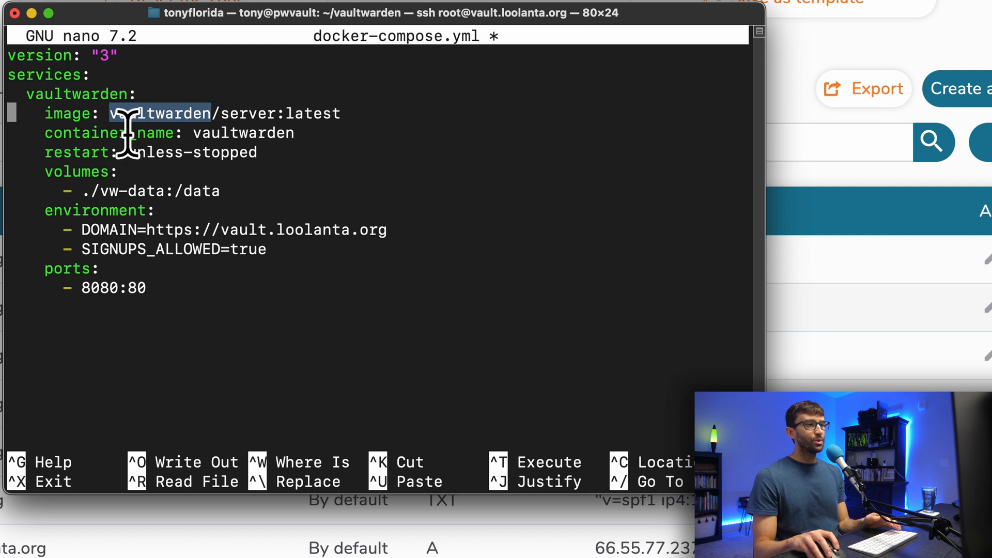
{"action": "left_click_drag", "start_coordinate": [110, 114], "coordinate": [332, 113]}
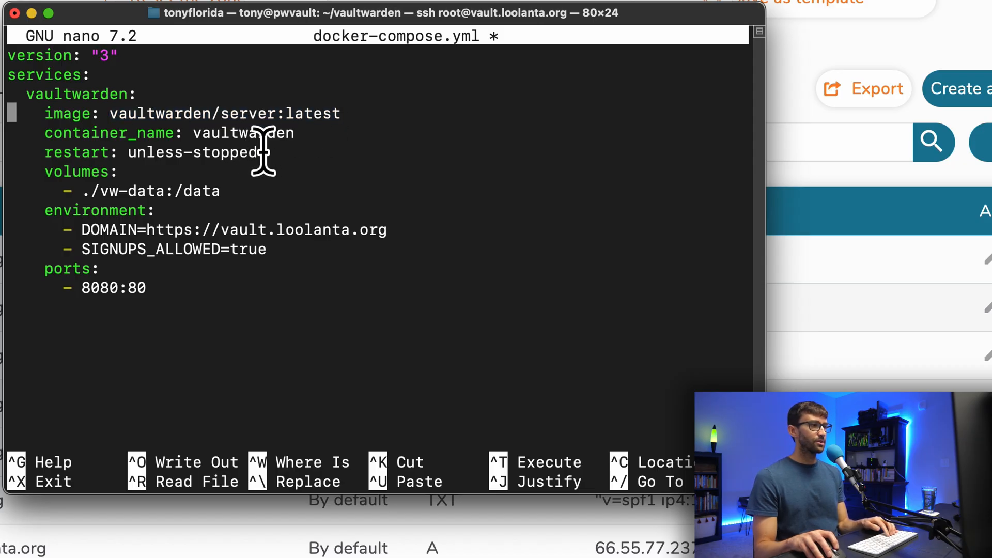
{"action": "double_click", "coordinate": [244, 133]}
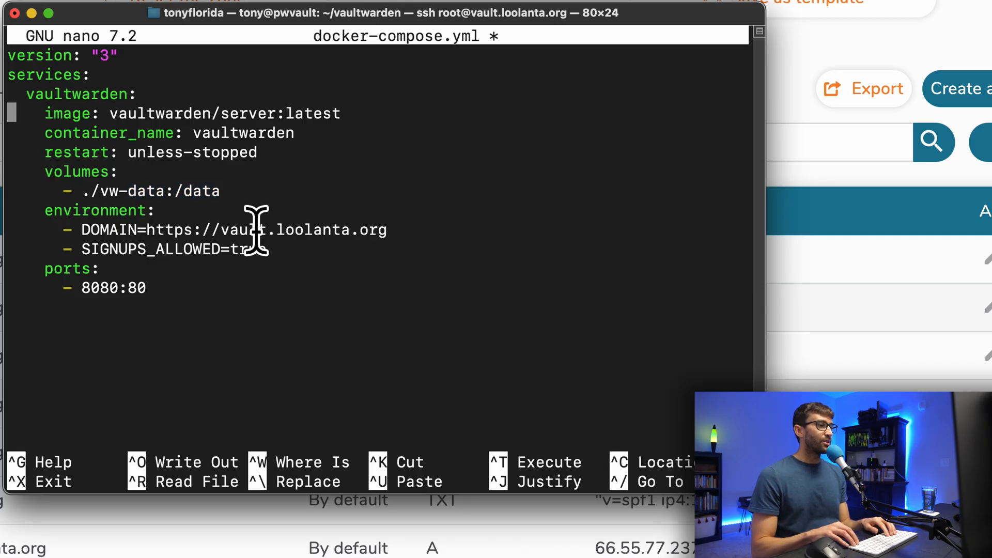
{"action": "type", "text": "ue"}
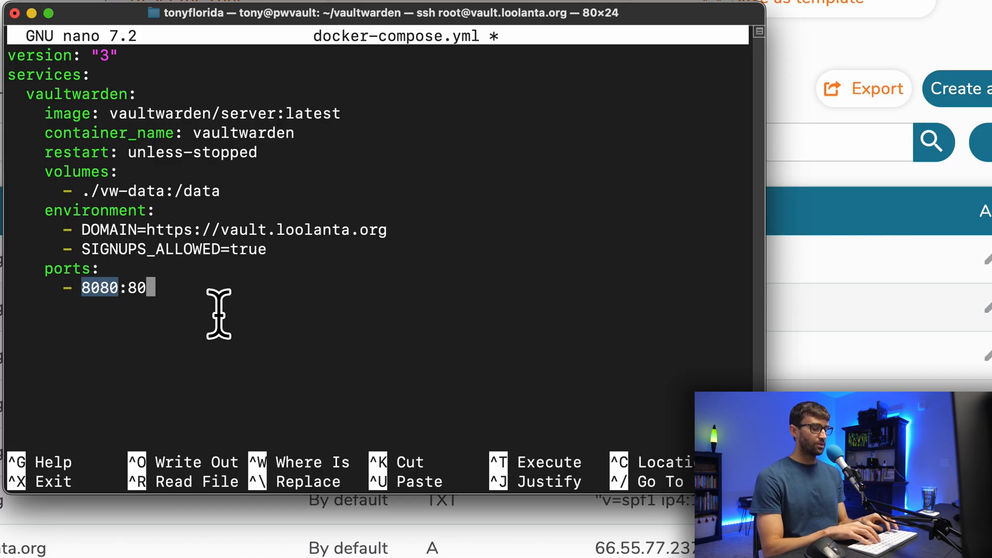
{"action": "key", "text": "ctrl+o"}
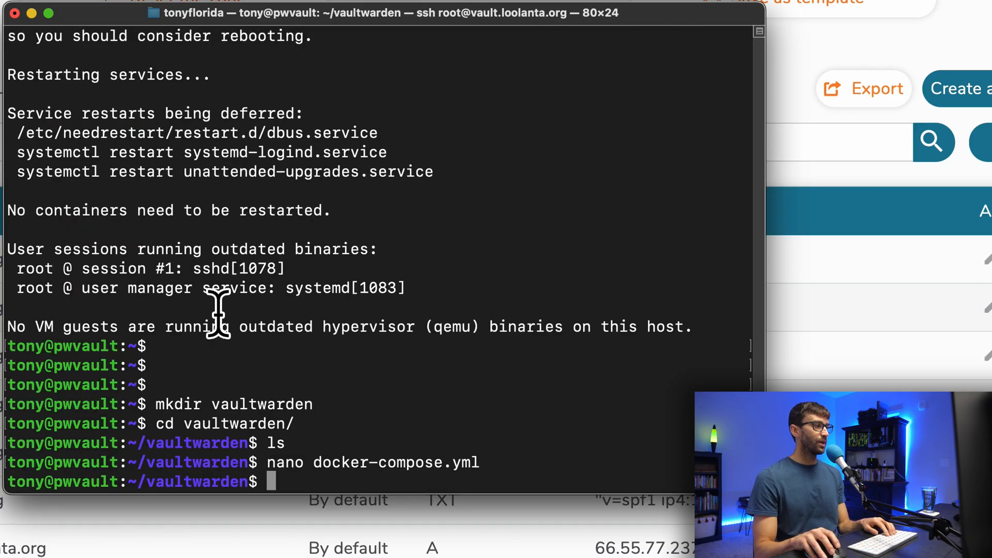
{"action": "mouse_move", "coordinate": [478, 303]}
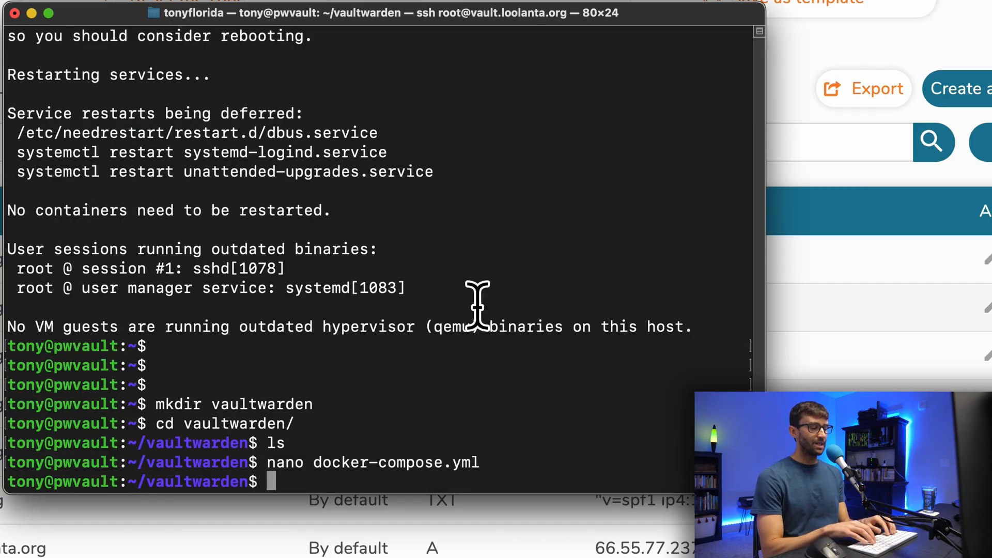
Write a Caddyfile reverse-proxying vault.loolanta.org to localhost:8080 with gzip encoding and save it.
{"action": "type", "text": "ls"}
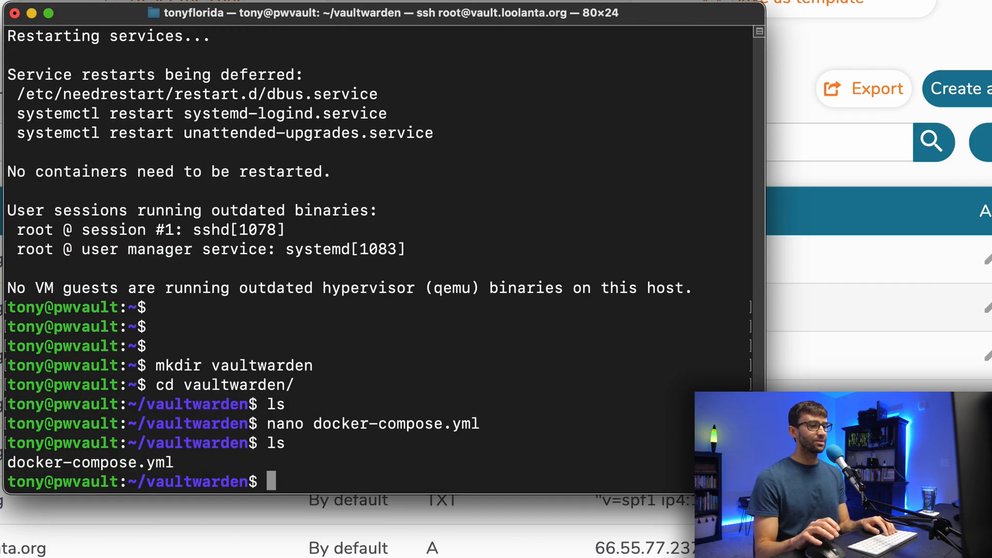
{"action": "mouse_move", "coordinate": [574, 393]}
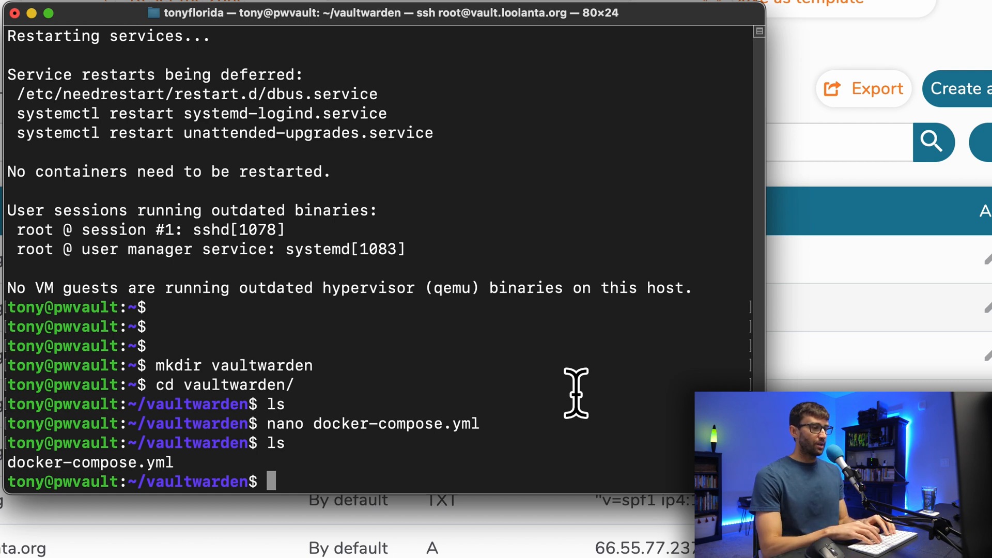
{"action": "type", "text": "nano"}
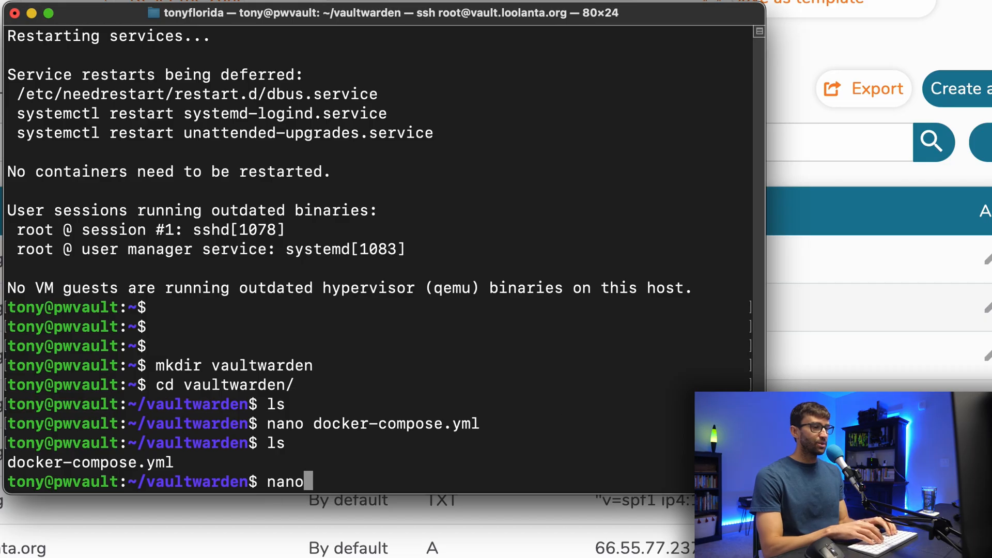
{"action": "type", "text": "Cad"}
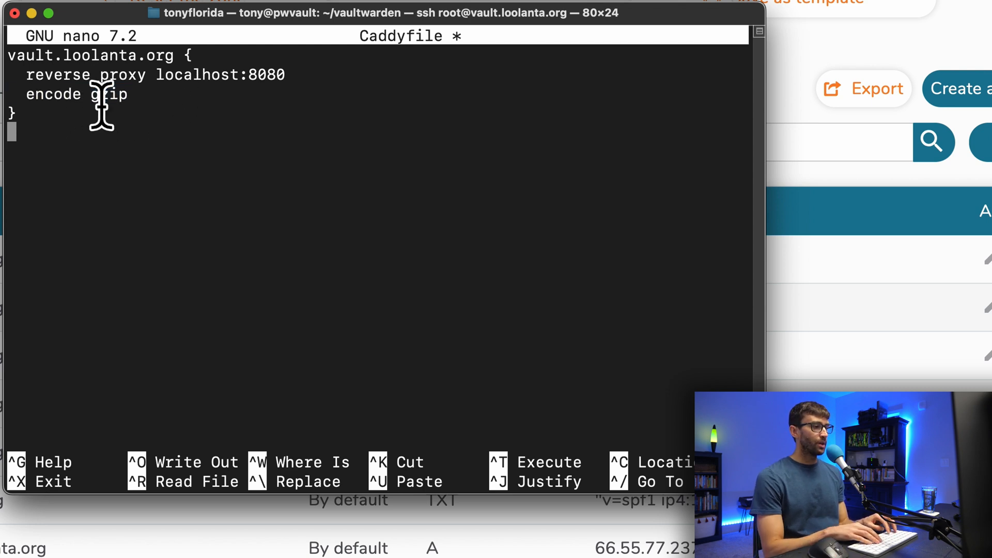
{"action": "key", "text": "ctrl+x"}
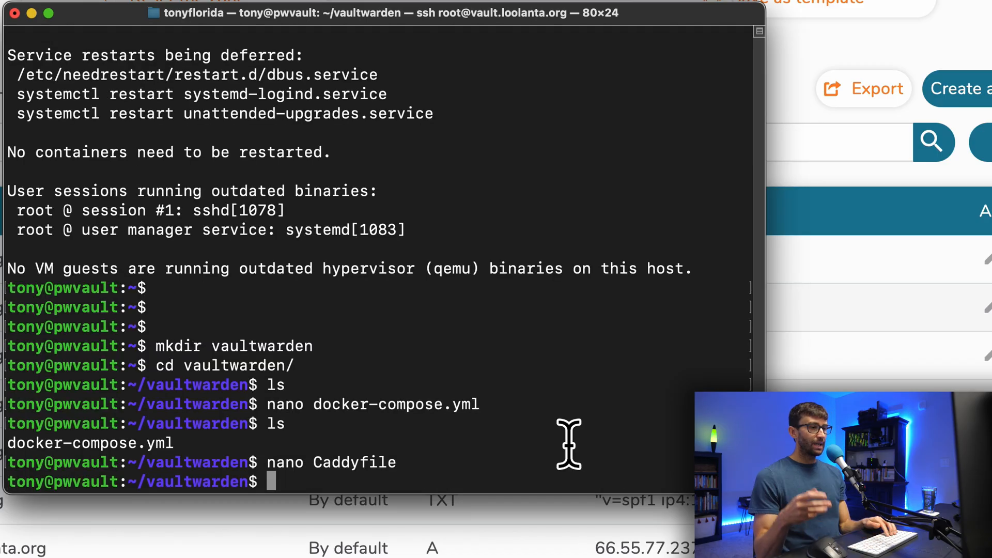
Add the caddy service and top-level caddy_data and caddy_config volumes to docker-compose.yml and save it.
{"action": "type", "text": "nano Caddyfile"}
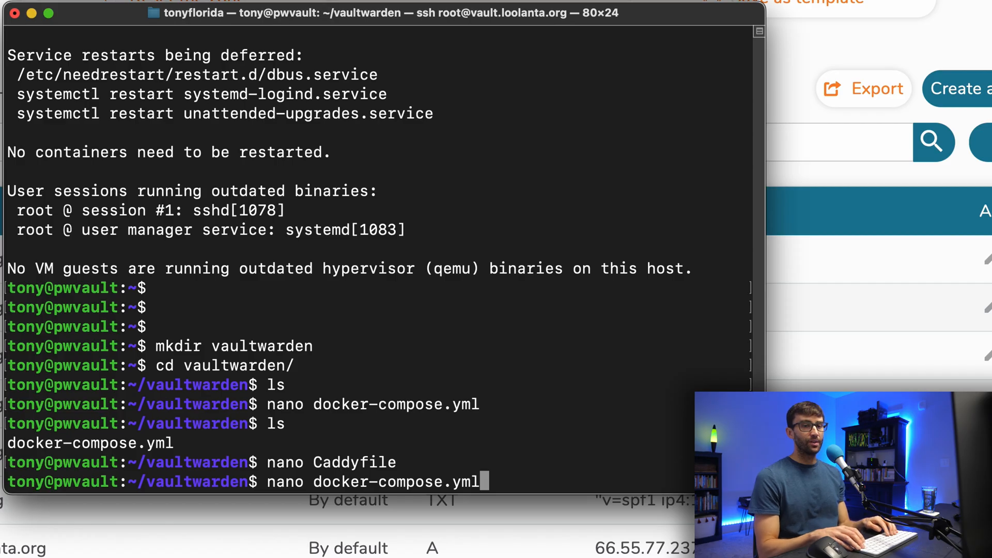
{"action": "key", "text": "enter"}
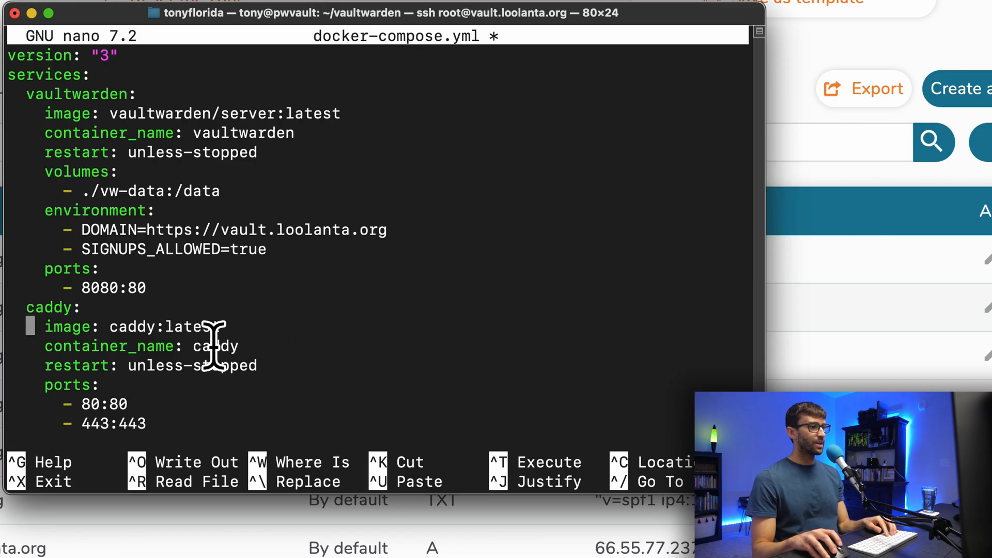
{"action": "double_click", "coordinate": [215, 346]}
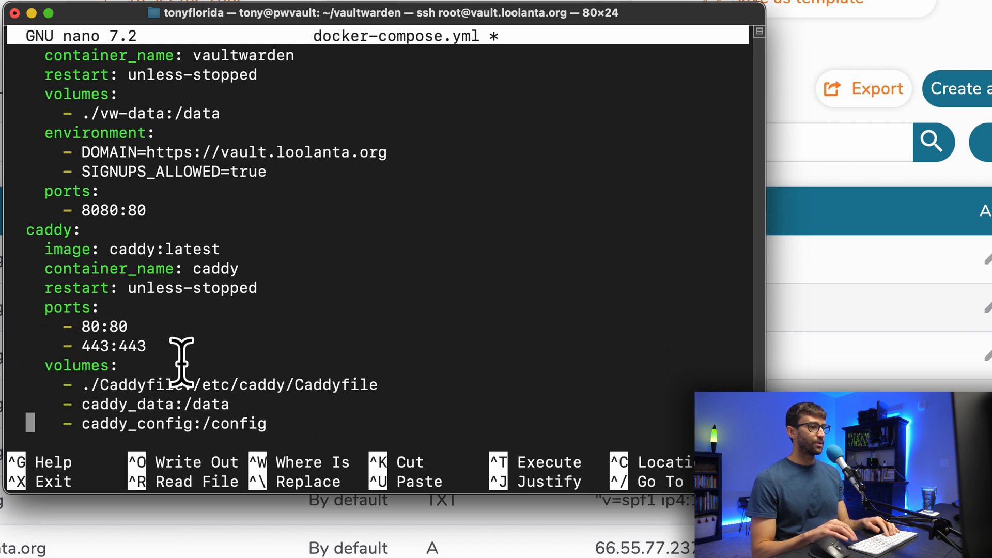
{"action": "scroll", "scroll_direction": "down", "scroll_amount": 3}
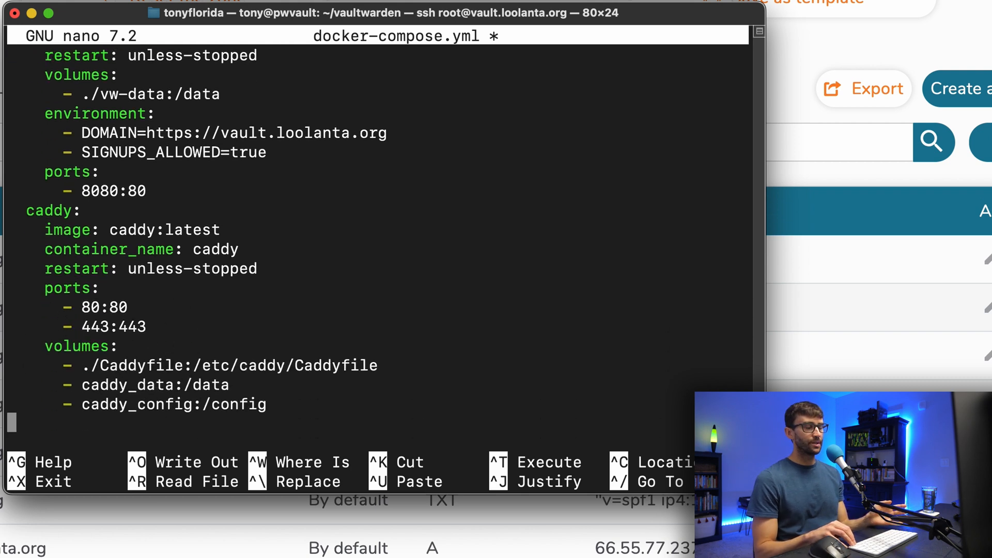
{"action": "double_click", "coordinate": [104, 307]}
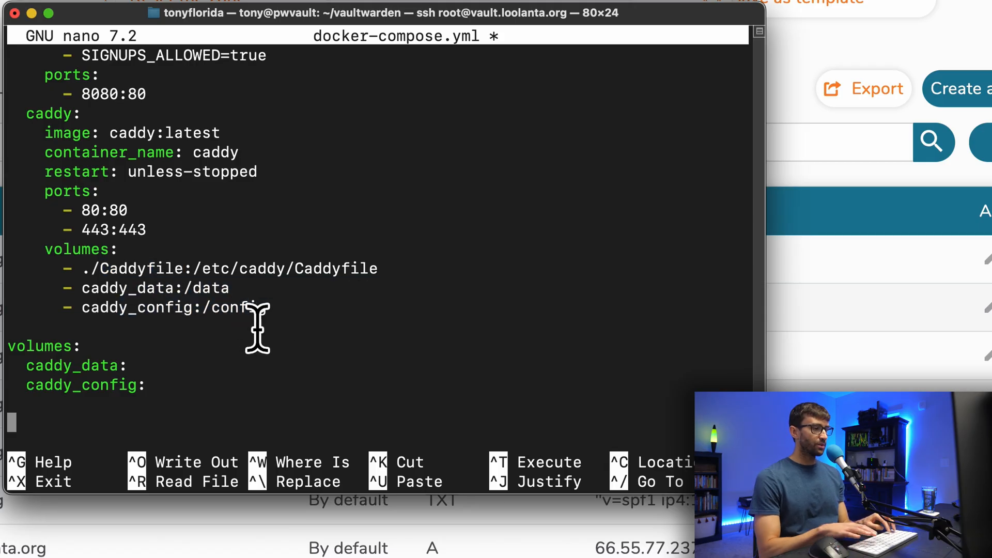
{"action": "key", "text": "ctrl+x"}
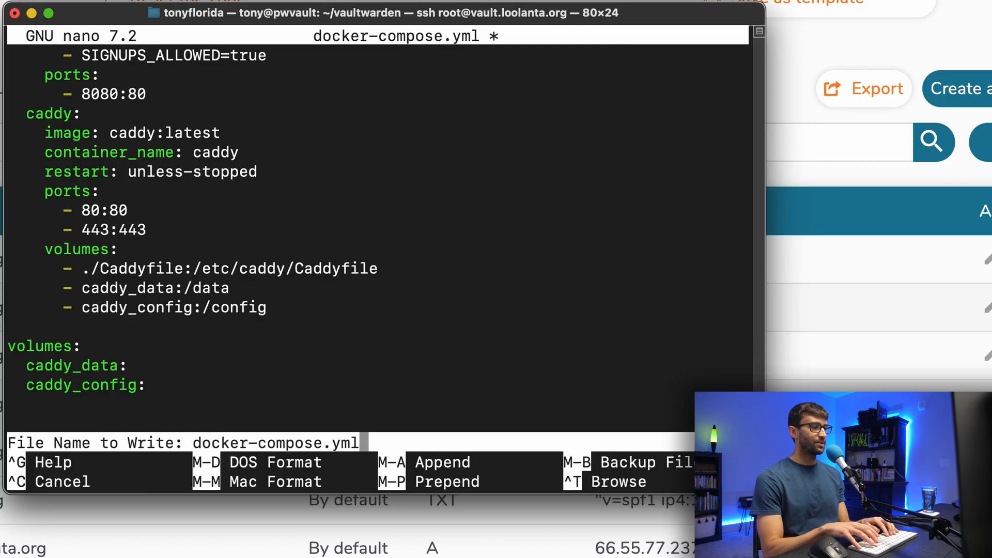
{"action": "key", "text": "Enter"}
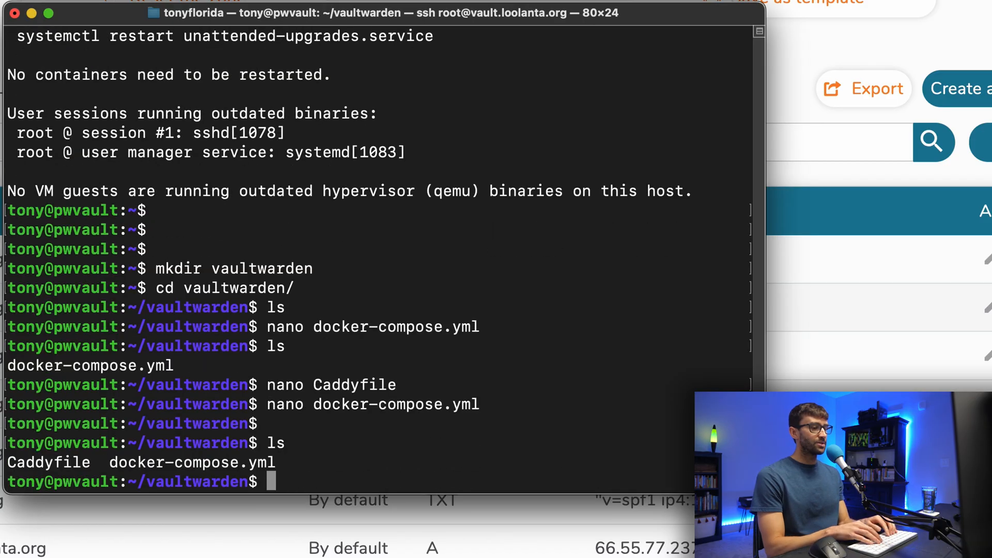
Run docker-compose up -d to pull the vaultwarden and caddy images and start both containers.
{"action": "type", "text": "docker-"}
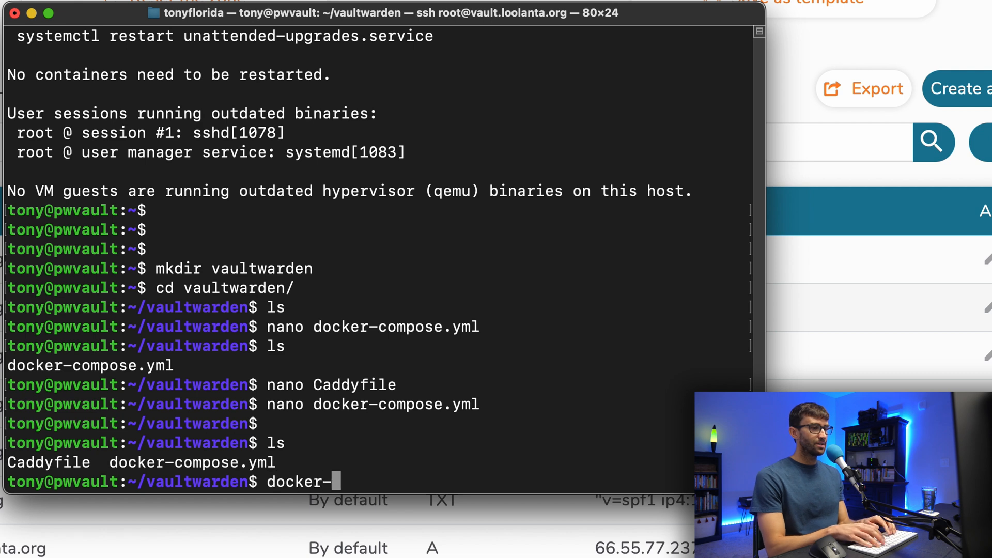
{"action": "type", "text": "compose up"}
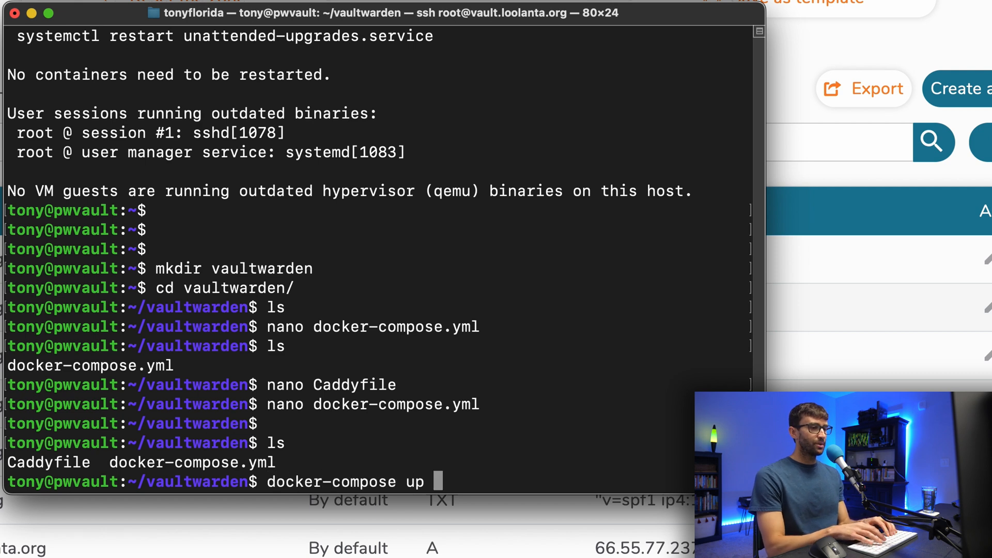
{"action": "type", "text": "d"}
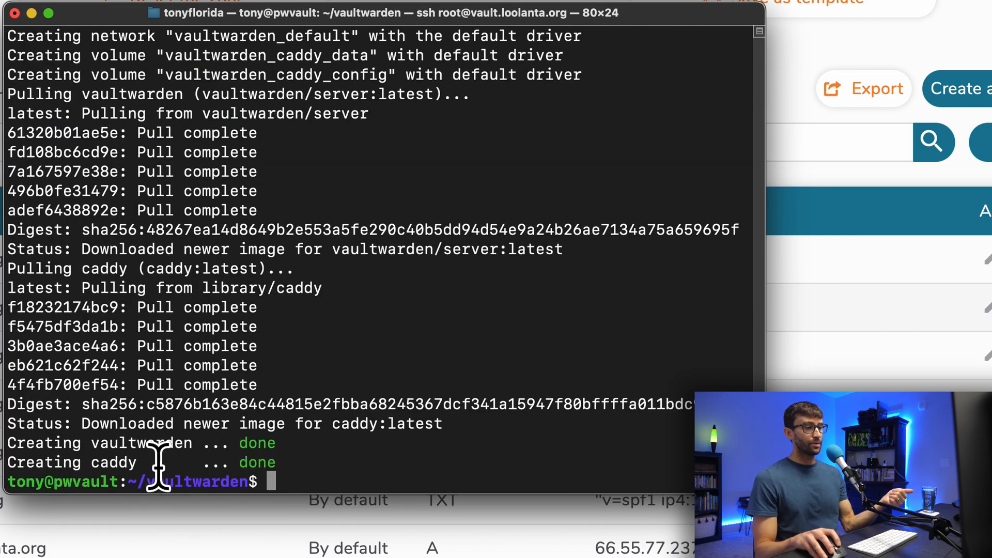
{"action": "left_click_drag", "start_coordinate": [92, 462], "coordinate": [288, 461]}
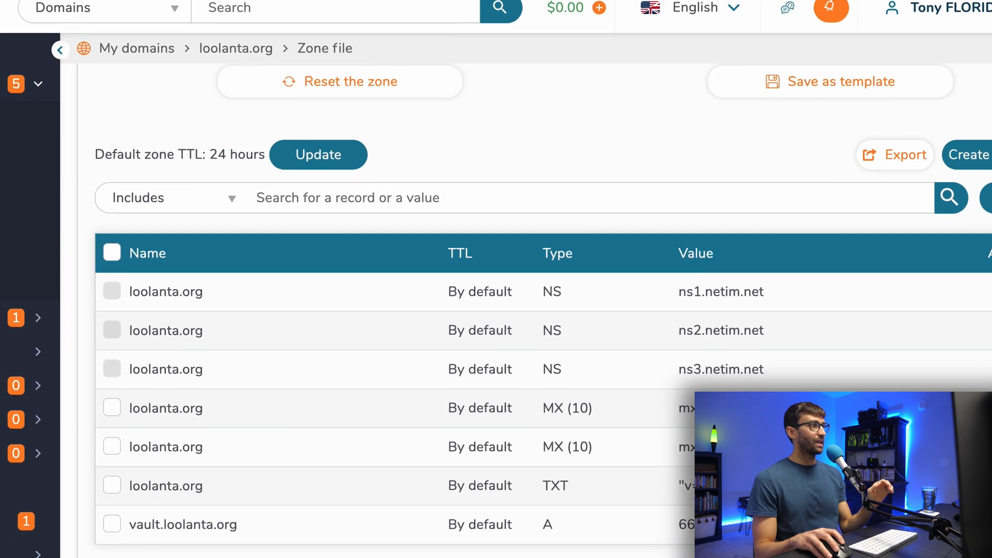
Visit vault.loolanta.org in a new Chrome tab, which returns an HTTP 502 error.
{"action": "left_click", "coordinate": [255, 12]}
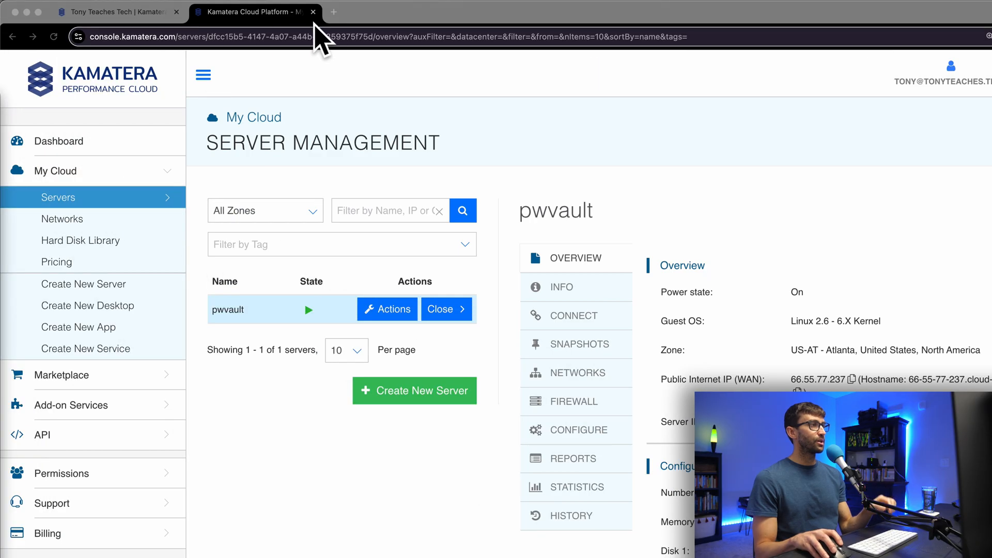
{"action": "left_click", "coordinate": [334, 11]}
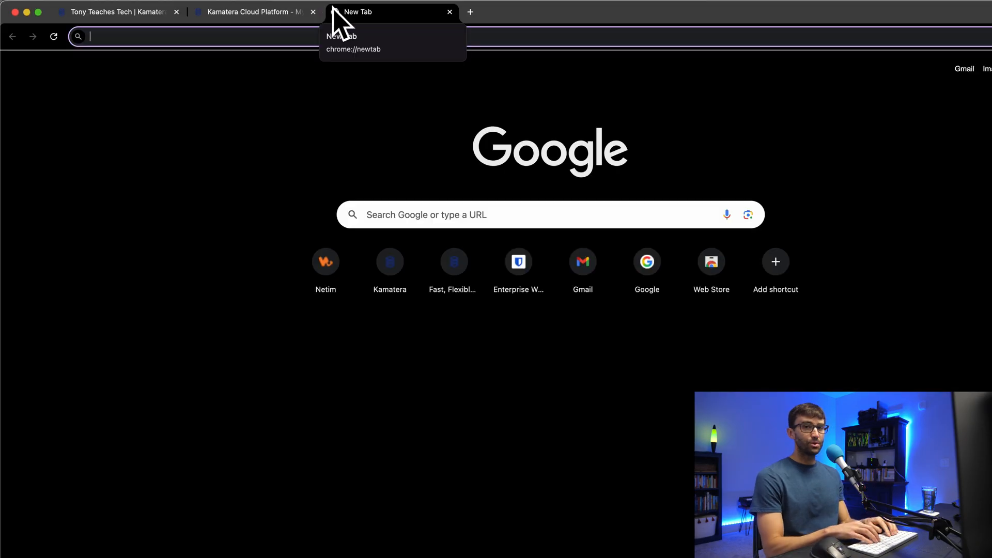
{"action": "type", "text": "v"}
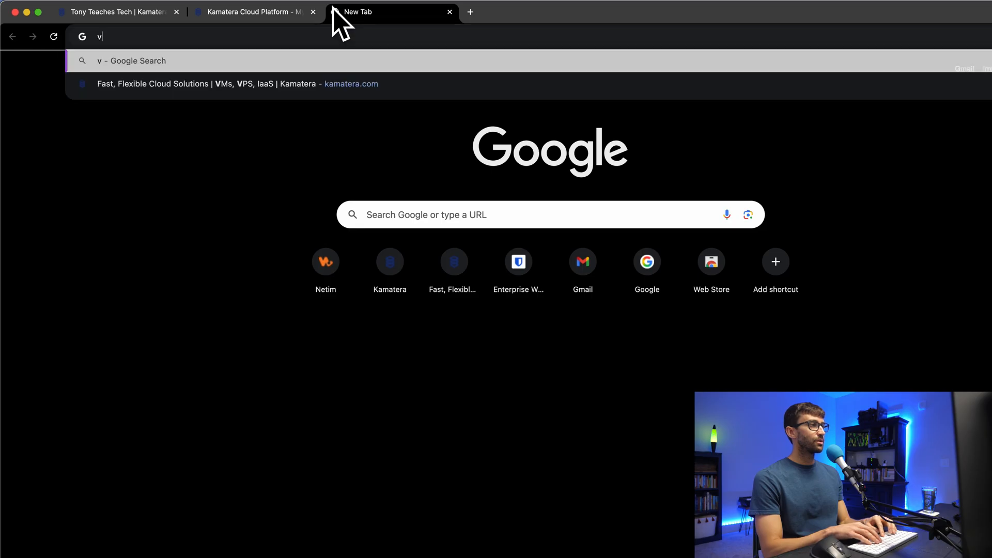
{"action": "type", "text": "ault.loolanta.org"}
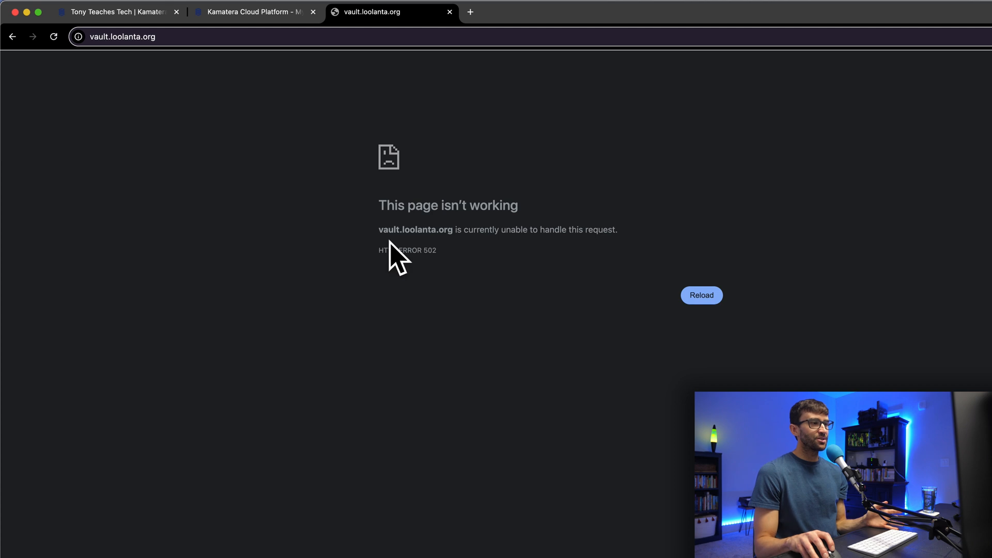
{"action": "mouse_move", "coordinate": [551, 304]}
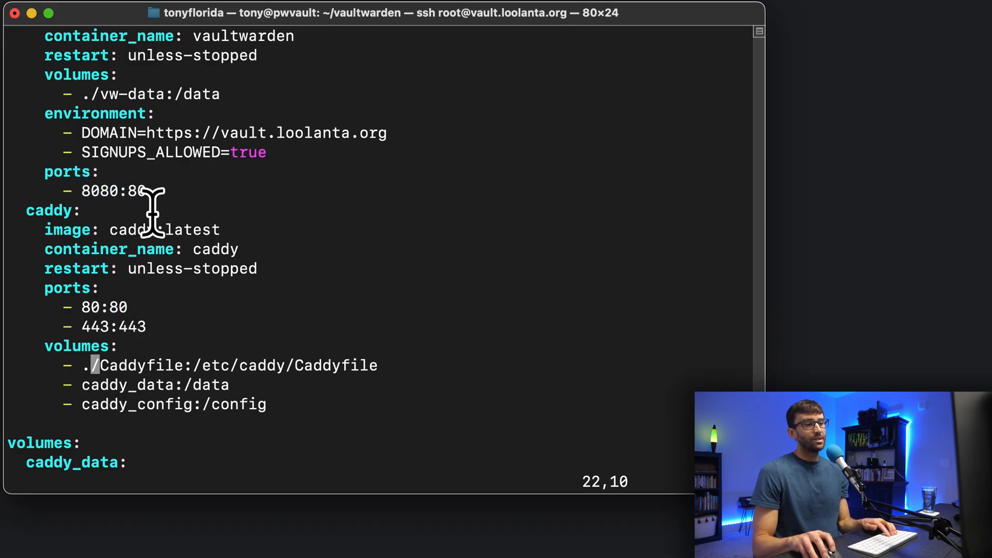
{"action": "mouse_move", "coordinate": [126, 325]}
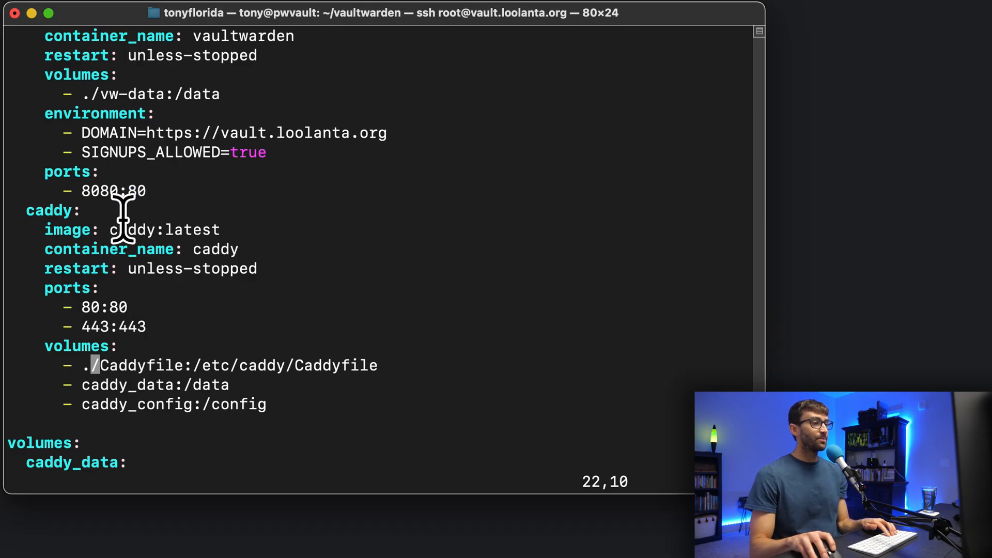
{"action": "mouse_move", "coordinate": [95, 326]}
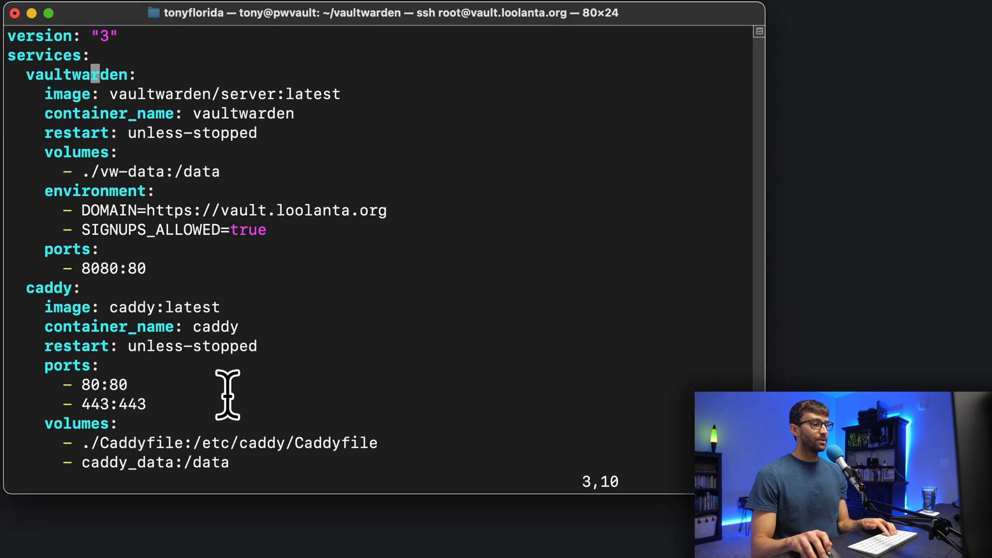
Inspect docker-compose.yml and the Caddyfile in vim, then run docker-compose restart caddy.
{"action": "double_click", "coordinate": [242, 114]}
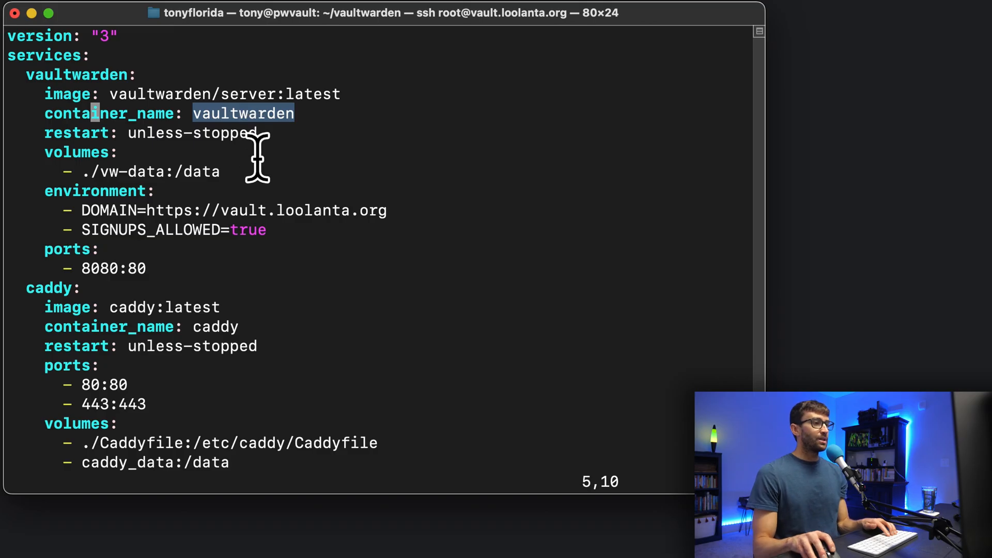
{"action": "mouse_move", "coordinate": [145, 282]}
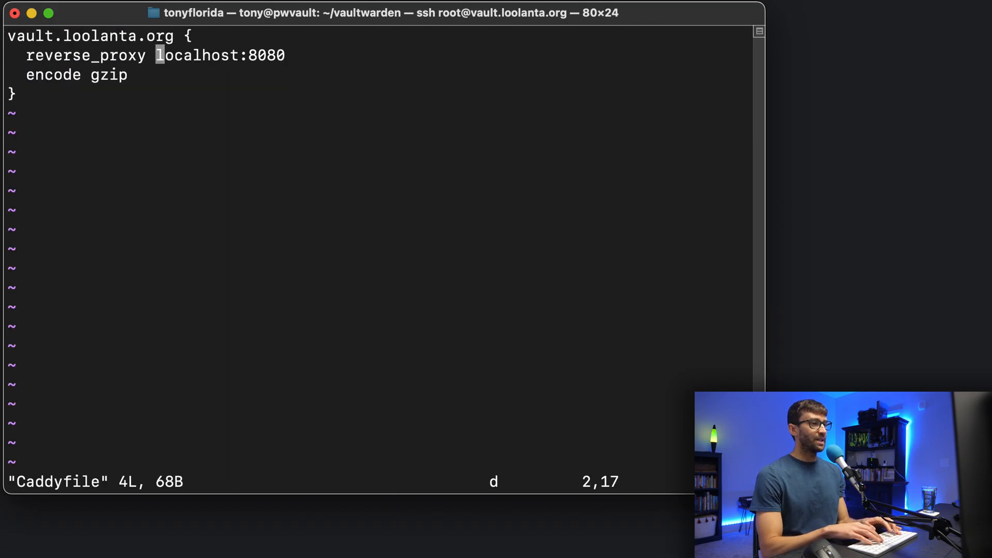
{"action": "type", "text": "vault"}
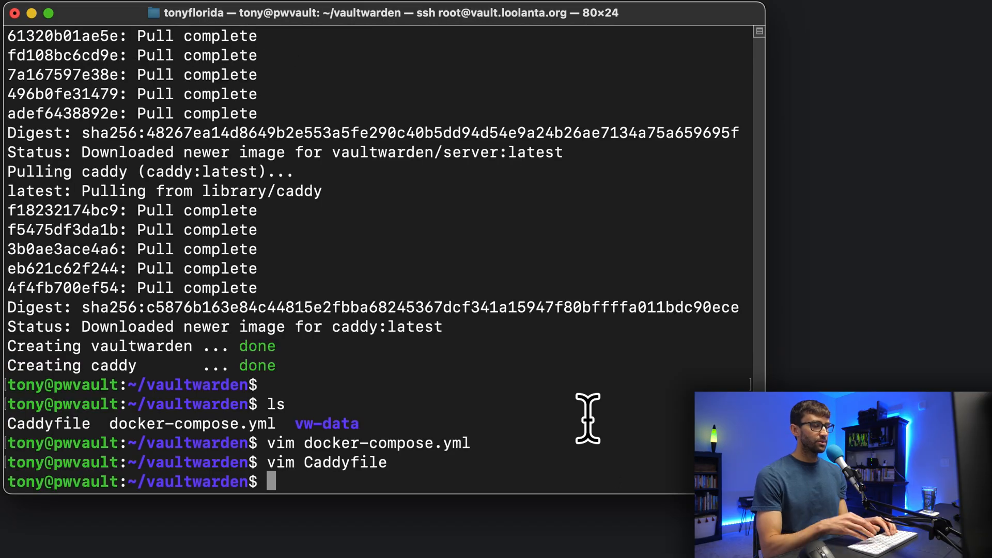
{"action": "type", "text": "doc"}
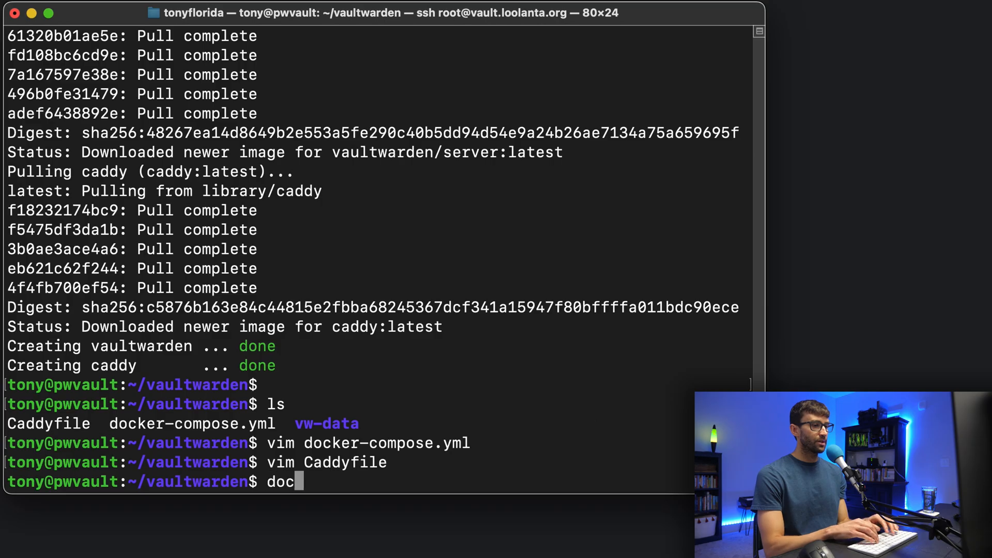
{"action": "type", "text": "ker-compose"}
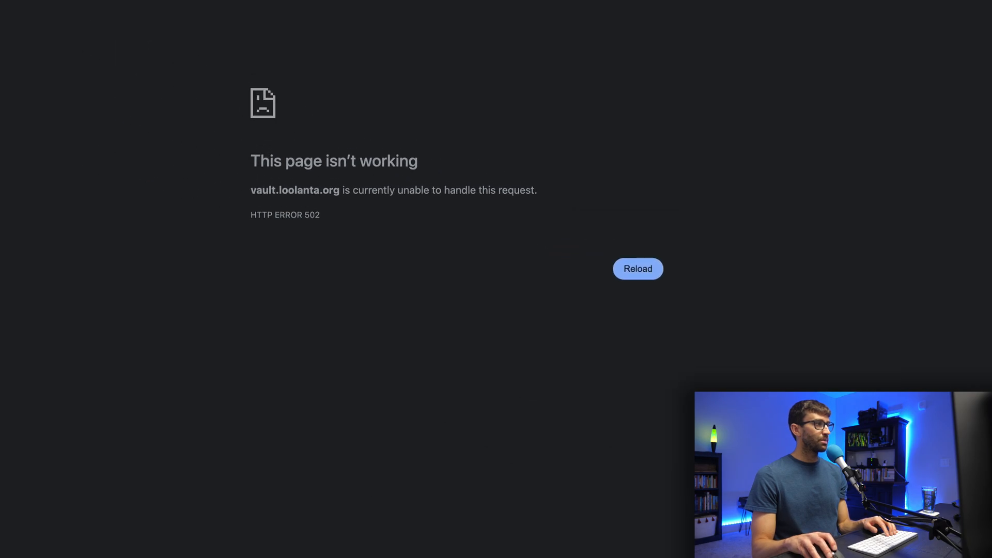
Create a new Vaultwarden account at vault.loolanta.org with email, name and a confirmed master password.
{"action": "left_click", "coordinate": [638, 268]}
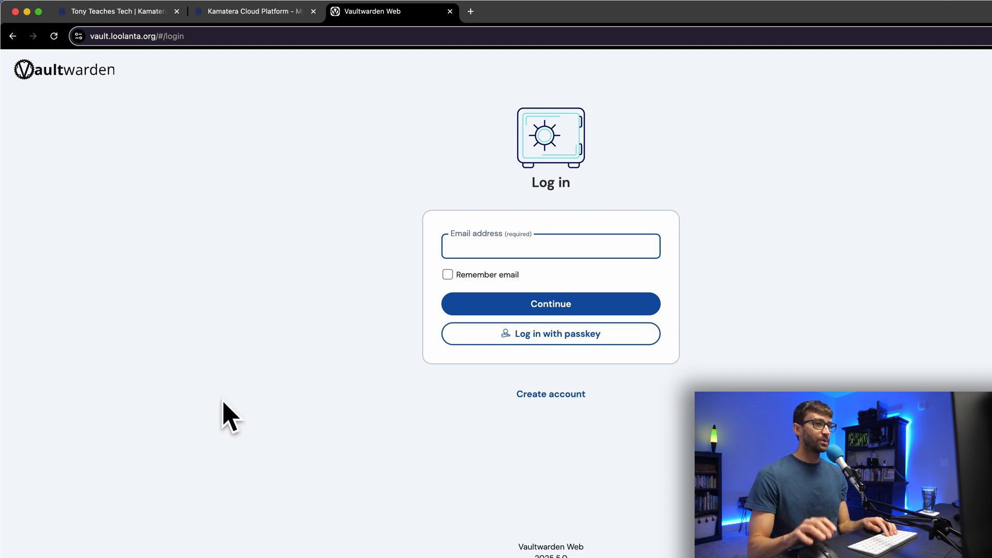
{"action": "mouse_move", "coordinate": [242, 410]}
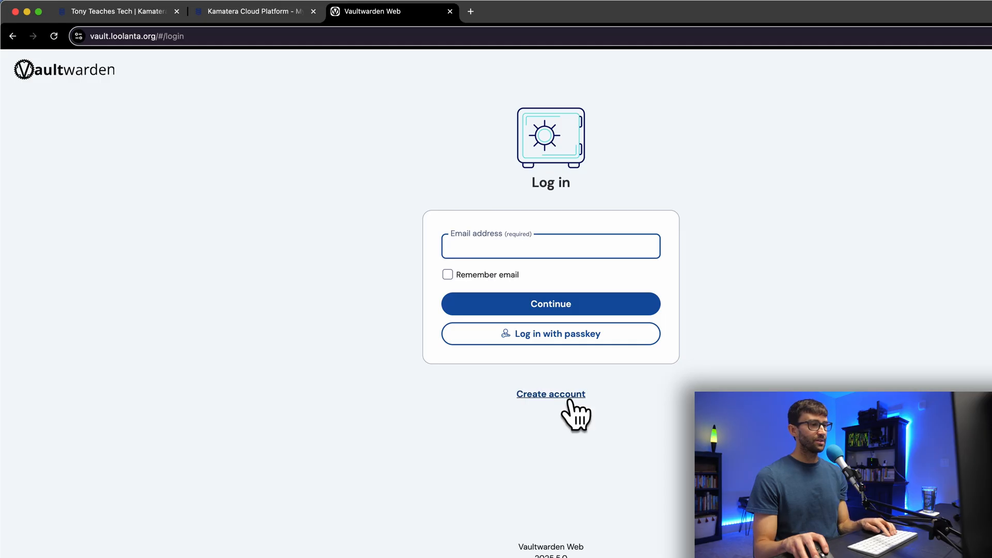
{"action": "left_click", "coordinate": [551, 394]}
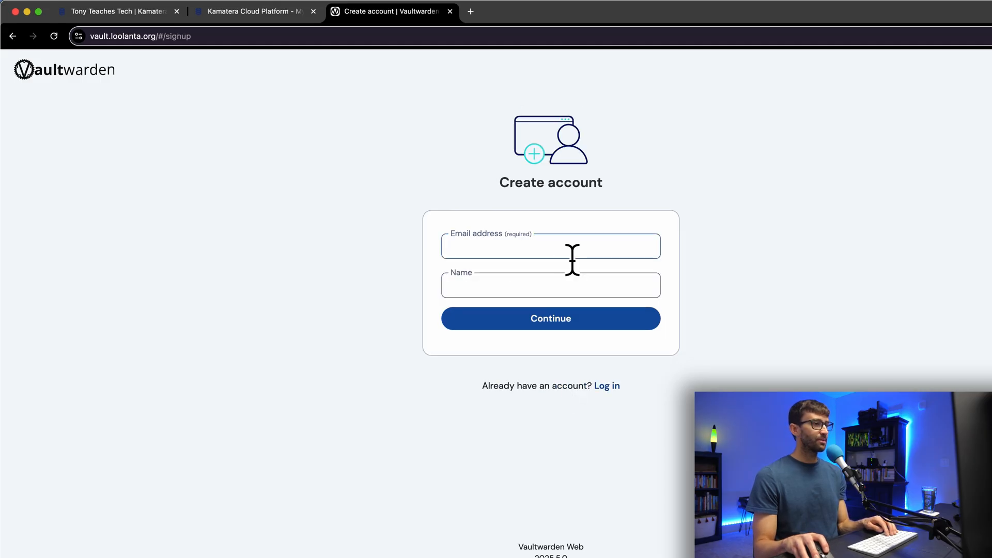
{"action": "left_click", "coordinate": [550, 318]}
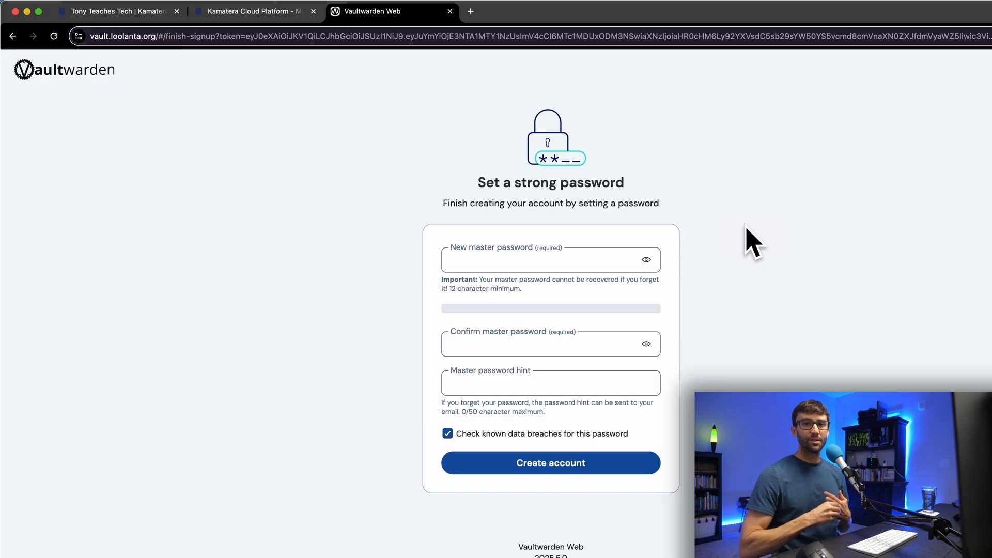
{"action": "mouse_move", "coordinate": [740, 265]}
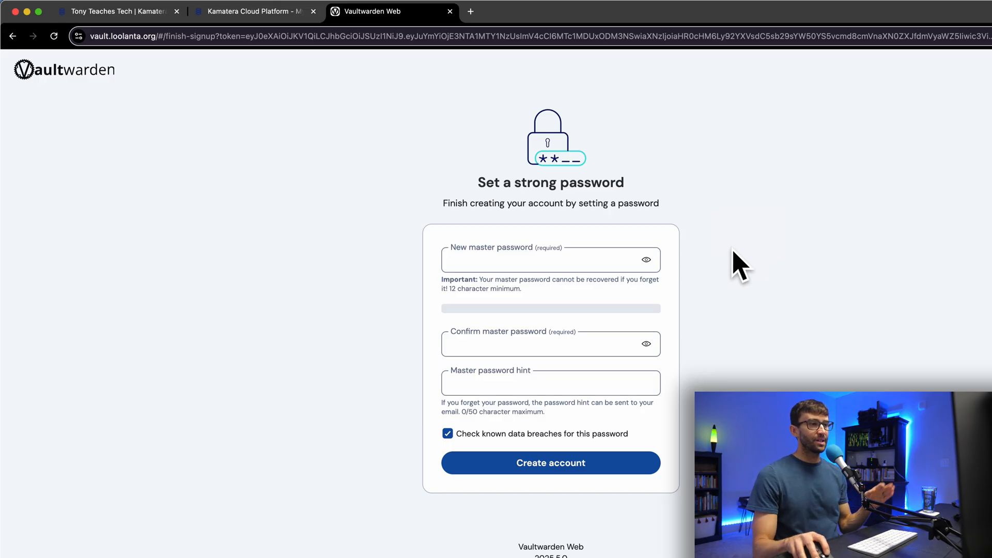
{"action": "left_click", "coordinate": [544, 259]}
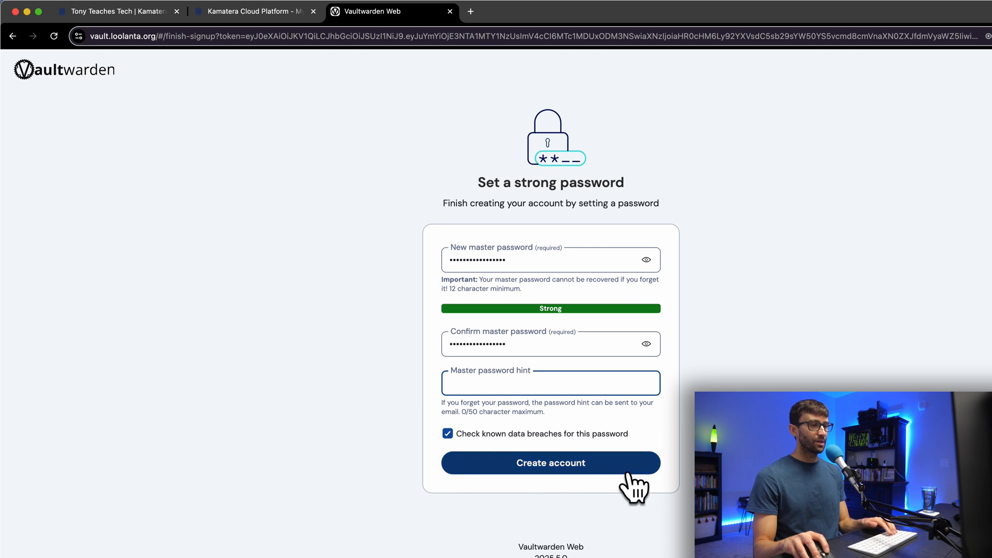
{"action": "left_click", "coordinate": [550, 462]}
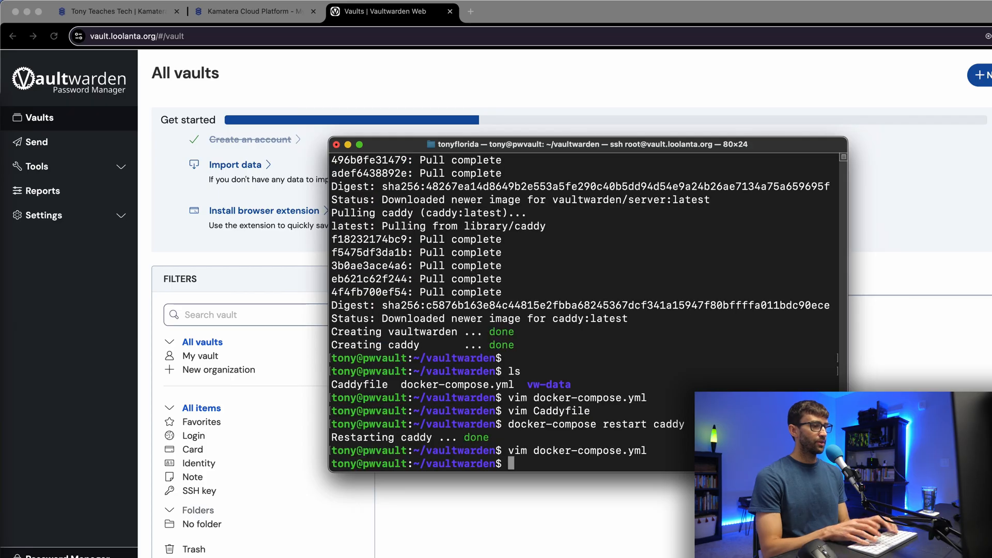
Bring the containers down, run them in the foreground to watch caddy and vaultwarden logs, then stop them with Ctrl+C.
{"action": "type", "text": "docker-compose down"}
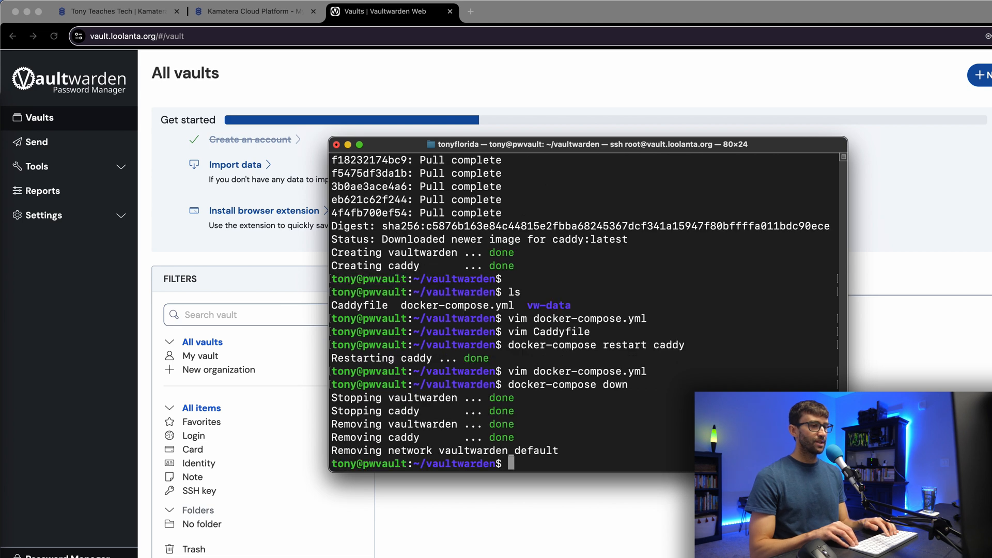
{"action": "type", "text": "docker-compose"}
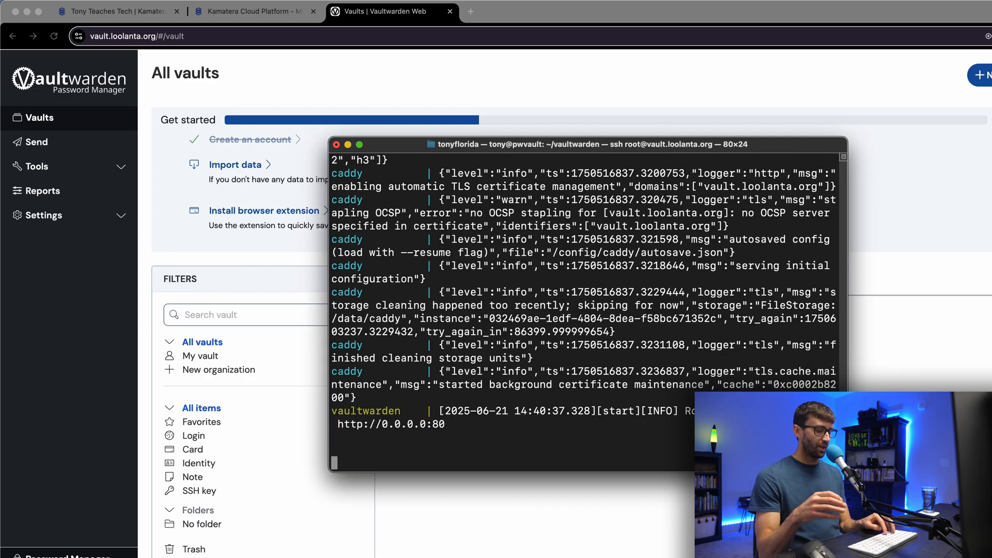
{"action": "key", "text": "ctrl+c"}
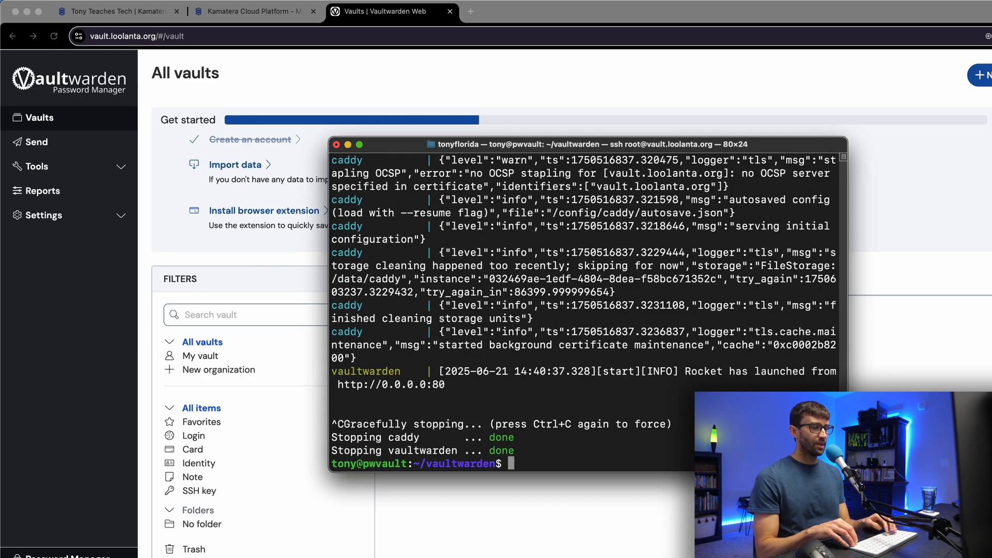
{"action": "type", "text": "docker-compose up -"}
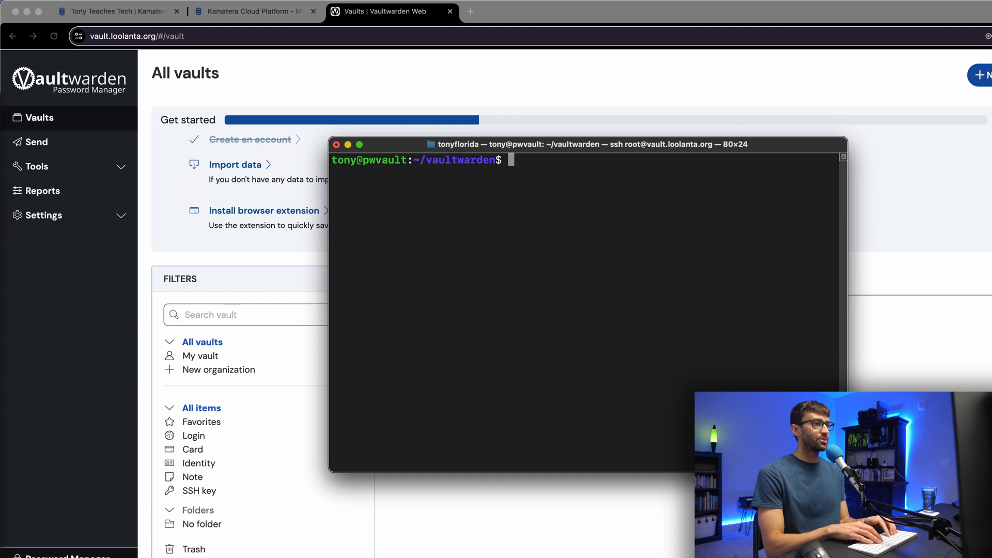
Allow OpenSSH, http and https through the server firewall with sudo ufw allow.
{"action": "type", "text": "ufw allow OpenSS"}
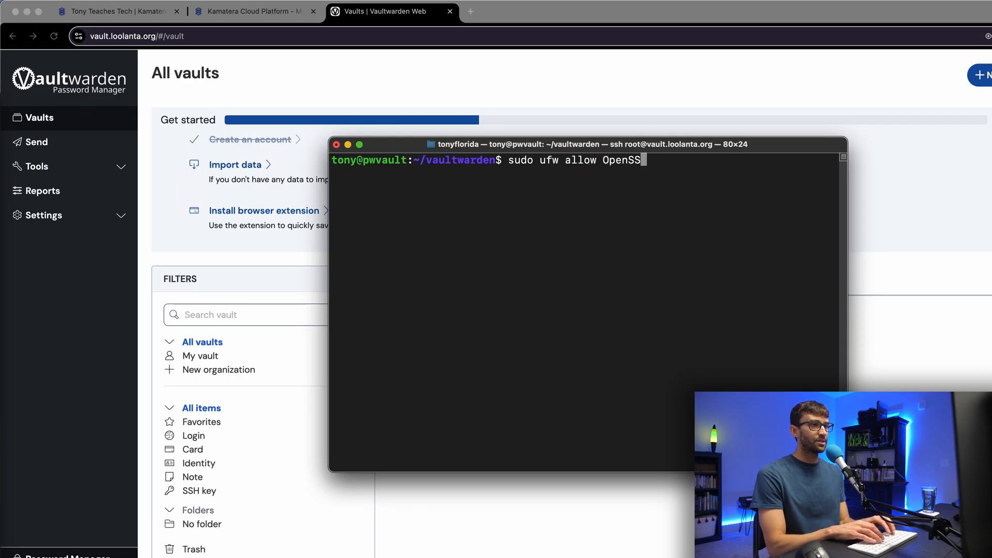
{"action": "type", "text": "H"}
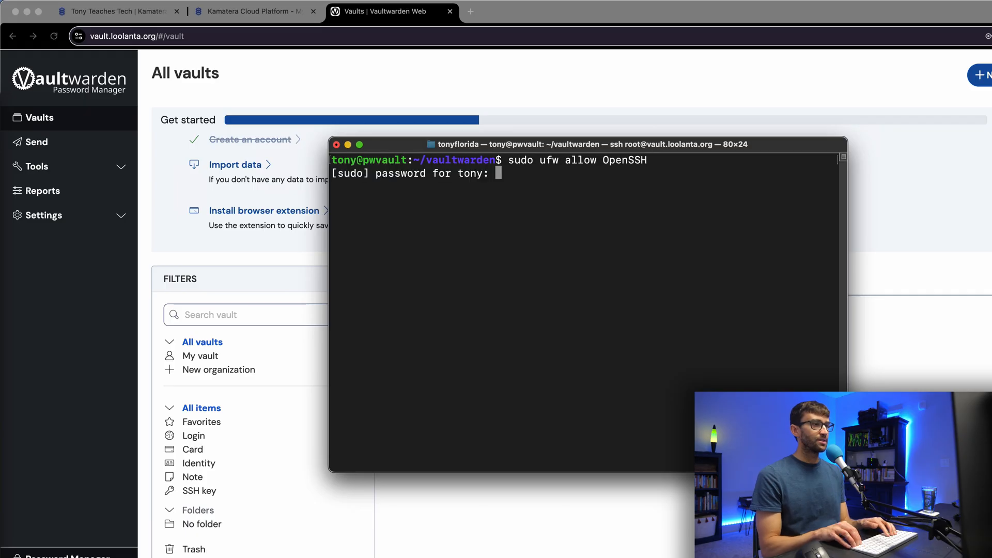
{"action": "key", "text": "Enter"}
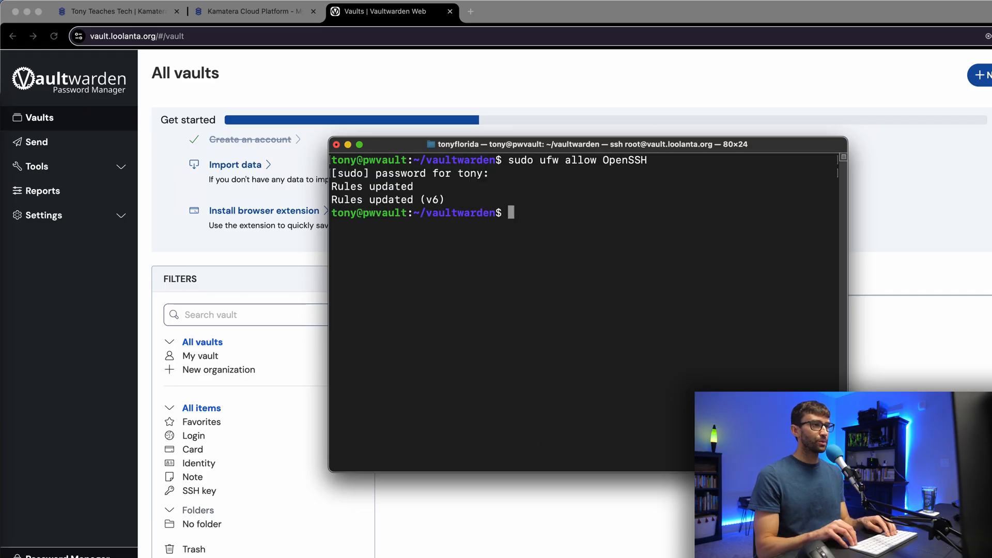
{"action": "type", "text": "sudo ufw allow http"}
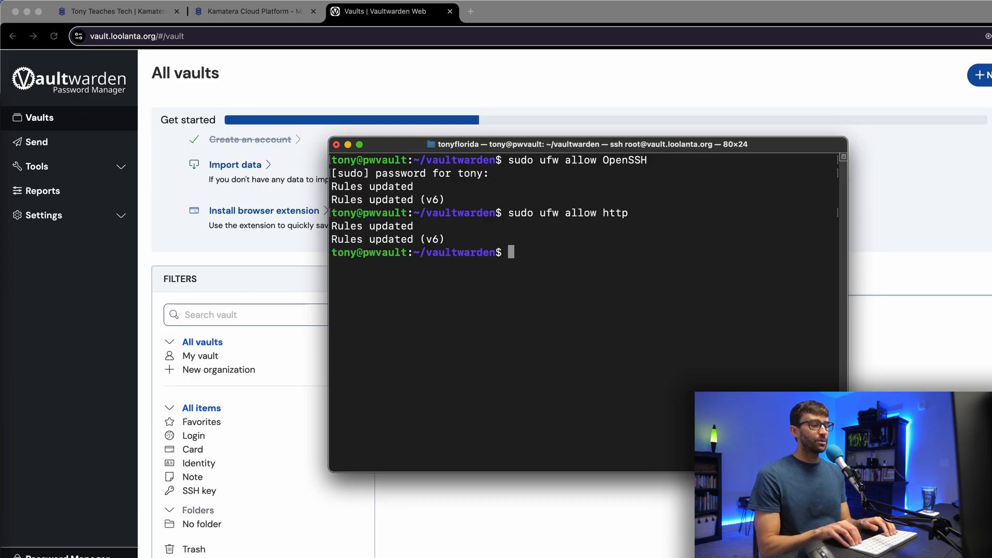
{"action": "type", "text": "sudo ufw allow https"}
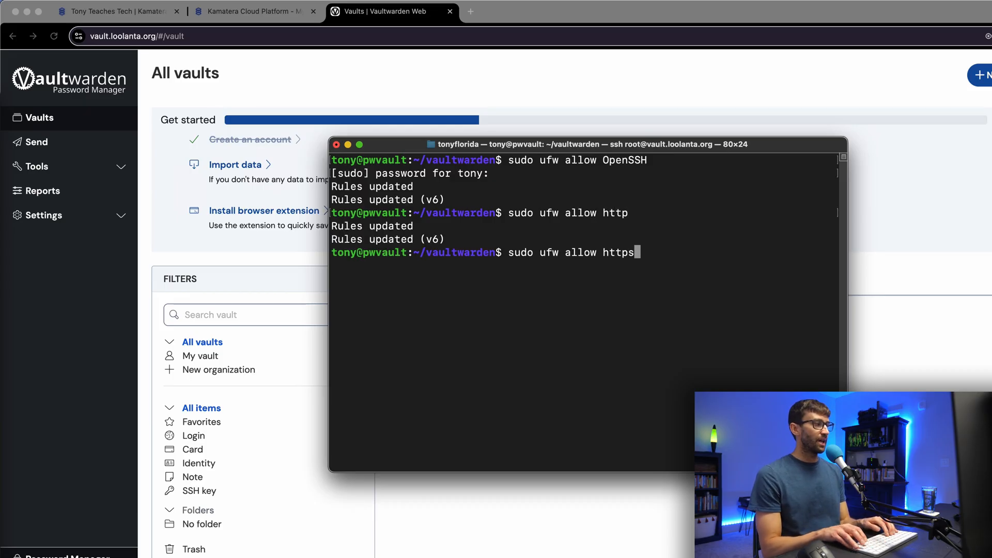
Enable ufw at startup (answering y) and list its rules with sudo ufw status verbose.
{"action": "type", "text": "sudo ufw enable"}
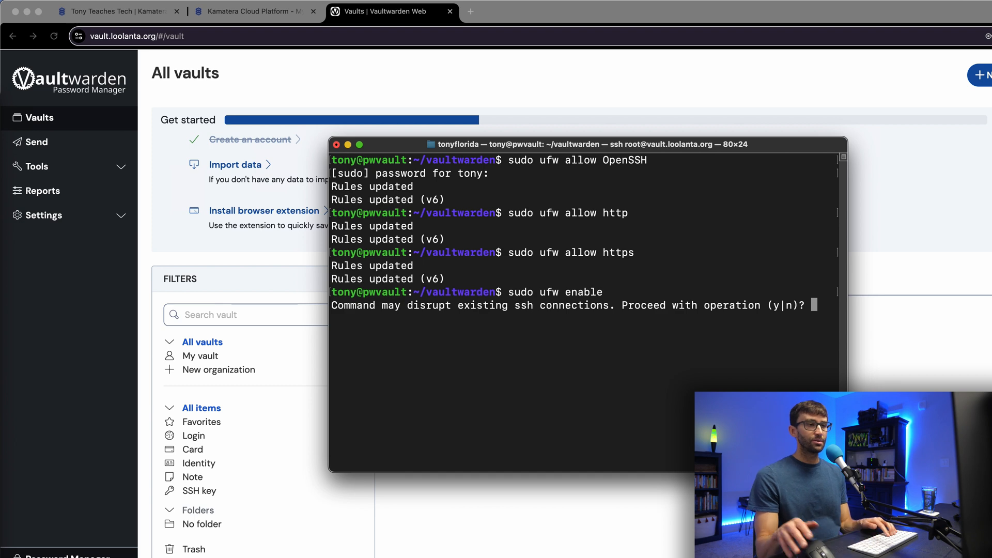
{"action": "double_click", "coordinate": [623, 160]}
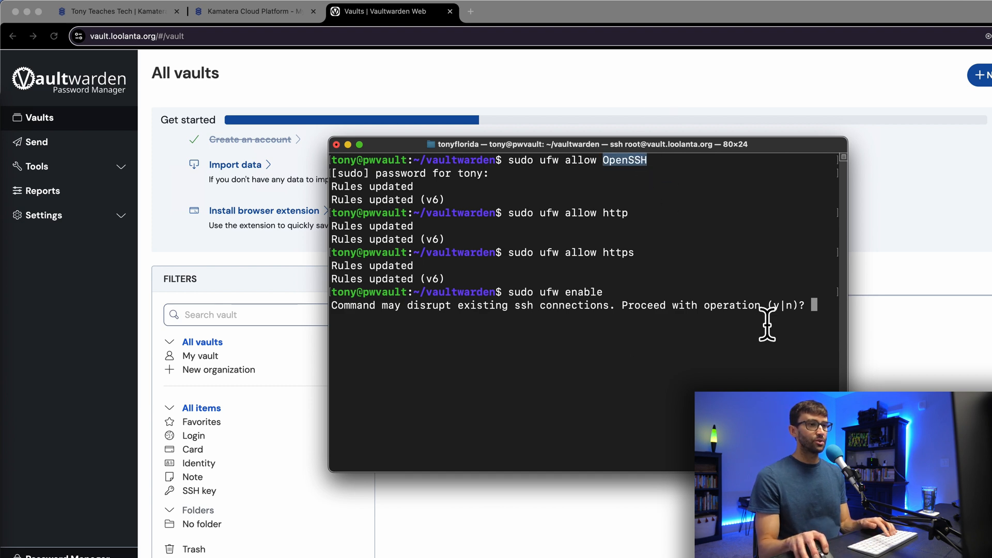
{"action": "type", "text": "y"}
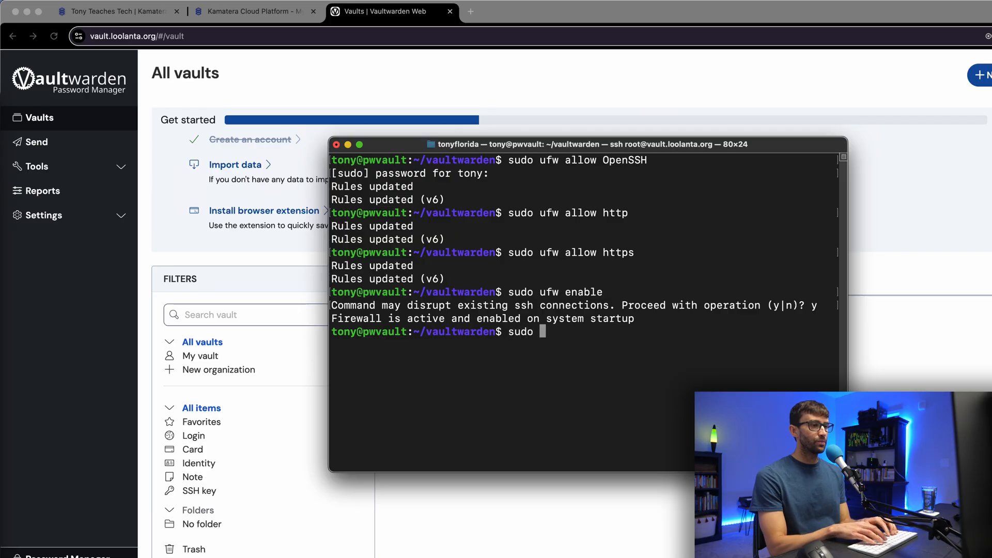
{"action": "type", "text": "ufw status verbose"}
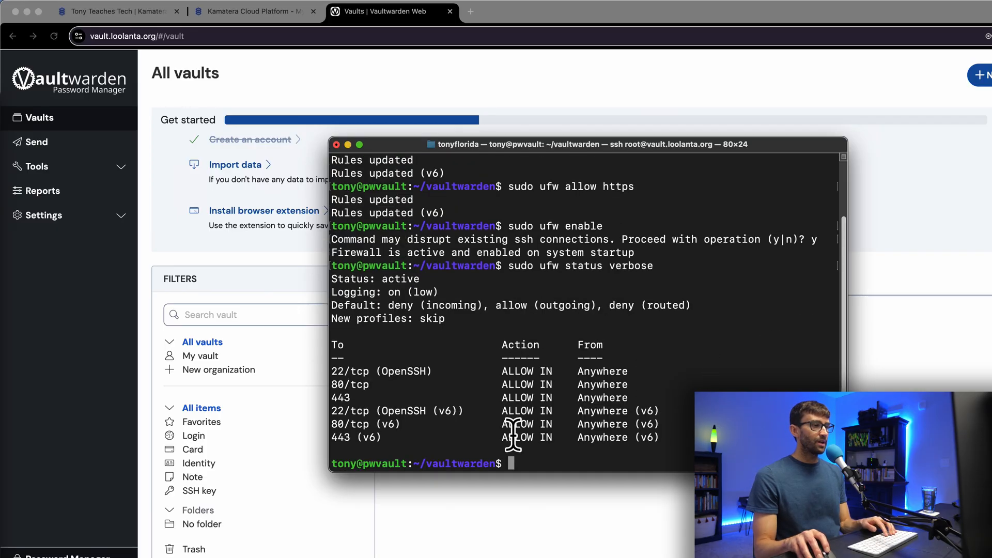
{"action": "mouse_move", "coordinate": [566, 427]}
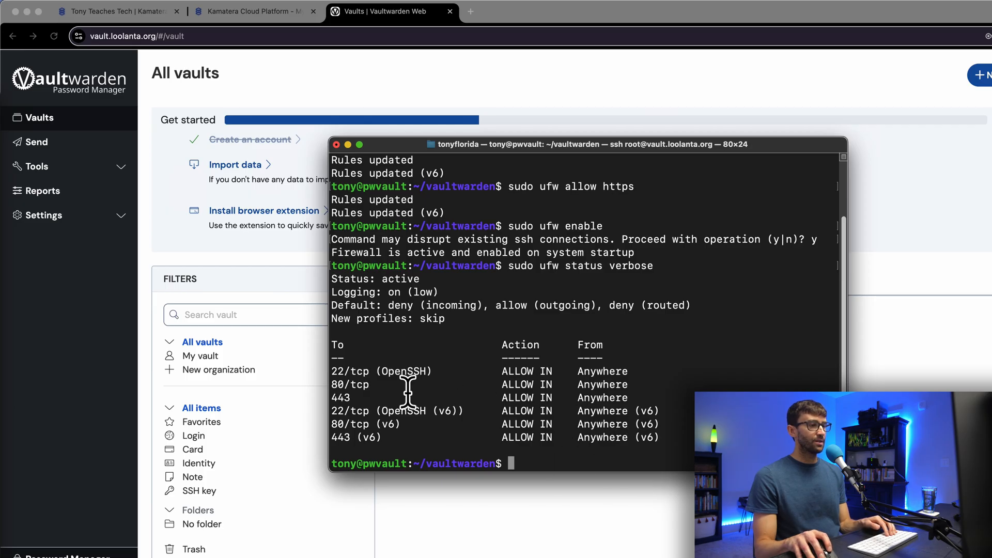
{"action": "mouse_move", "coordinate": [645, 343]}
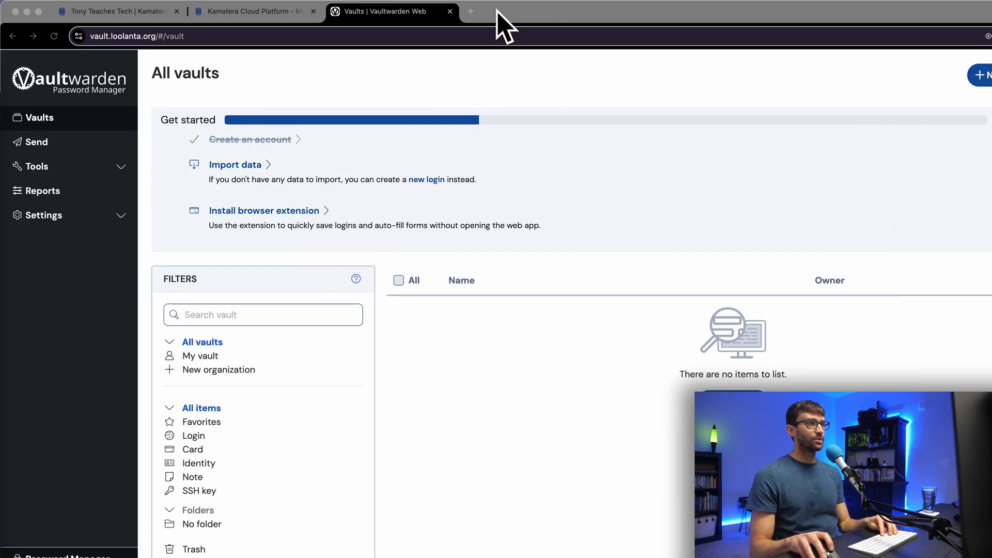
Install the Bitwarden Password Manager extension from bitwarden.com/download via Add to Chrome.
{"action": "left_click", "coordinate": [471, 11]}
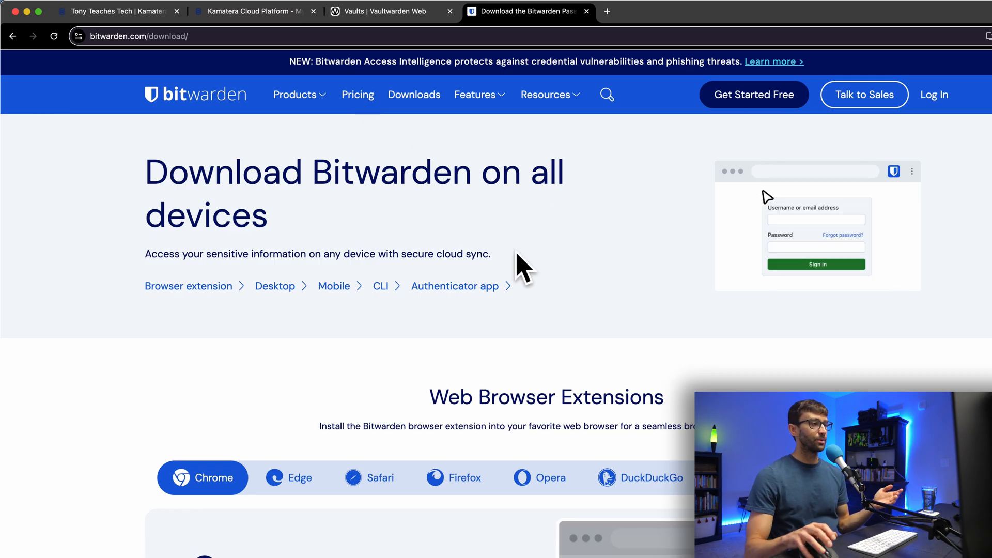
{"action": "scroll", "scroll_direction": "down", "scroll_amount": 3}
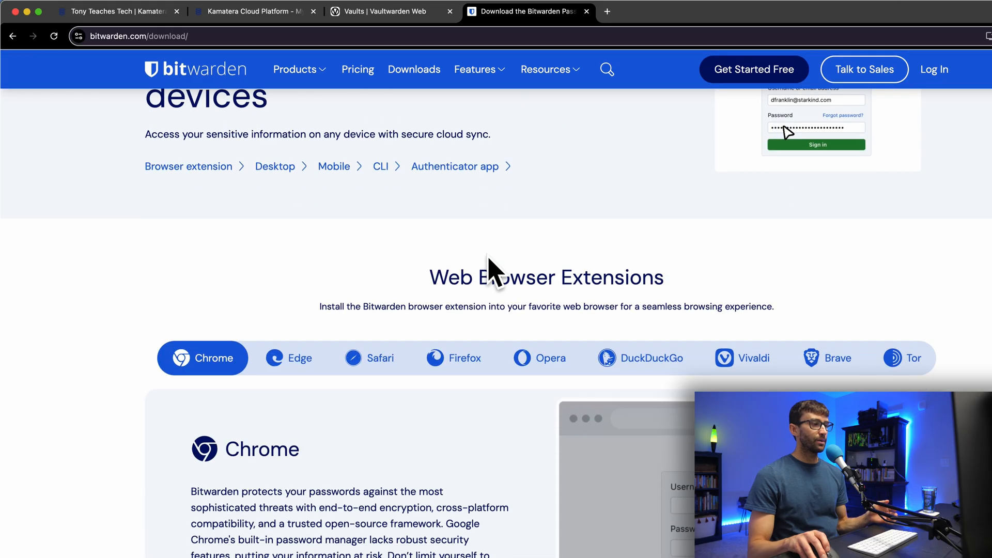
{"action": "scroll", "scroll_direction": "down", "scroll_amount": 3}
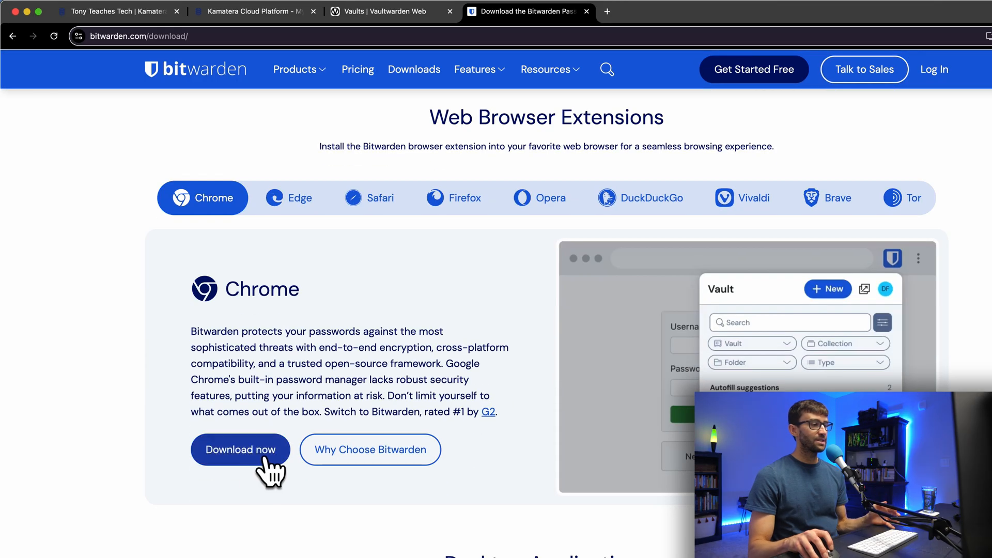
{"action": "left_click", "coordinate": [240, 449]}
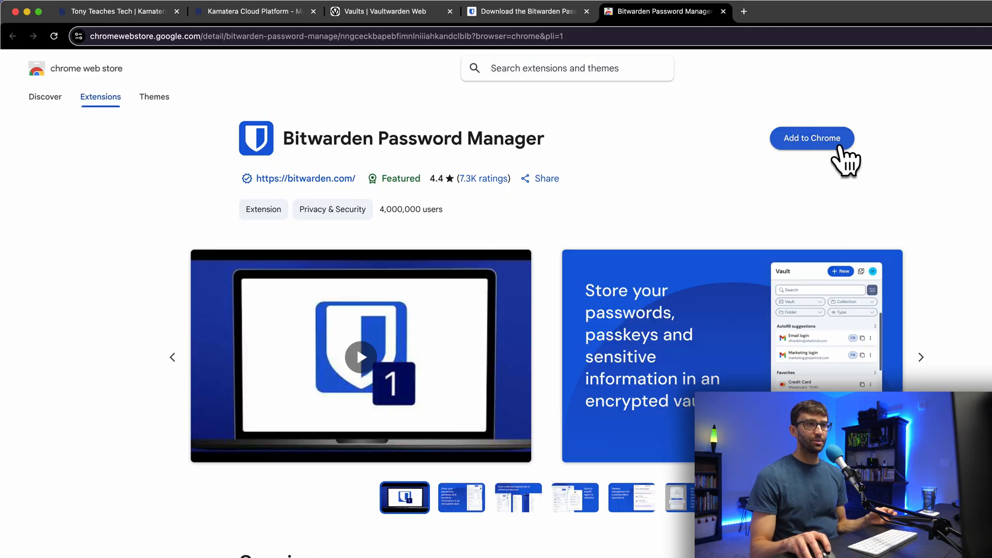
{"action": "left_click", "coordinate": [812, 138]}
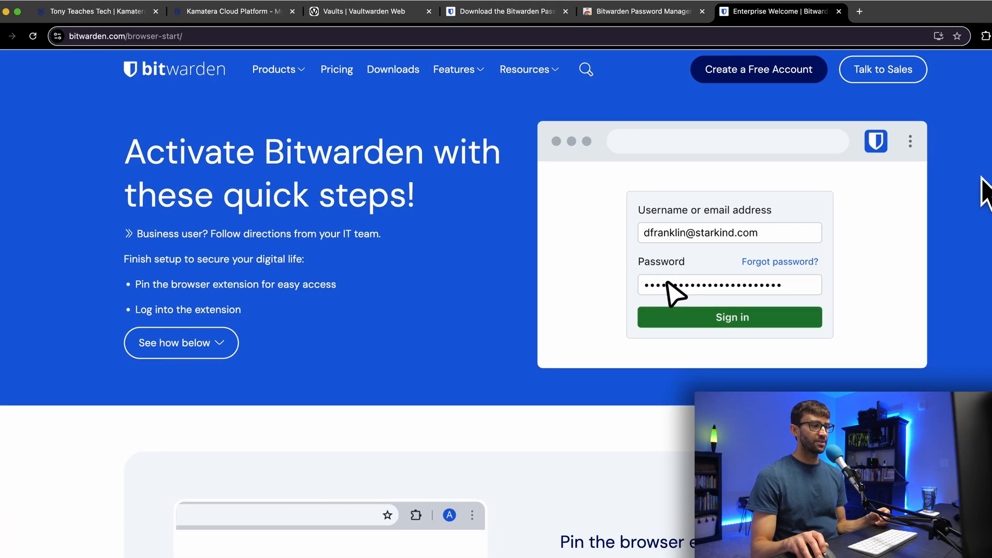
Pin the Bitwarden extension to the Chrome toolbar from the Extensions menu.
{"action": "scroll", "scroll_direction": "down", "scroll_amount": 3}
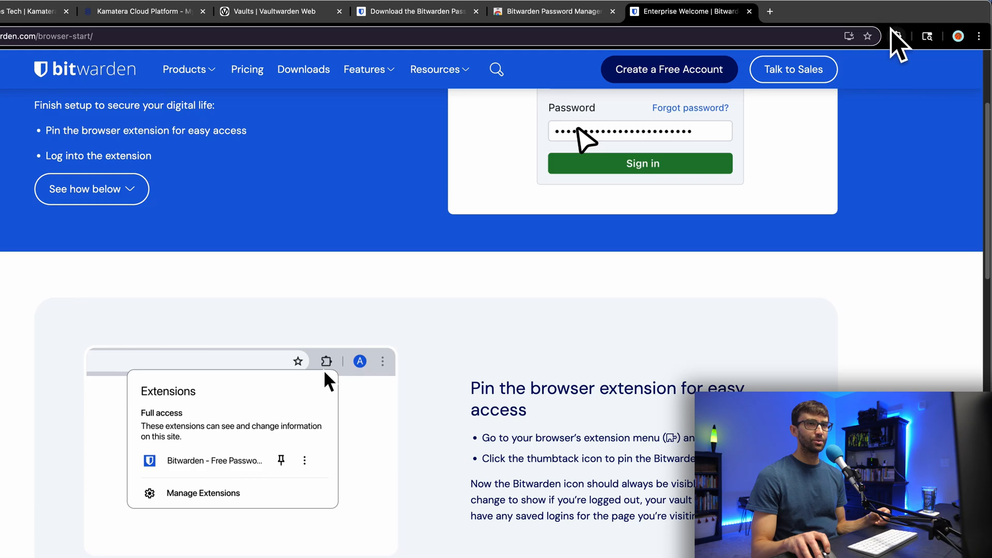
{"action": "left_click", "coordinate": [897, 36]}
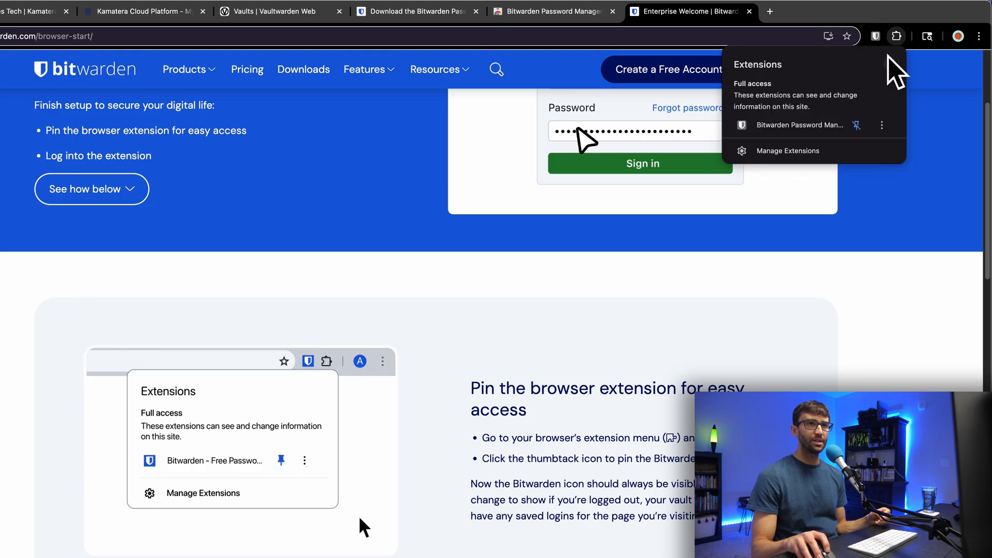
{"action": "left_click", "coordinate": [876, 36]}
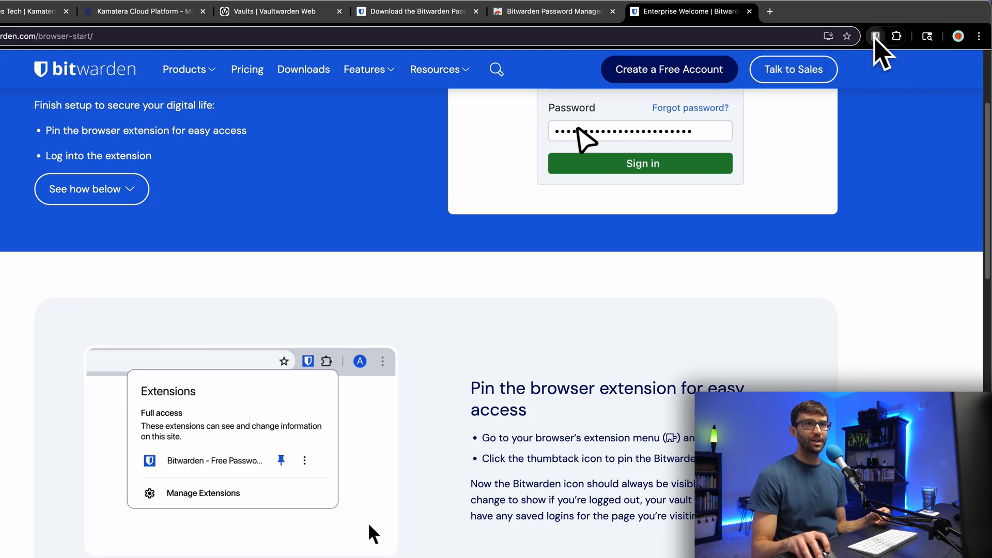
Enter the tony@ email and point the extension at the self-hosted vault.loolanta.org server.
{"action": "left_click", "coordinate": [876, 36]}
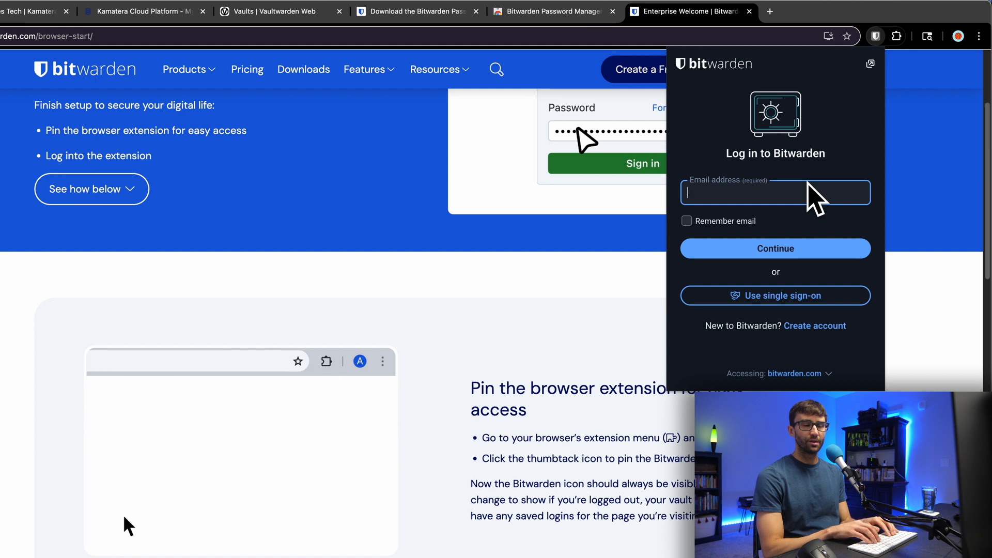
{"action": "type", "text": "tony@"}
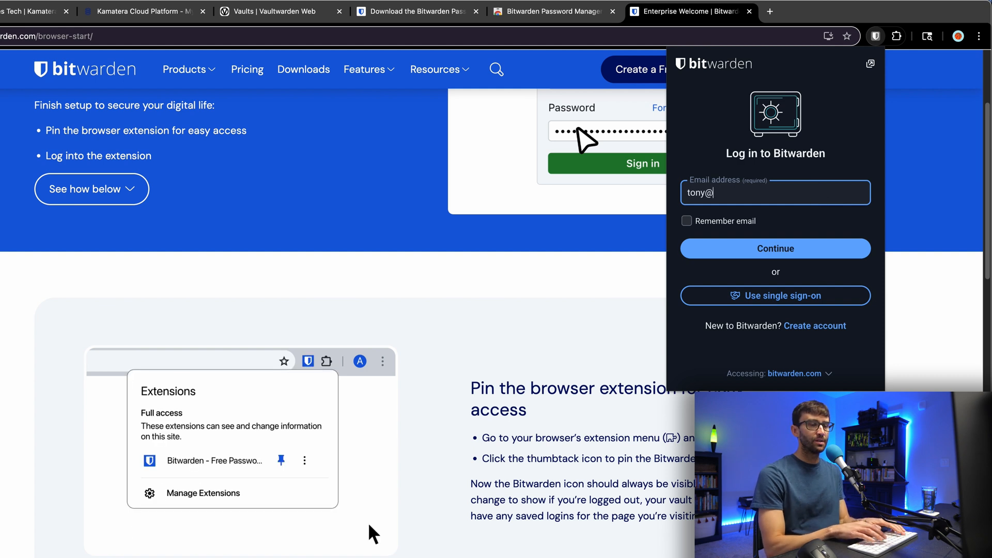
{"action": "left_click", "coordinate": [775, 248]}
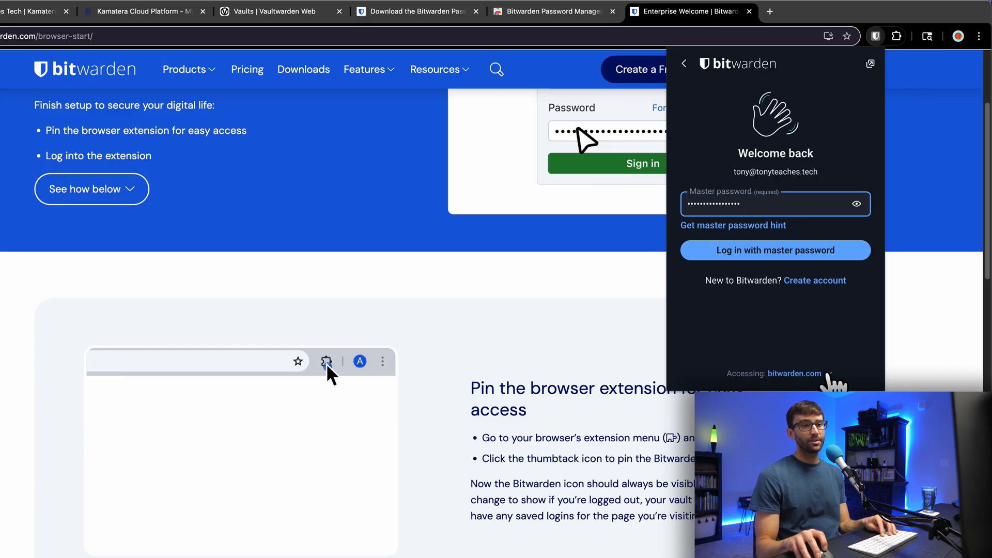
{"action": "left_click", "coordinate": [326, 362]}
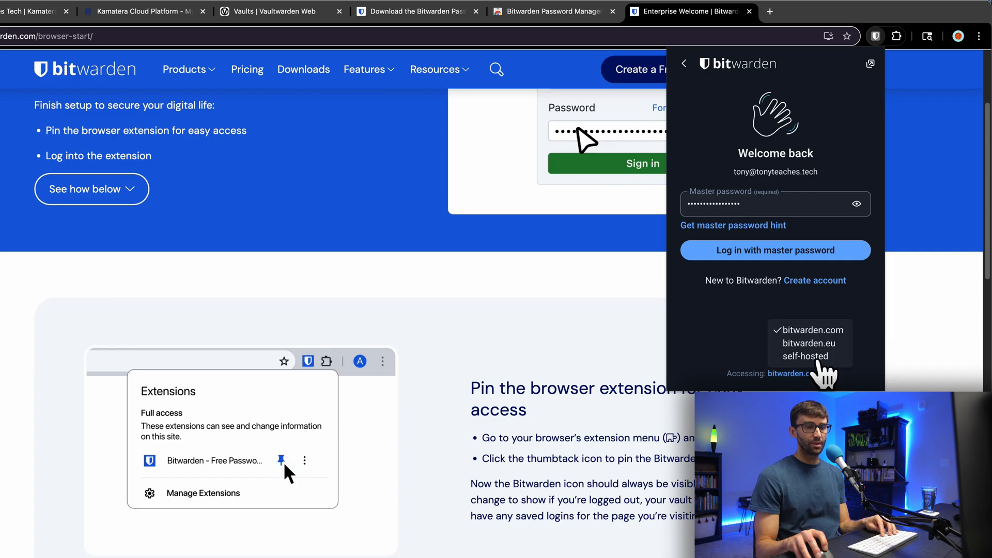
{"action": "left_click", "coordinate": [805, 356]}
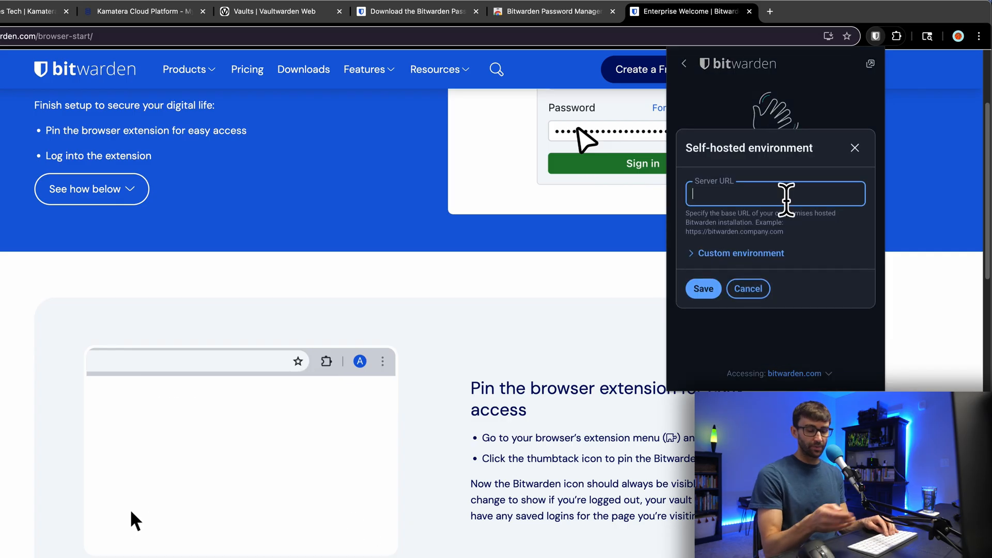
{"action": "type", "text": "https://vault.loolanta"}
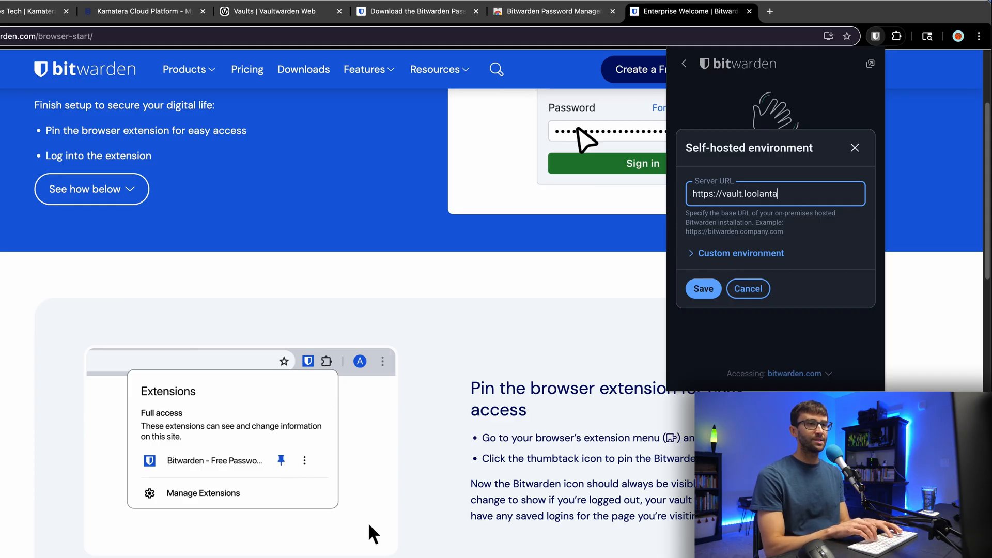
{"action": "left_click", "coordinate": [703, 288]}
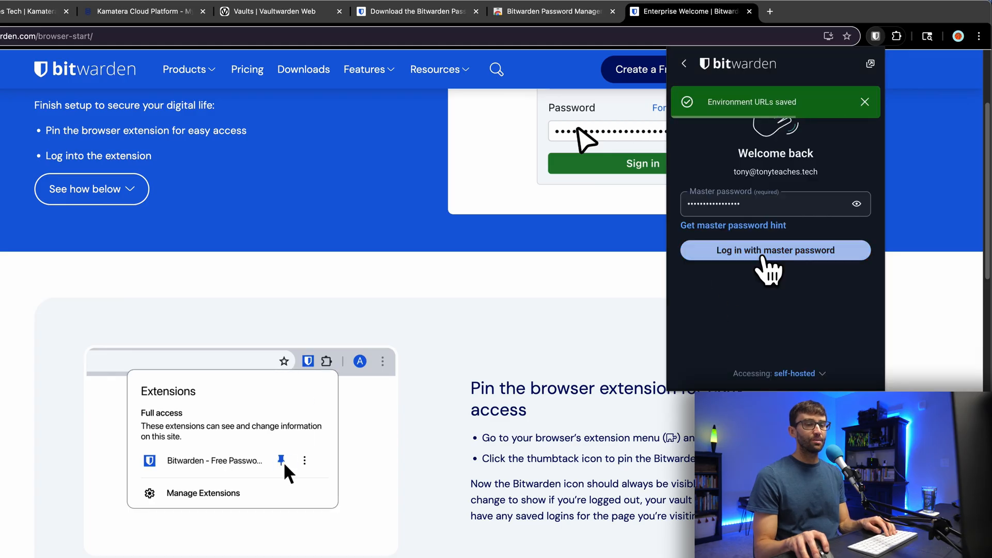
Log in to the self-hosted vault with the master password, reaching an empty vault.
{"action": "left_click", "coordinate": [775, 250]}
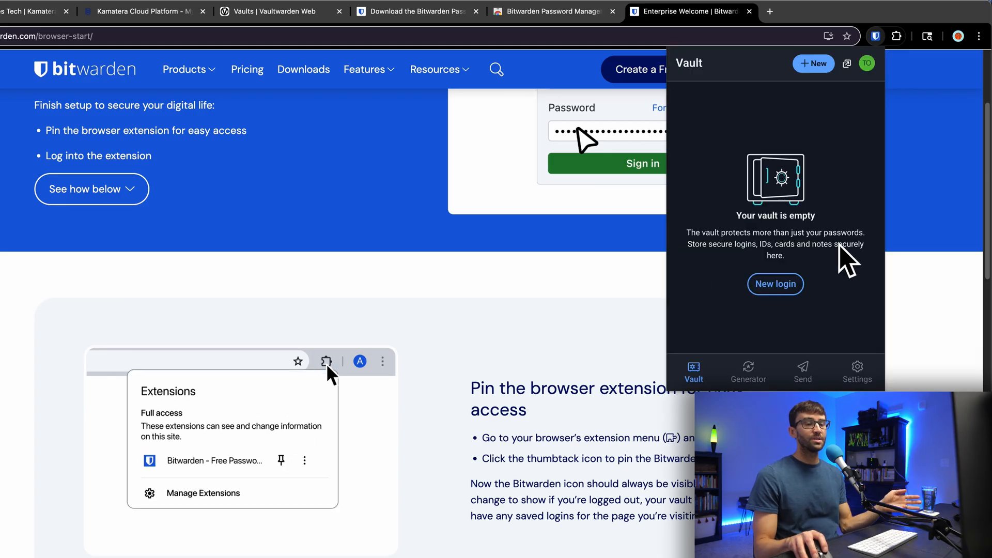
{"action": "left_click", "coordinate": [281, 460]}
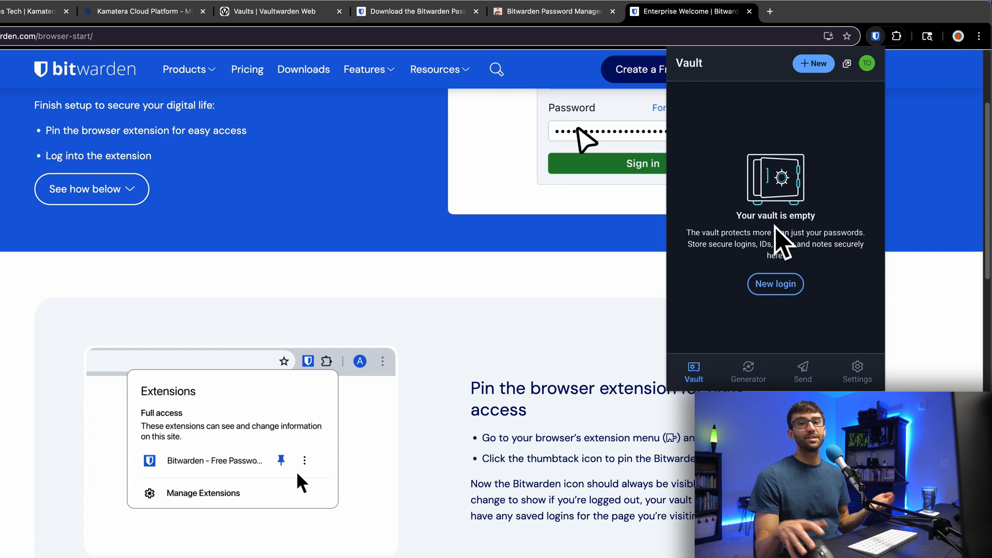
{"action": "mouse_move", "coordinate": [373, 535]}
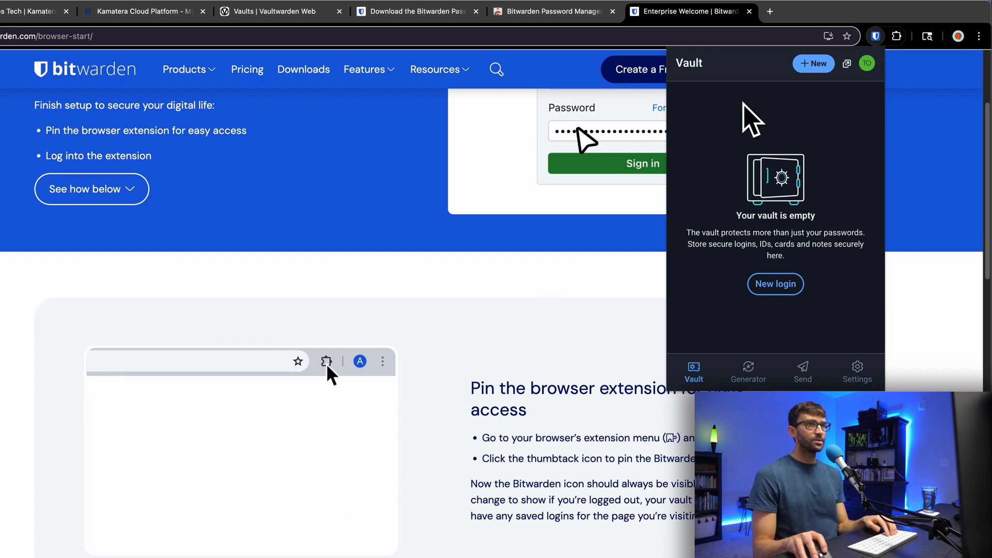
{"action": "left_click", "coordinate": [768, 11]}
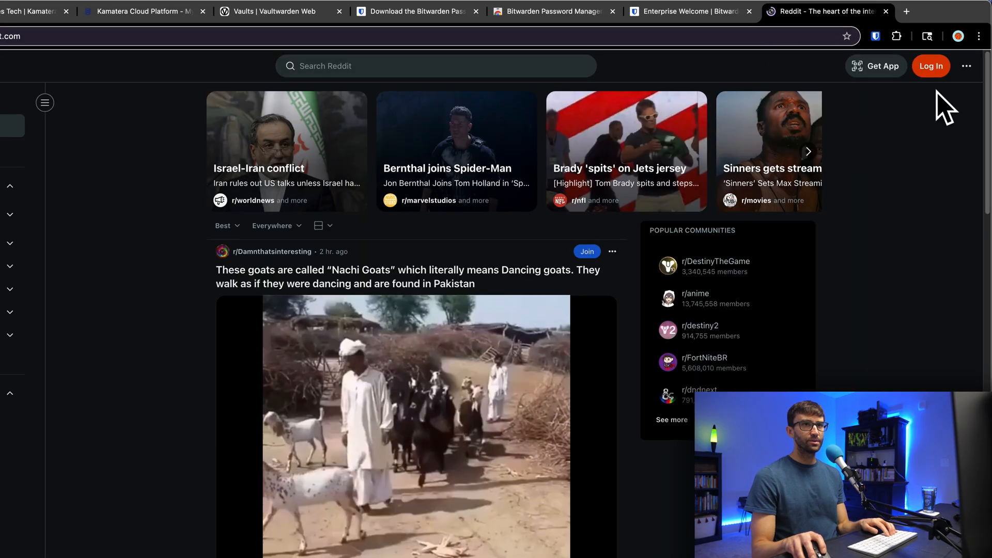
{"action": "left_click", "coordinate": [930, 66]}
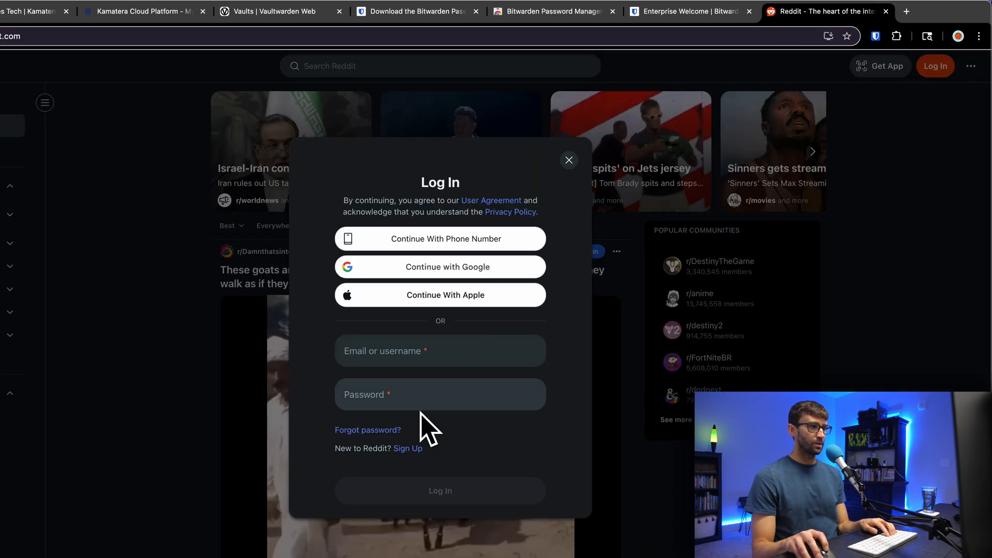
{"action": "left_click", "coordinate": [407, 447]}
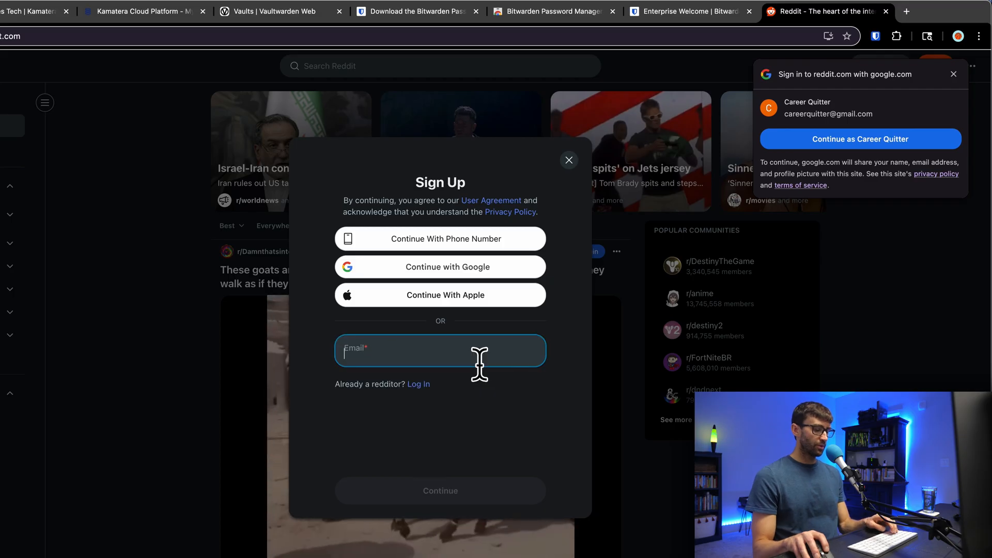
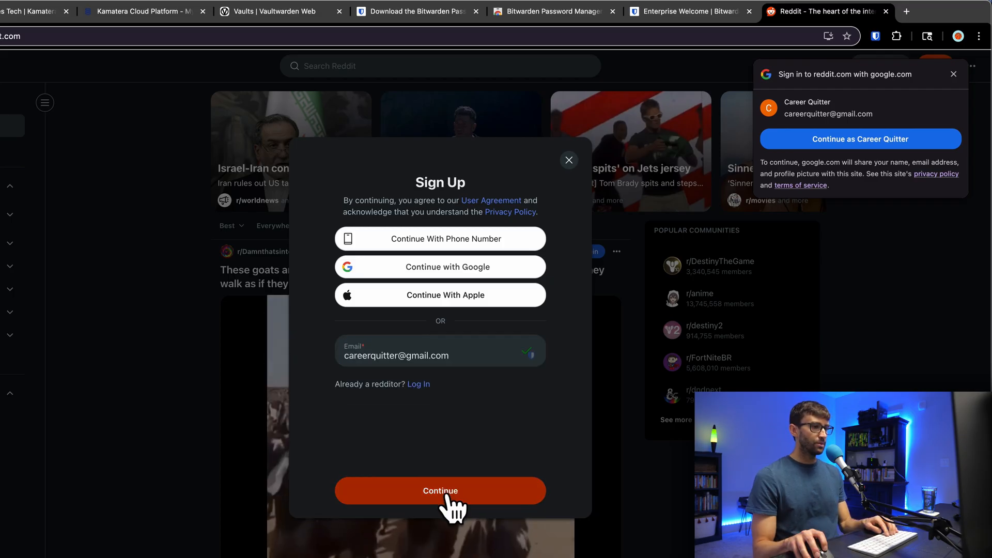
{"action": "left_click", "coordinate": [440, 490]}
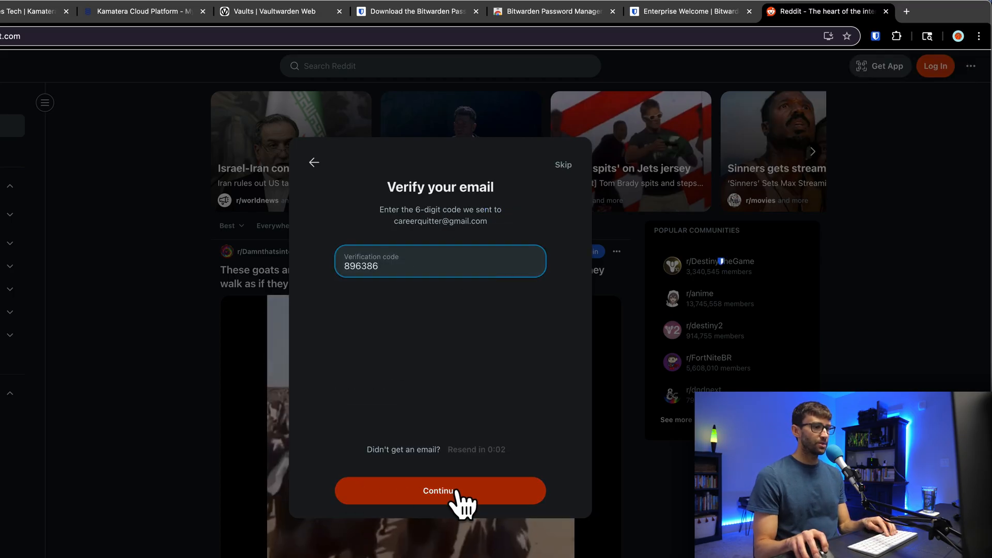
{"action": "left_click", "coordinate": [440, 490]}
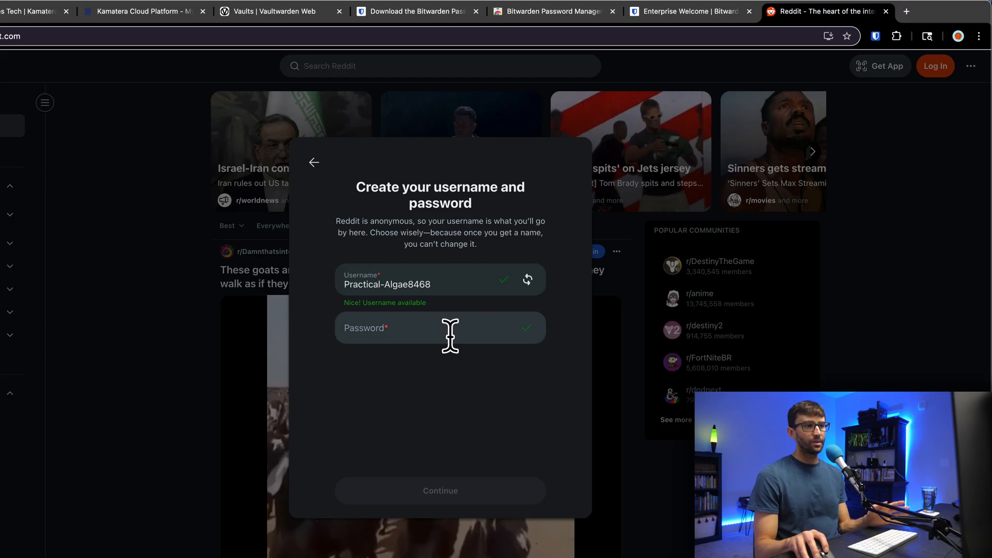
Fill a Bitwarden-generated password for the Reddit account and submit it.
{"action": "left_click", "coordinate": [430, 328]}
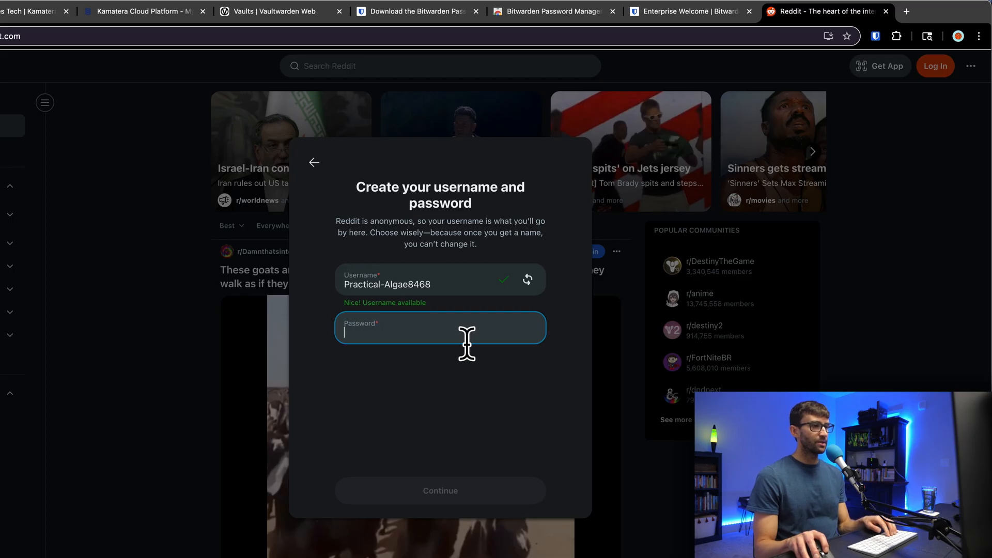
{"action": "left_click", "coordinate": [440, 331]}
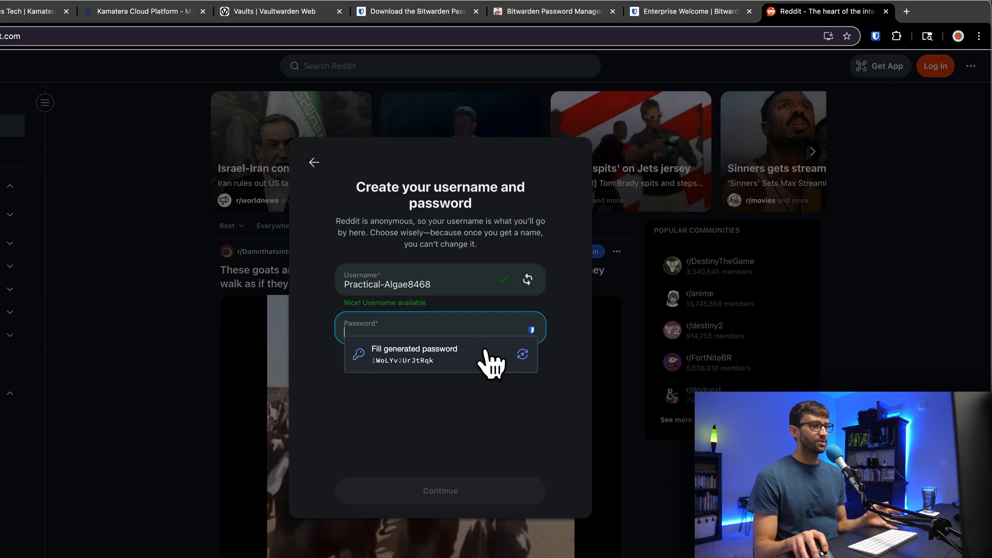
{"action": "mouse_move", "coordinate": [455, 370]}
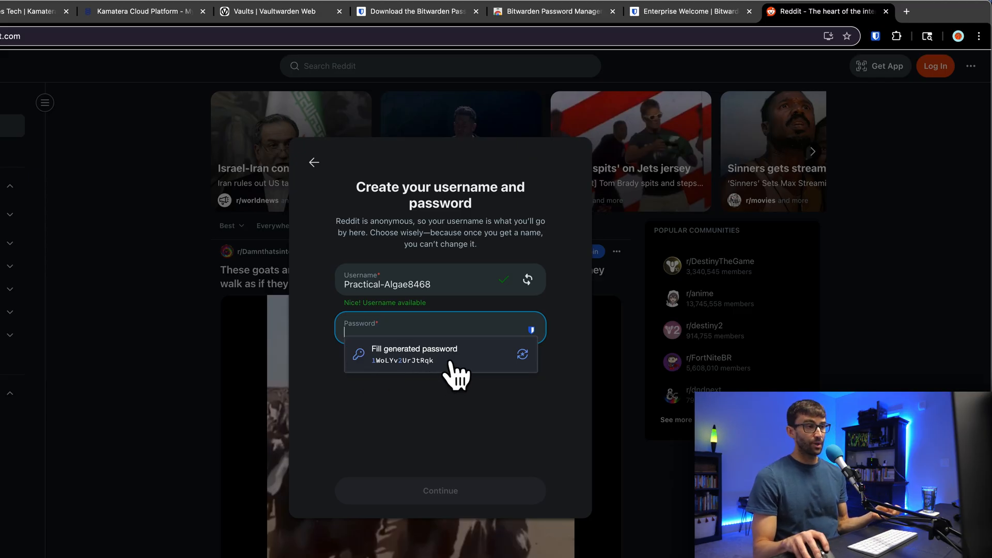
{"action": "left_click", "coordinate": [413, 354]}
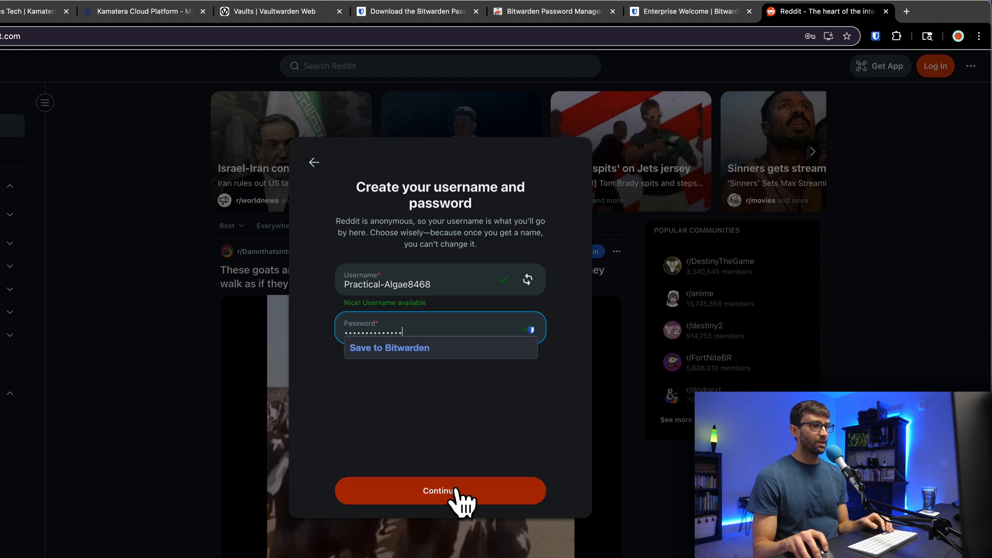
{"action": "left_click", "coordinate": [441, 490]}
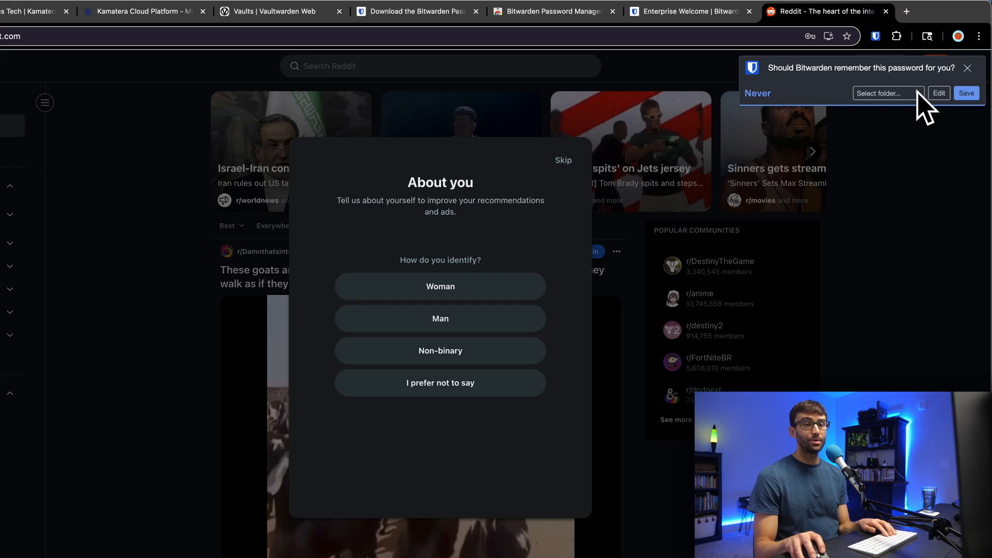
Save the Reddit login to Bitwarden and skip onboarding to the Interests step.
{"action": "left_click", "coordinate": [886, 93]}
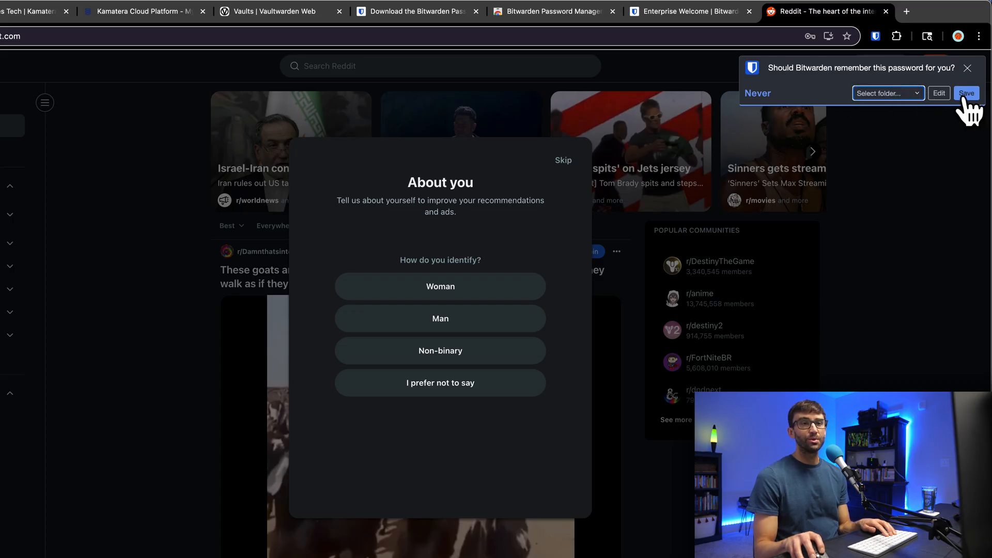
{"action": "left_click", "coordinate": [965, 93]}
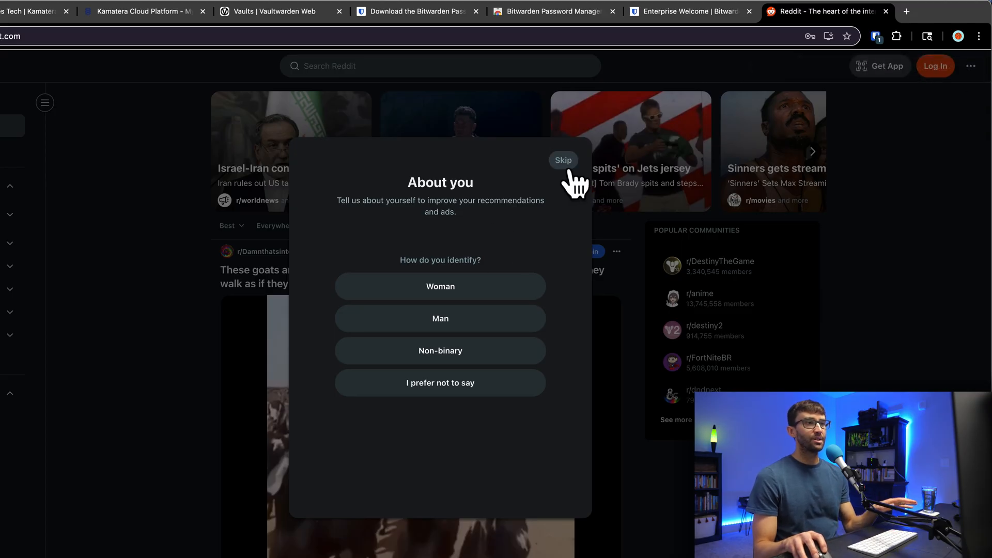
{"action": "left_click", "coordinate": [562, 159]}
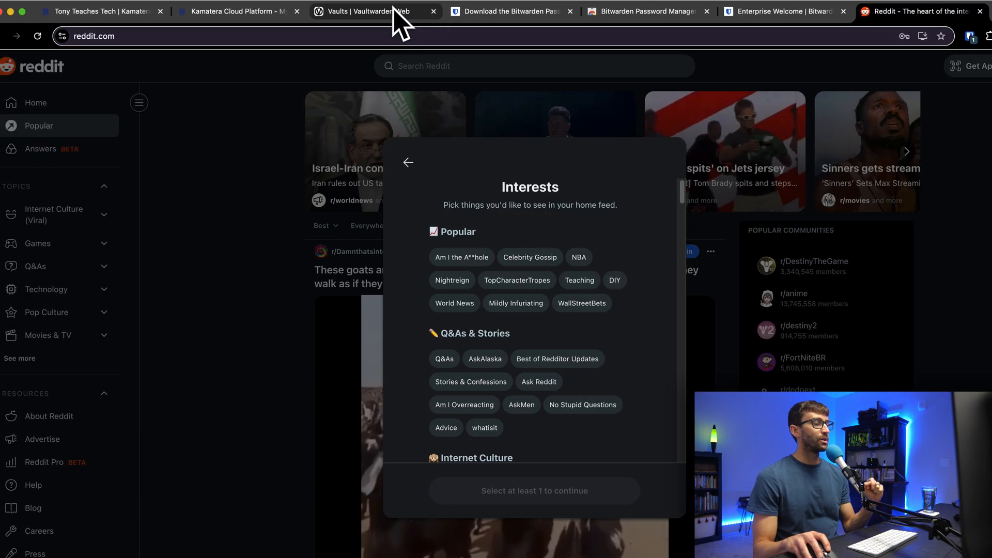
Unlock the Vaultwarden web vault and view the saved reddit.com login under All vaults.
{"action": "left_click", "coordinate": [373, 11]}
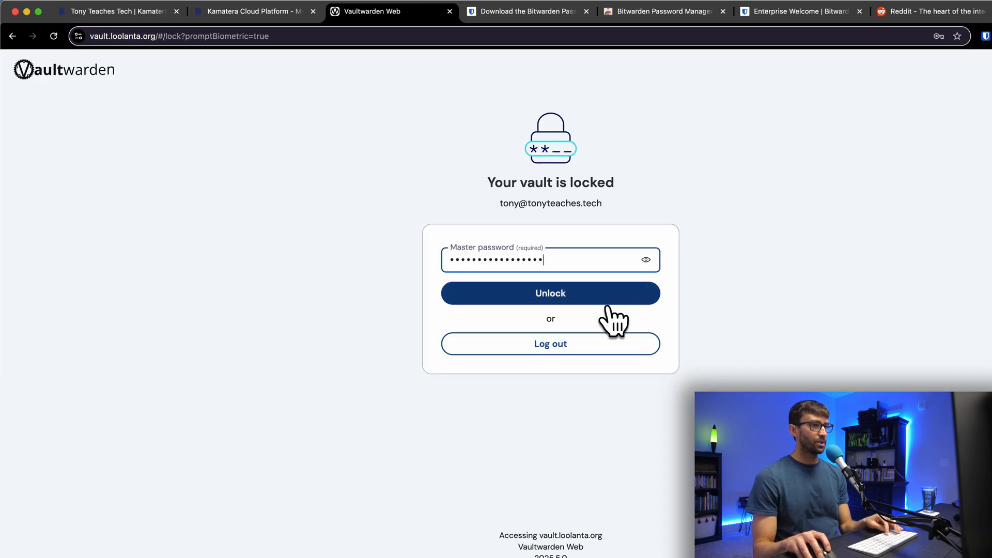
{"action": "left_click", "coordinate": [549, 293]}
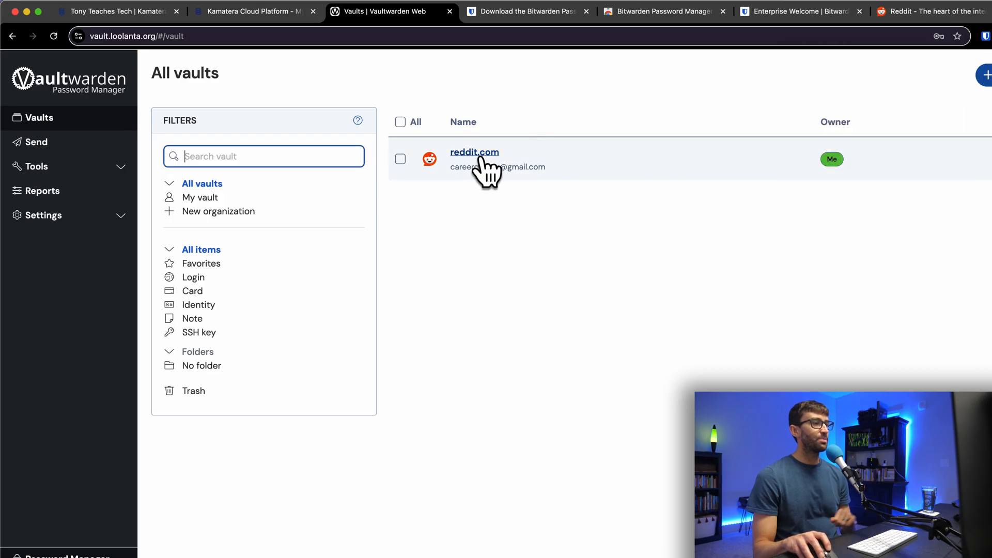
{"action": "mouse_move", "coordinate": [478, 170]}
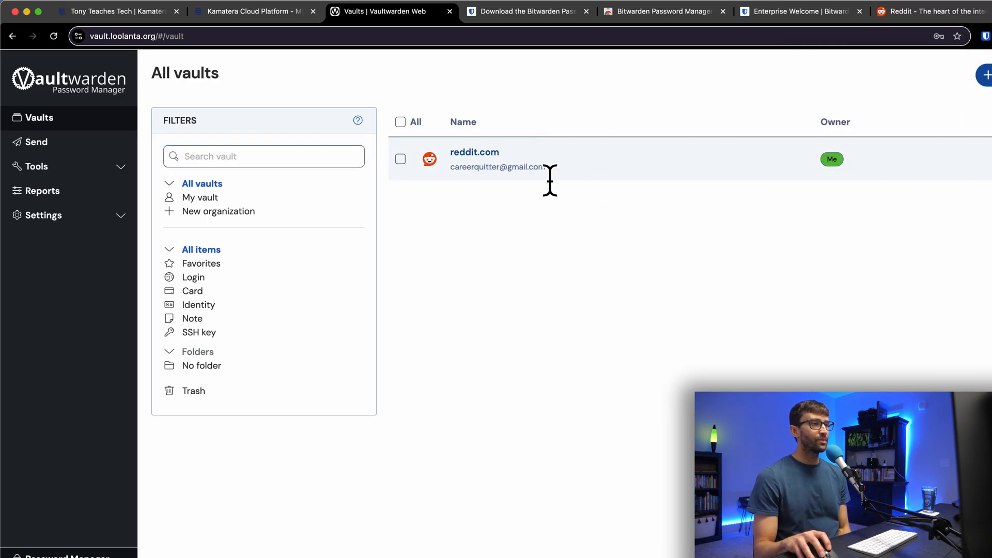
{"action": "left_click", "coordinate": [474, 152]}
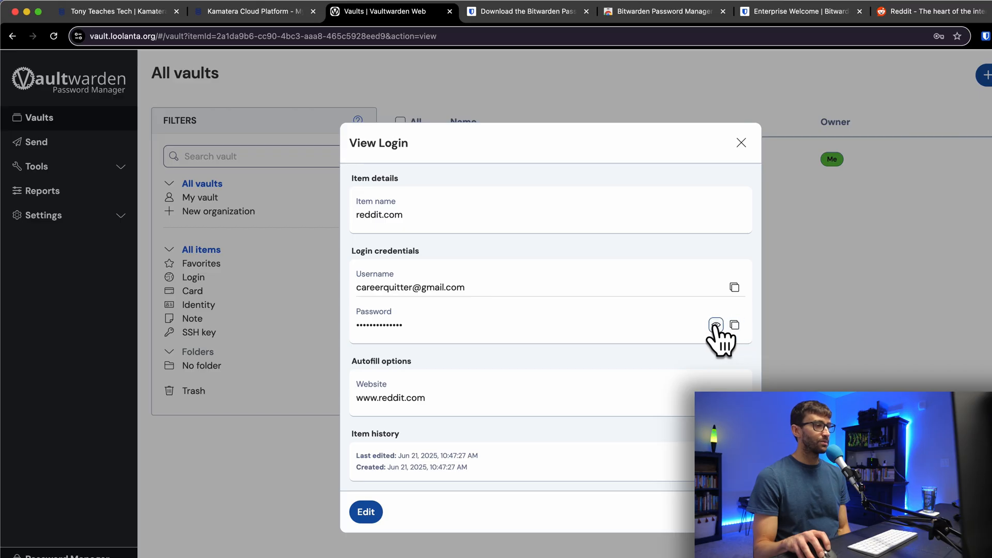
{"action": "left_click", "coordinate": [741, 143]}
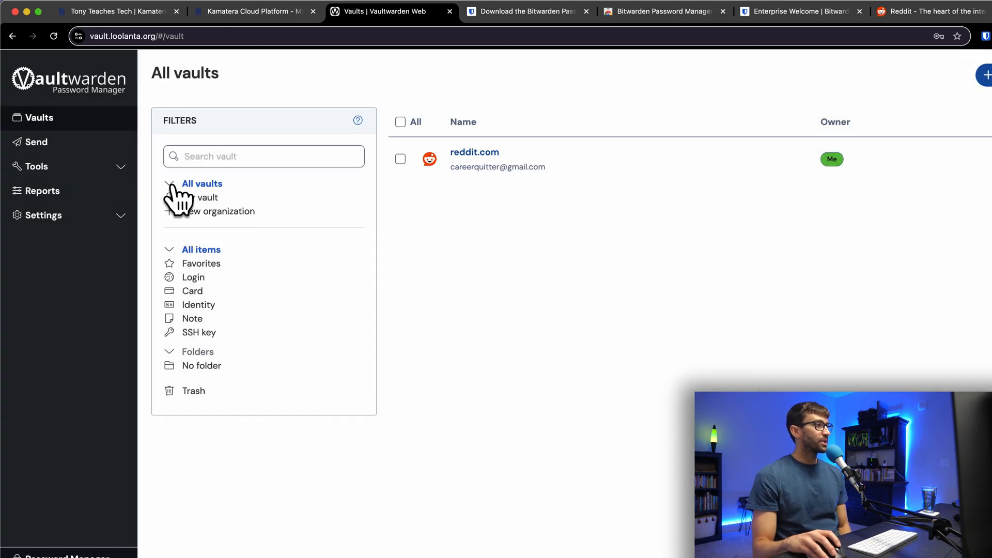
Open Tools > Import data and look at the File format choices.
{"action": "left_click", "coordinate": [53, 215]}
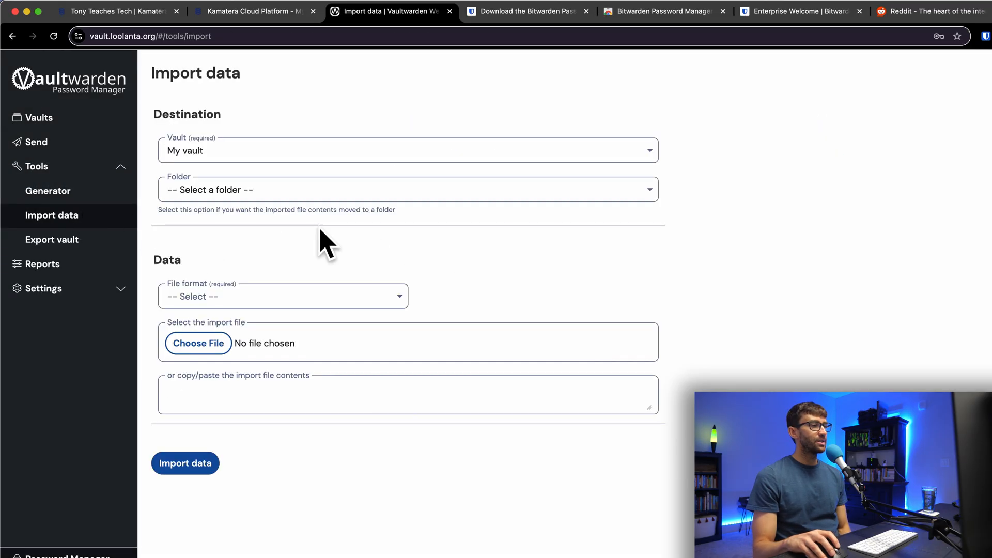
{"action": "mouse_move", "coordinate": [746, 285]}
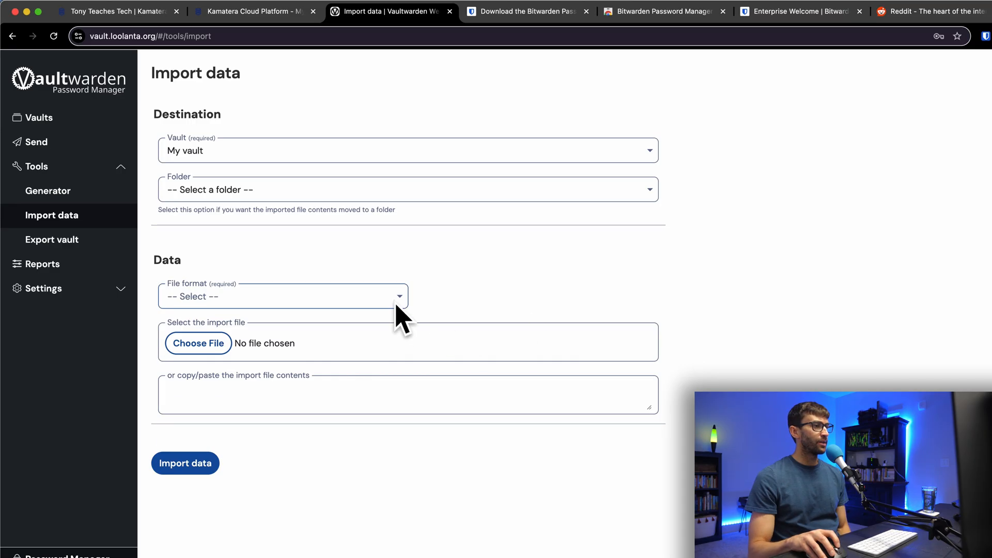
{"action": "left_click", "coordinate": [282, 296]}
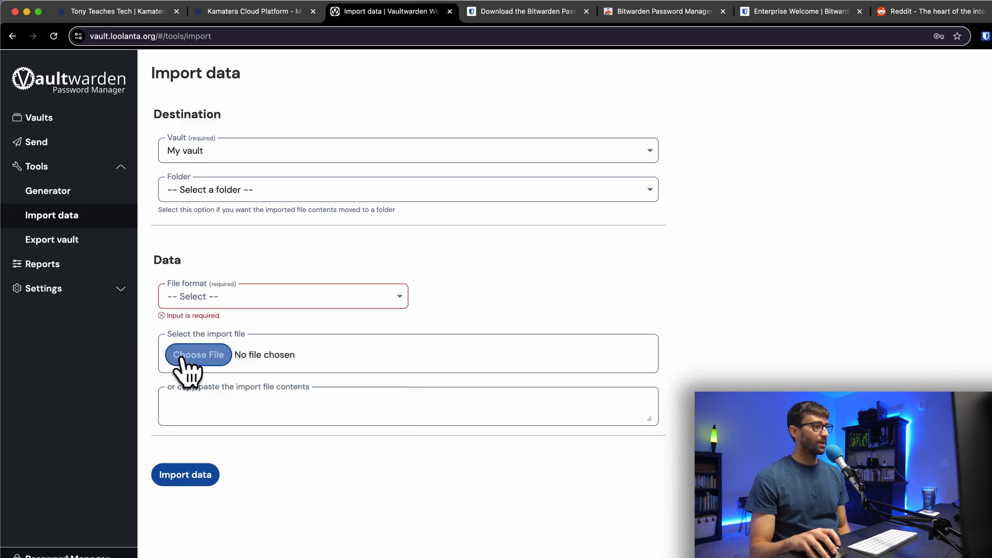
{"action": "mouse_move", "coordinate": [227, 348]}
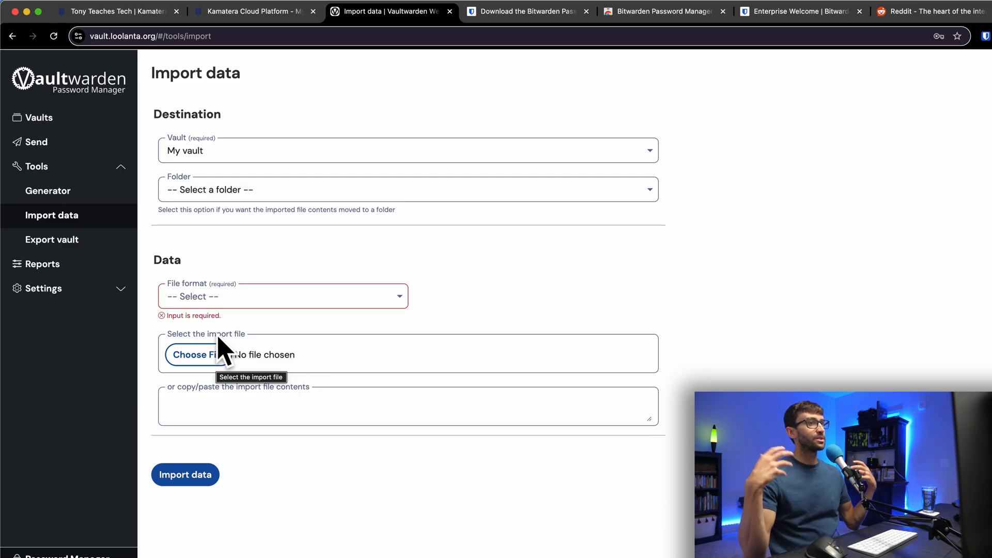
{"action": "mouse_move", "coordinate": [476, 295]}
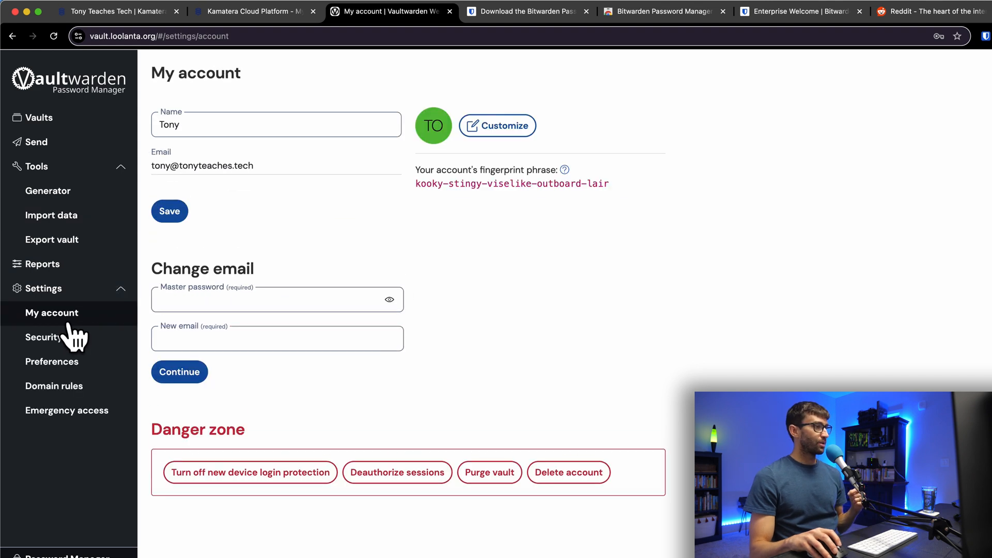
Show Settings > Security Two-step login, listing Authenticator app, Passkey and Duo.
{"action": "left_click", "coordinate": [45, 337]}
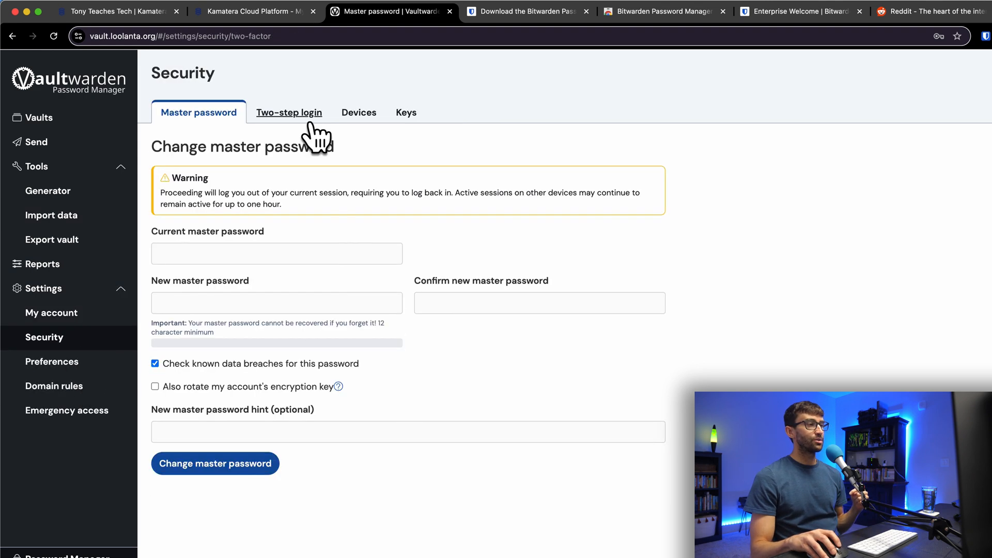
{"action": "left_click", "coordinate": [289, 111]}
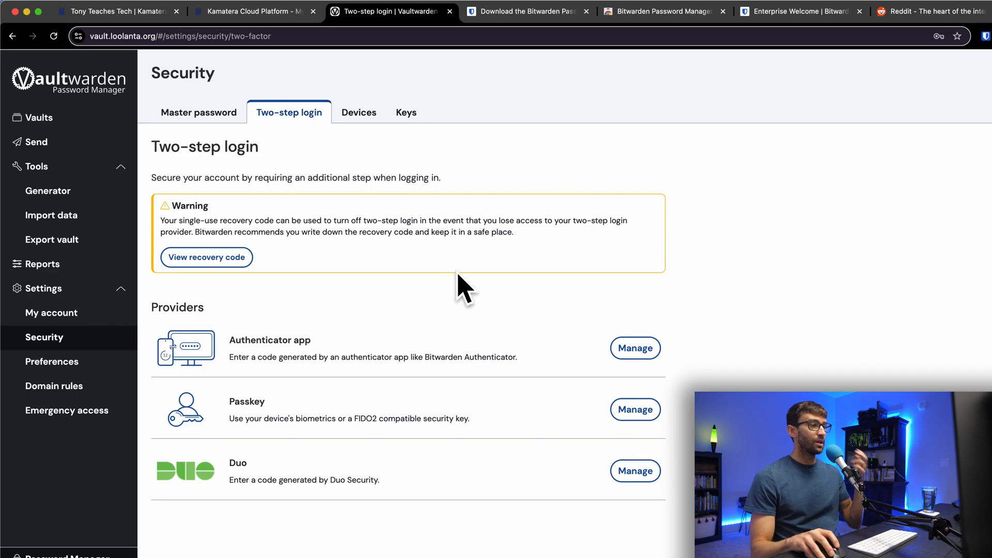
{"action": "mouse_move", "coordinate": [392, 417]}
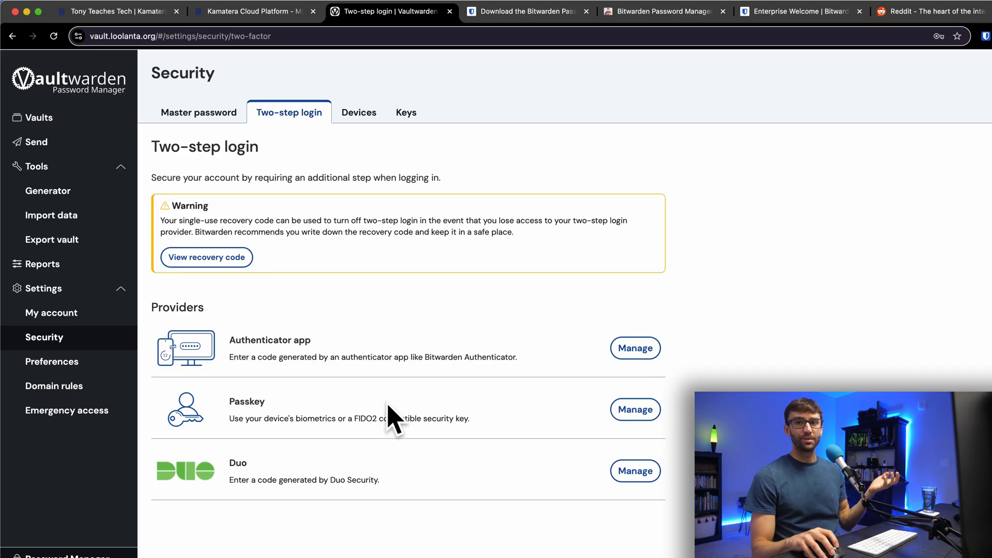
{"action": "mouse_move", "coordinate": [360, 386]}
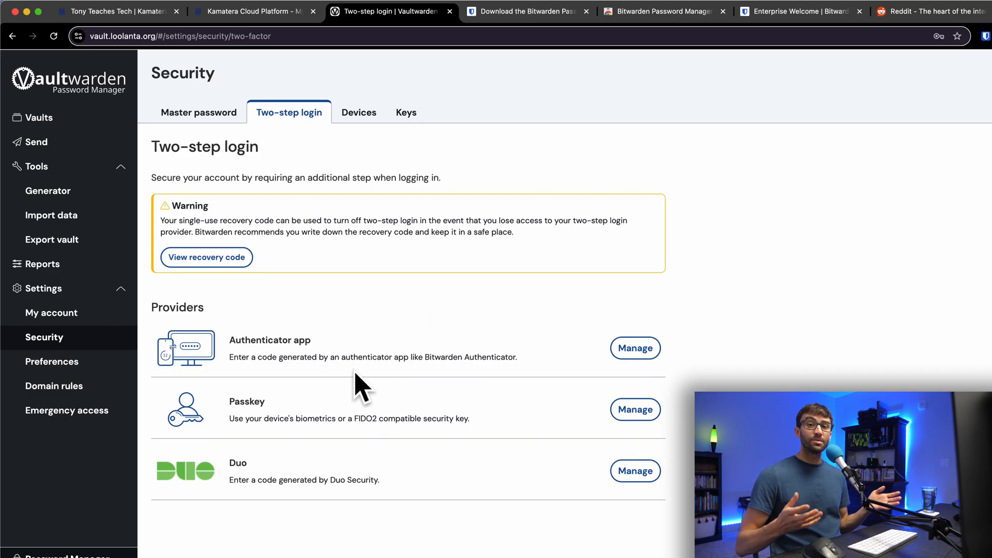